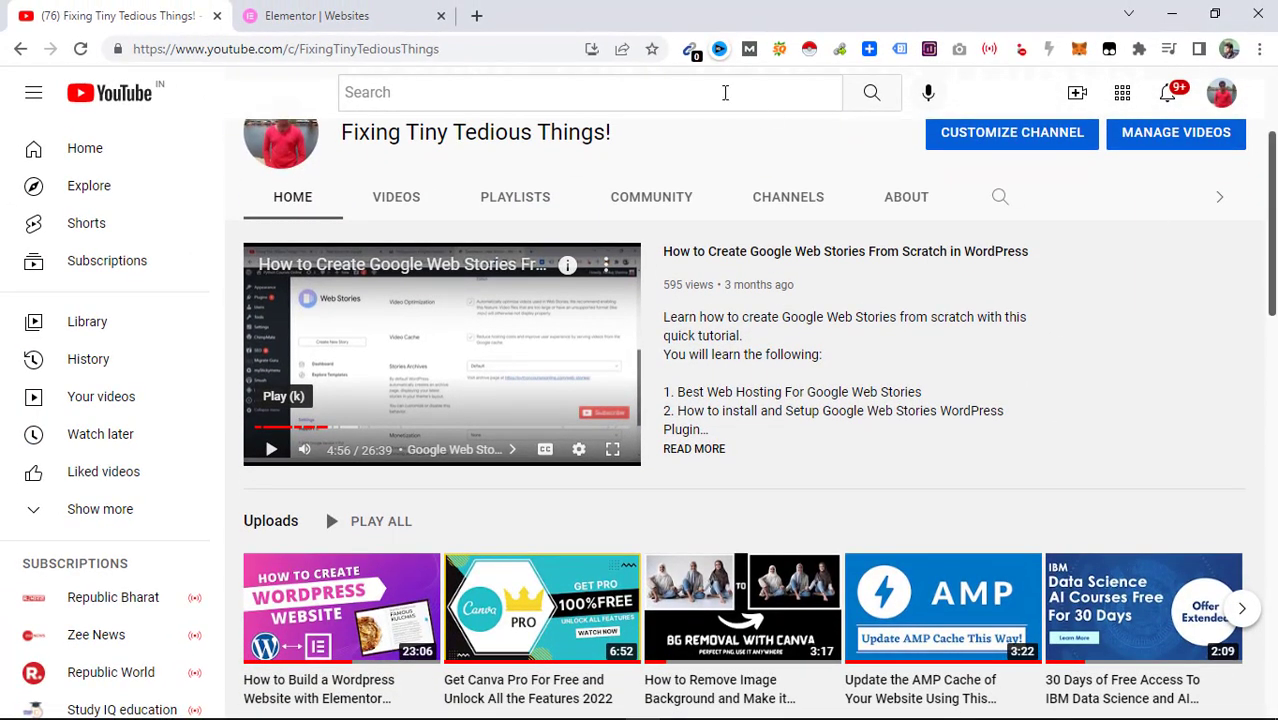
From the Websites dashboard, open the sharmafoodcorner site's link in a new browser tab.
{"action": "left_click", "coordinate": [340, 16]}
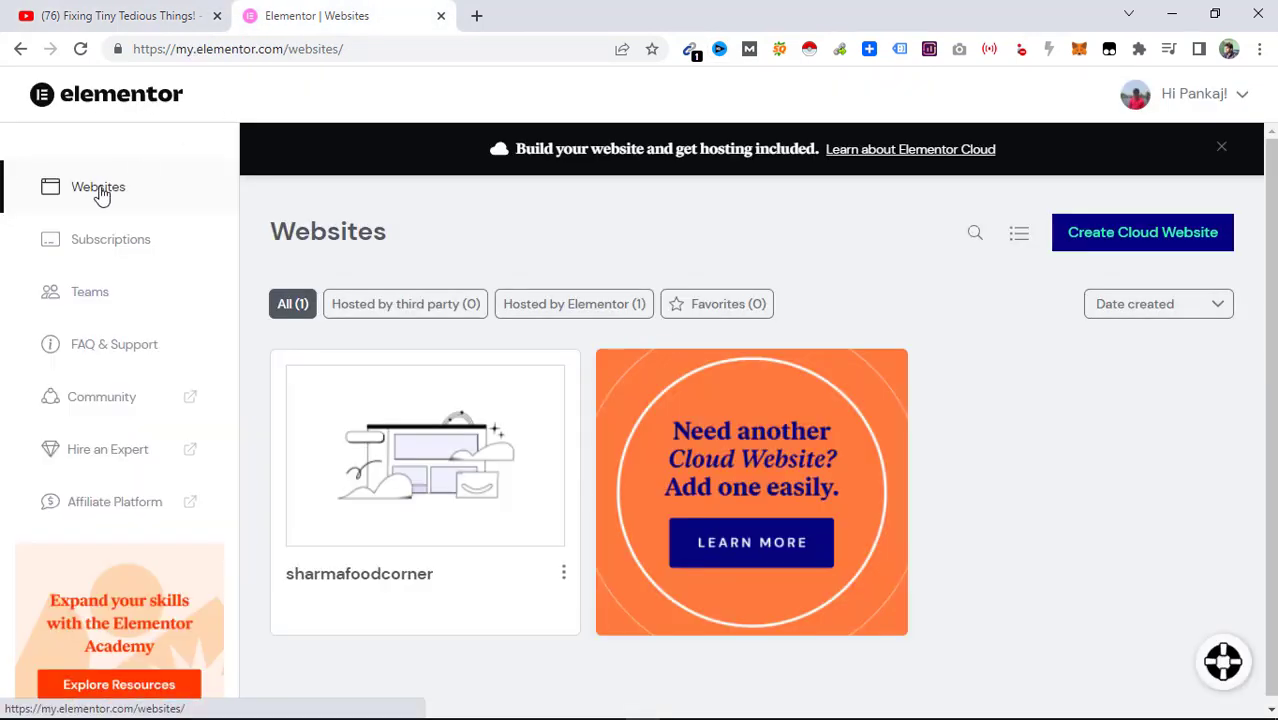
{"action": "mouse_move", "coordinate": [424, 456]}
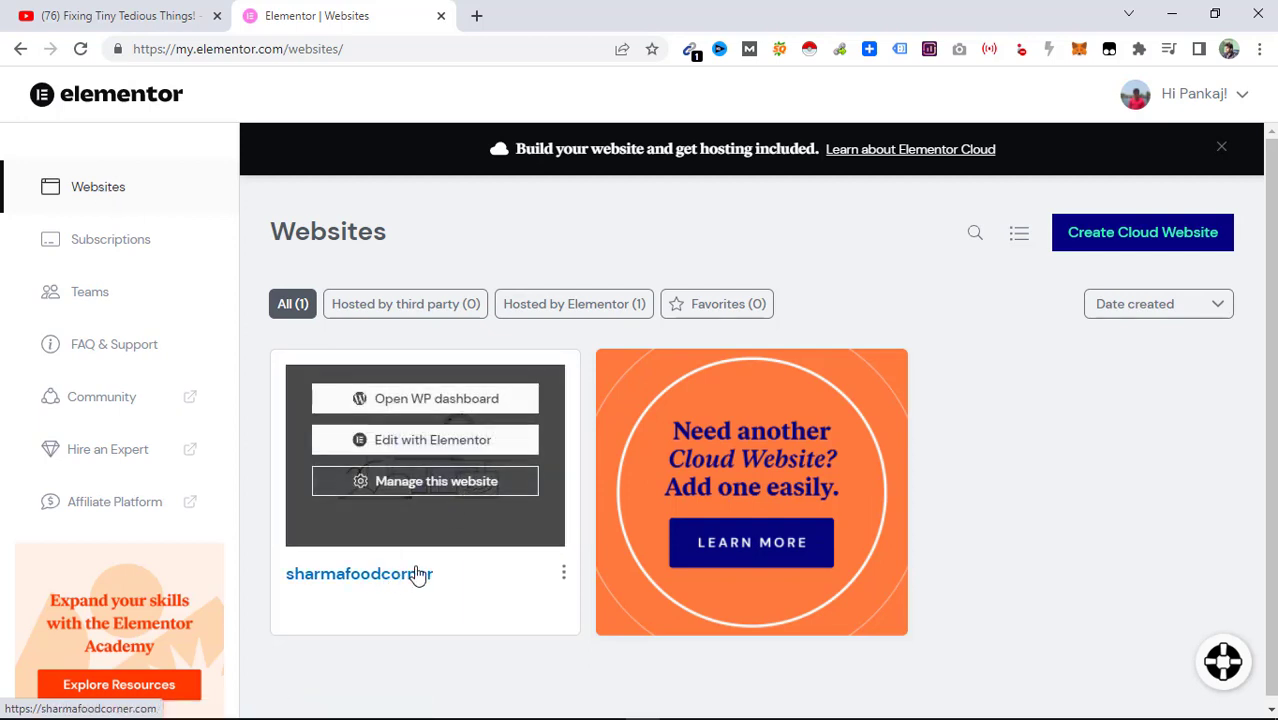
{"action": "right_click", "coordinate": [360, 572]}
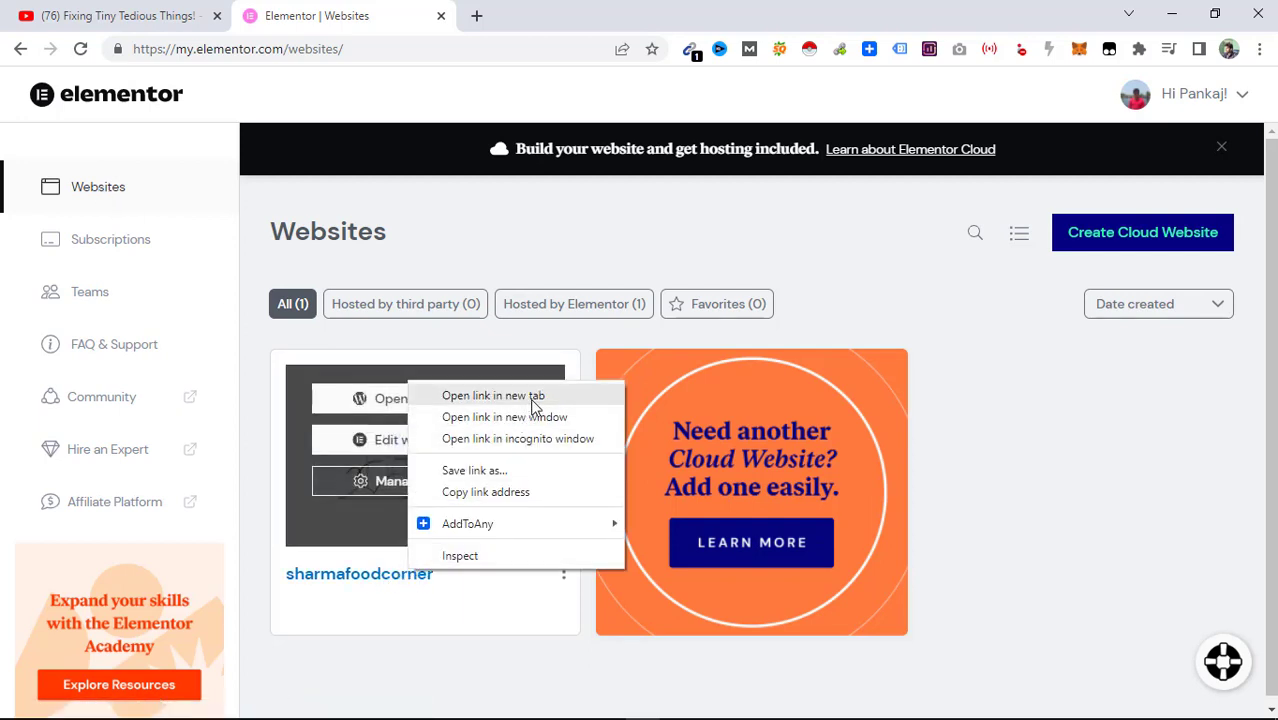
{"action": "left_click", "coordinate": [492, 396]}
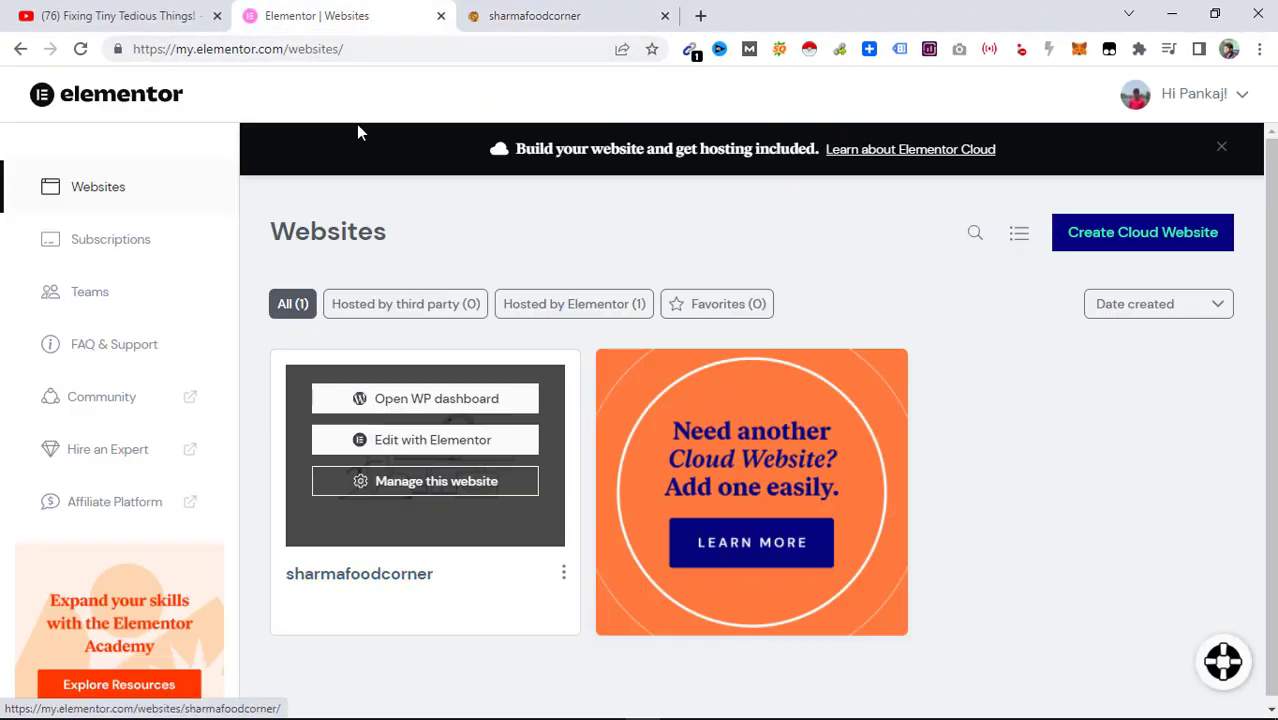
Browse the live homepage down through menu, story and contact sections and back to the top.
{"action": "left_click", "coordinate": [554, 16]}
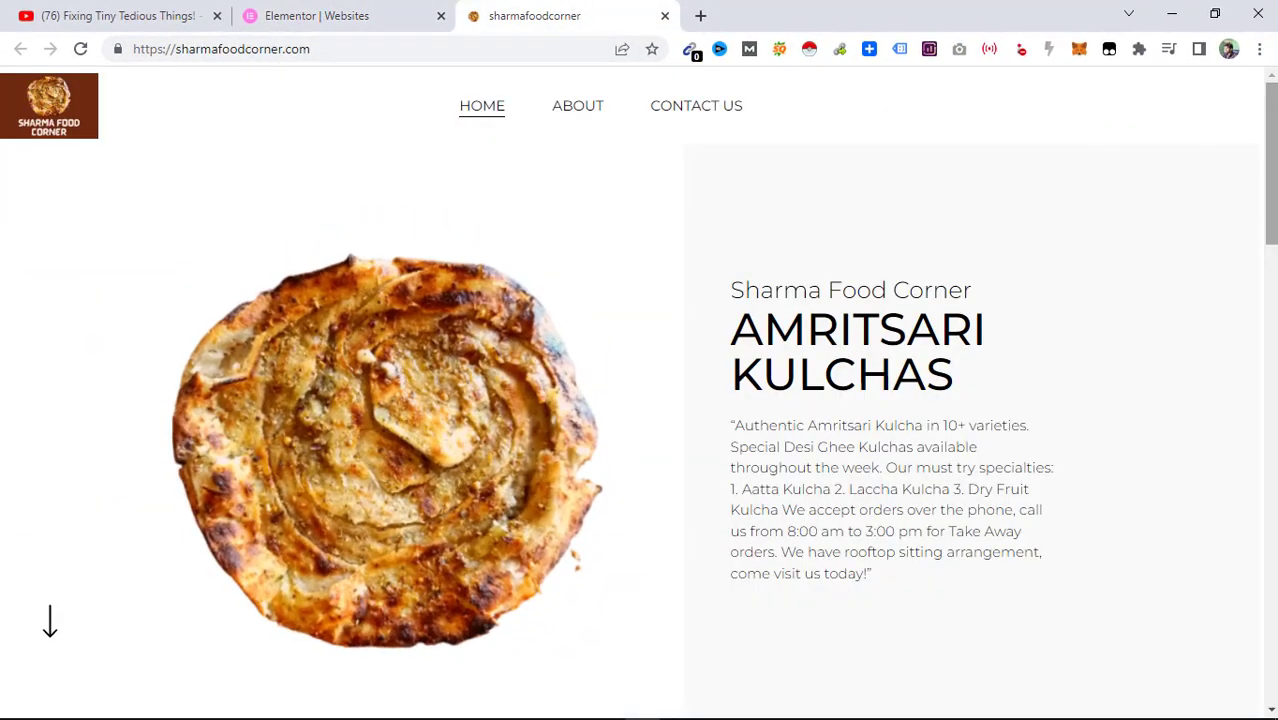
{"action": "scroll", "scroll_direction": "down", "scroll_amount": 3}
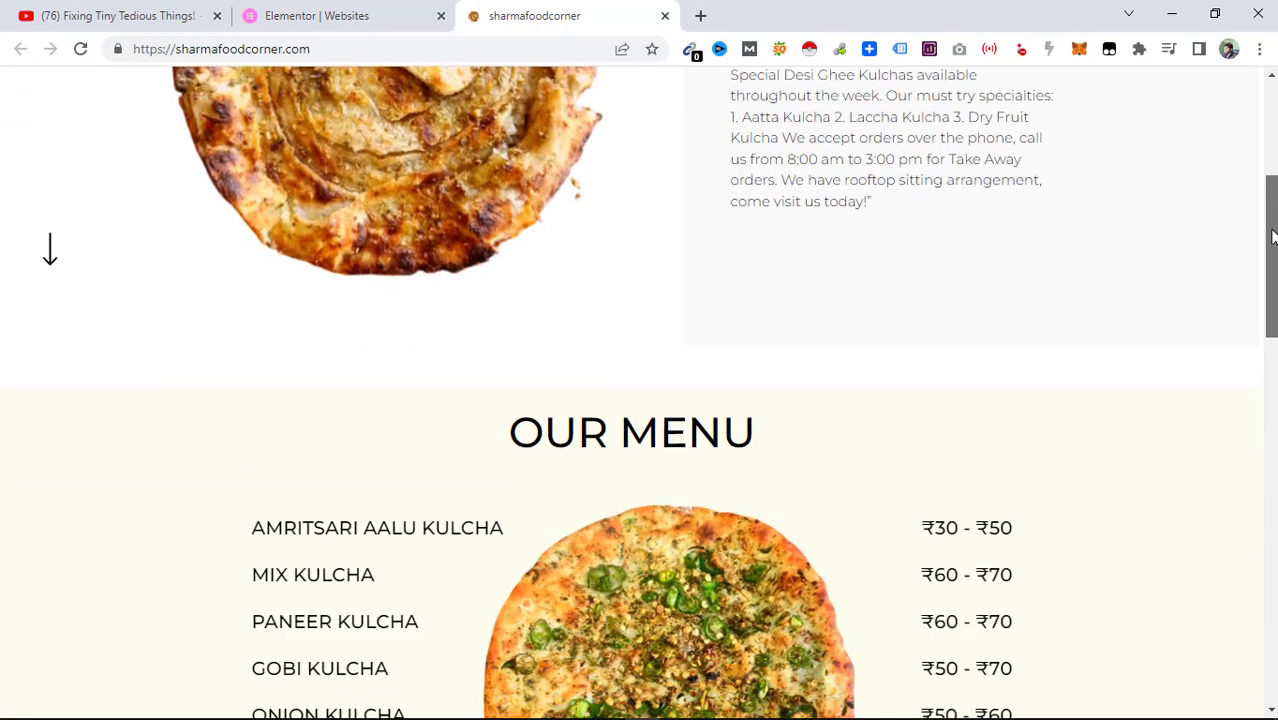
{"action": "scroll", "scroll_direction": "down", "scroll_amount": 3}
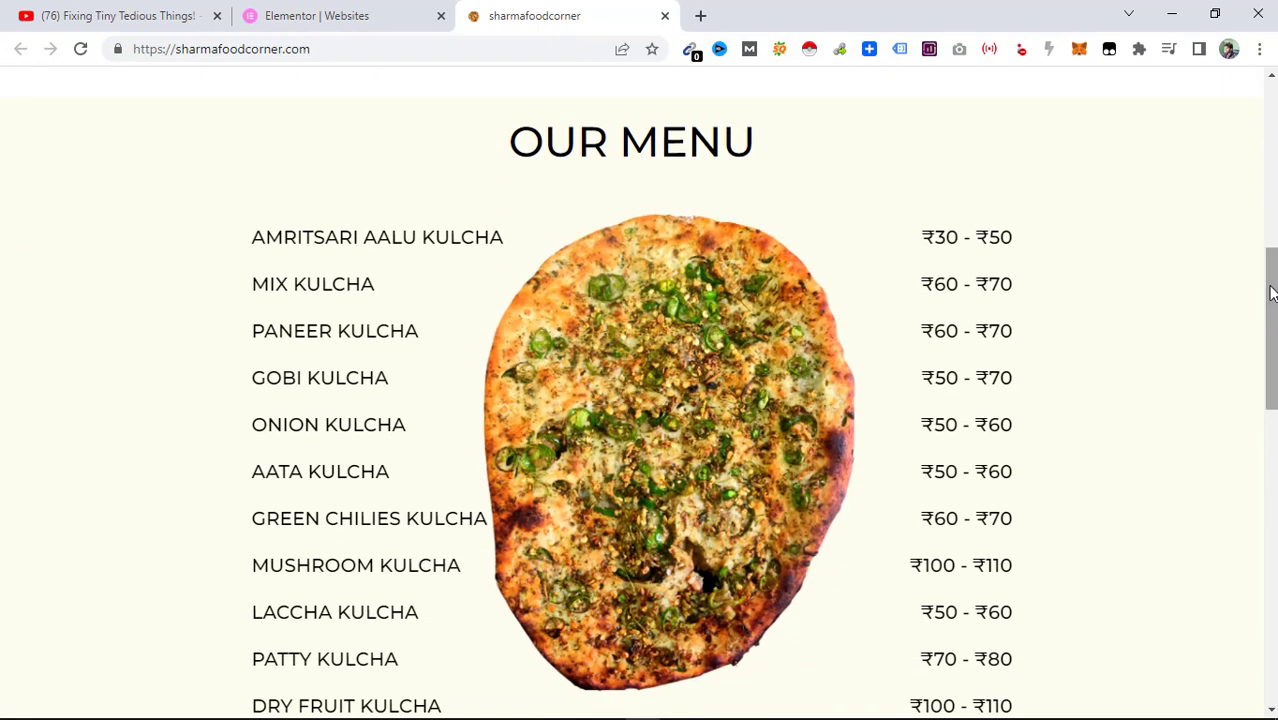
{"action": "mouse_move", "coordinate": [1036, 408]}
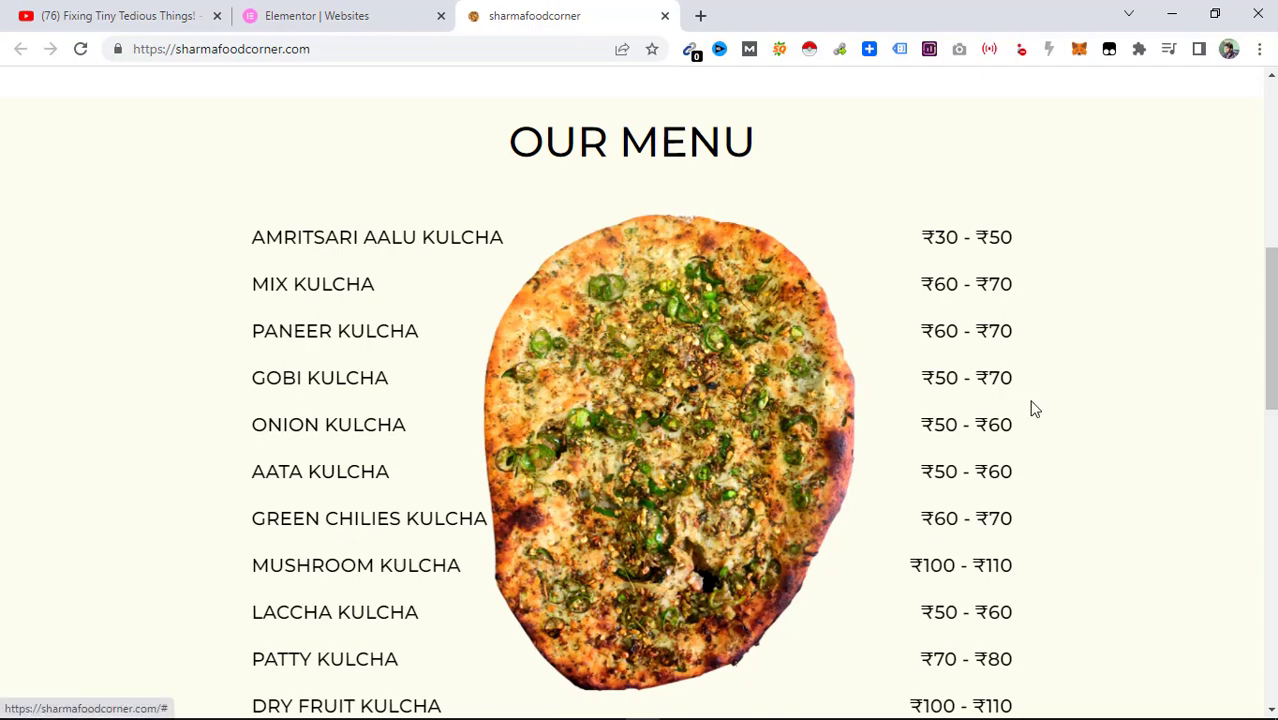
{"action": "scroll", "scroll_direction": "down", "scroll_amount": 3}
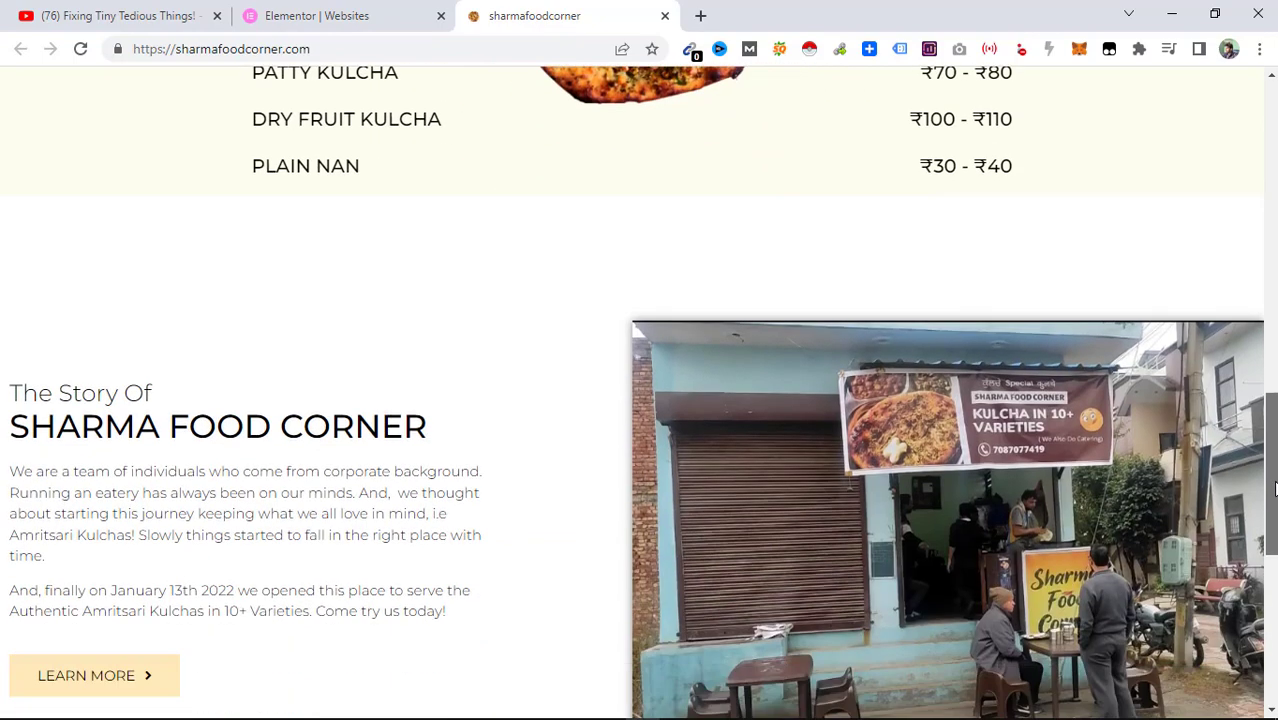
{"action": "scroll", "scroll_direction": "down", "scroll_amount": 3}
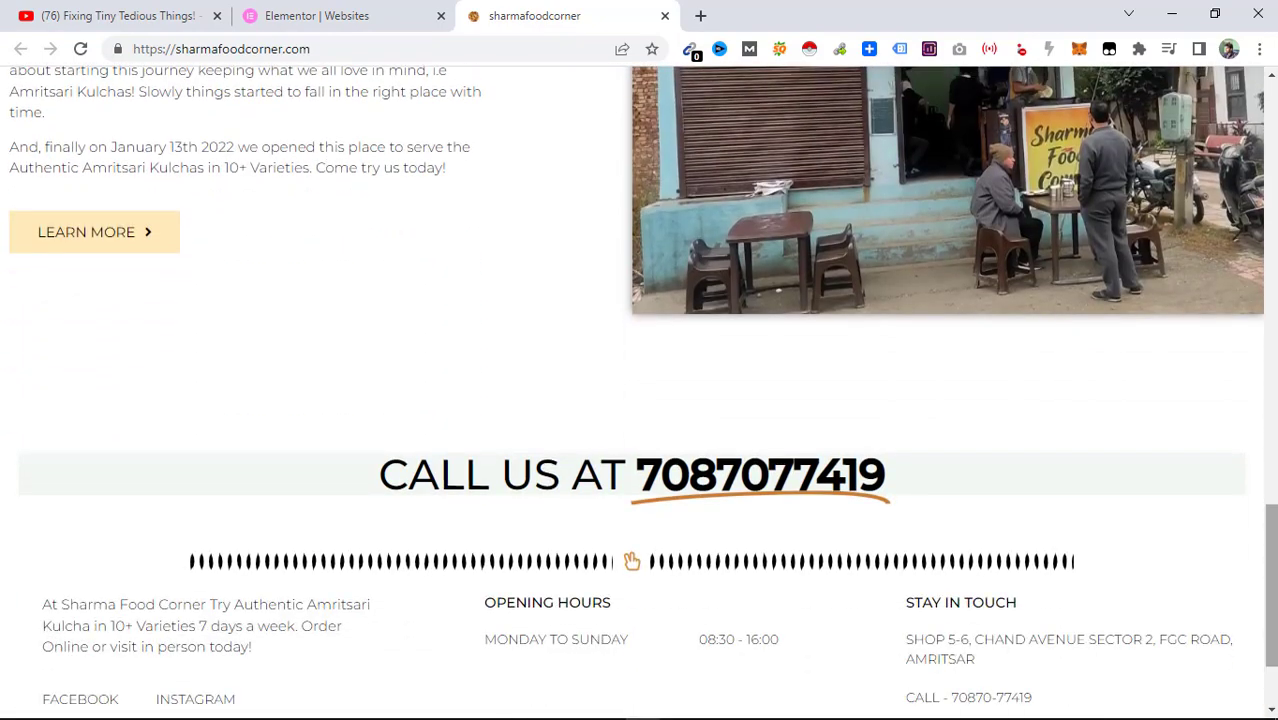
{"action": "mouse_move", "coordinate": [692, 556]}
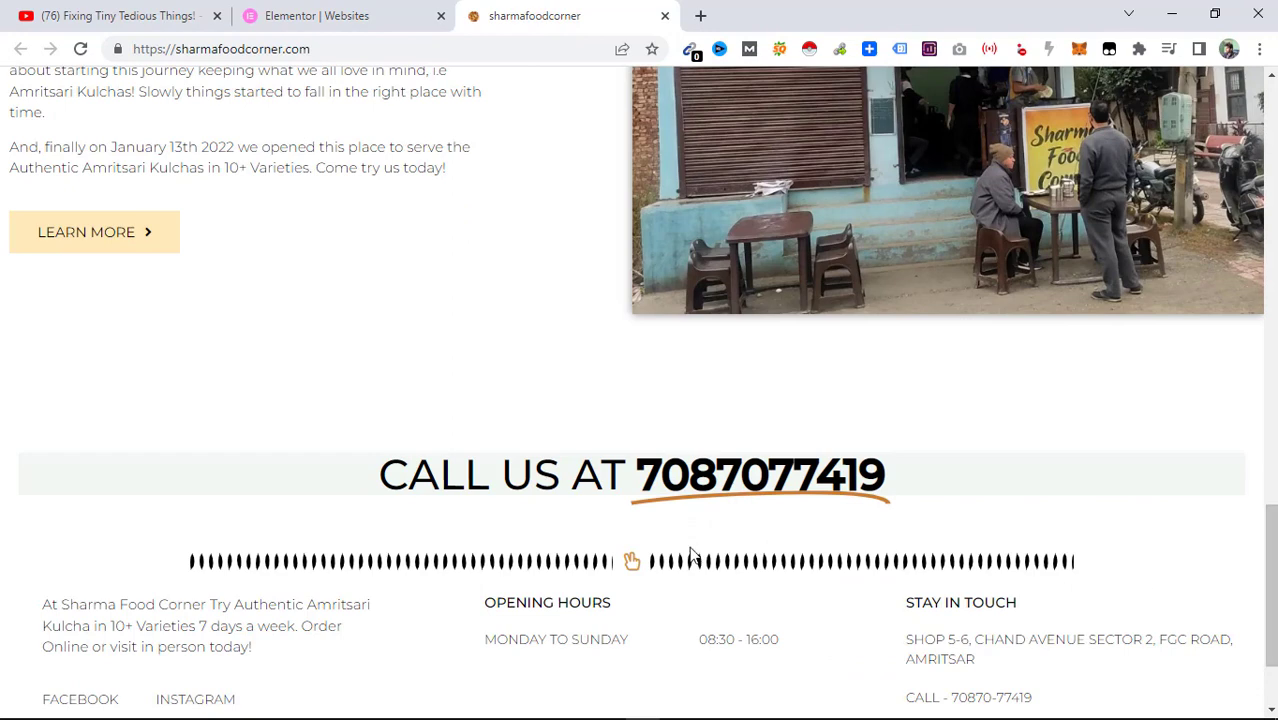
{"action": "mouse_move", "coordinate": [464, 476]}
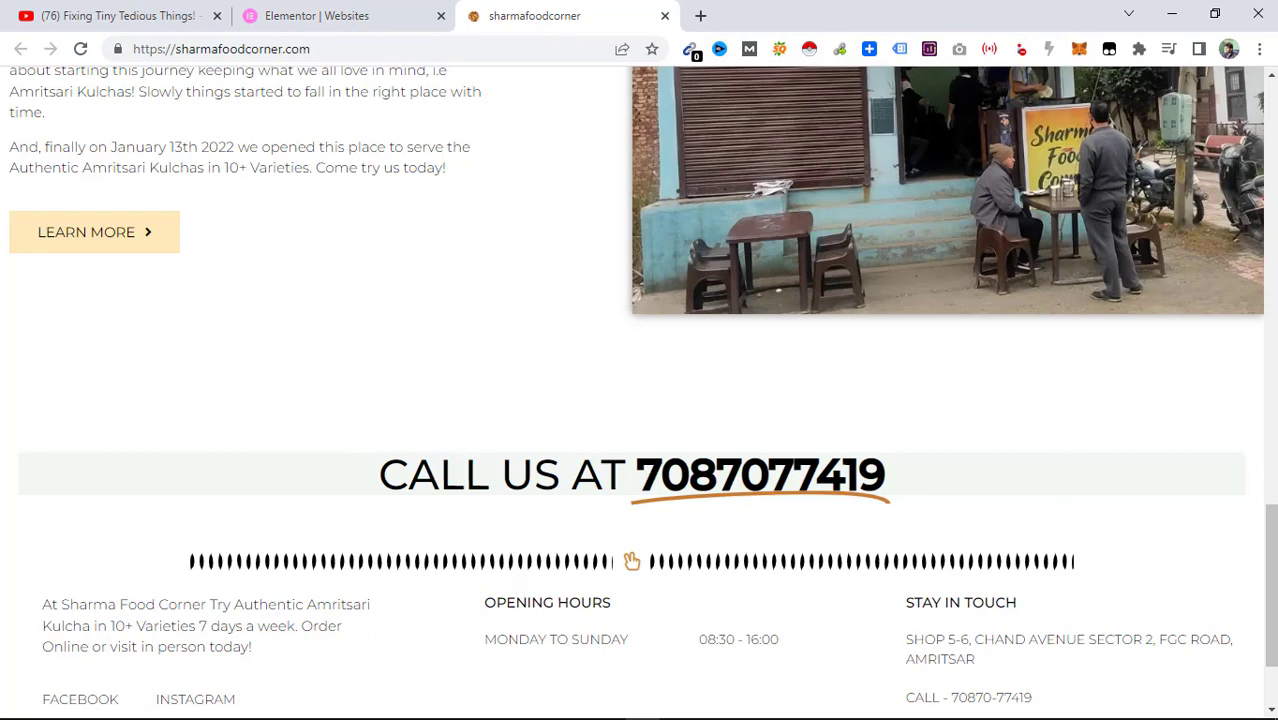
{"action": "mouse_move", "coordinate": [1268, 500]}
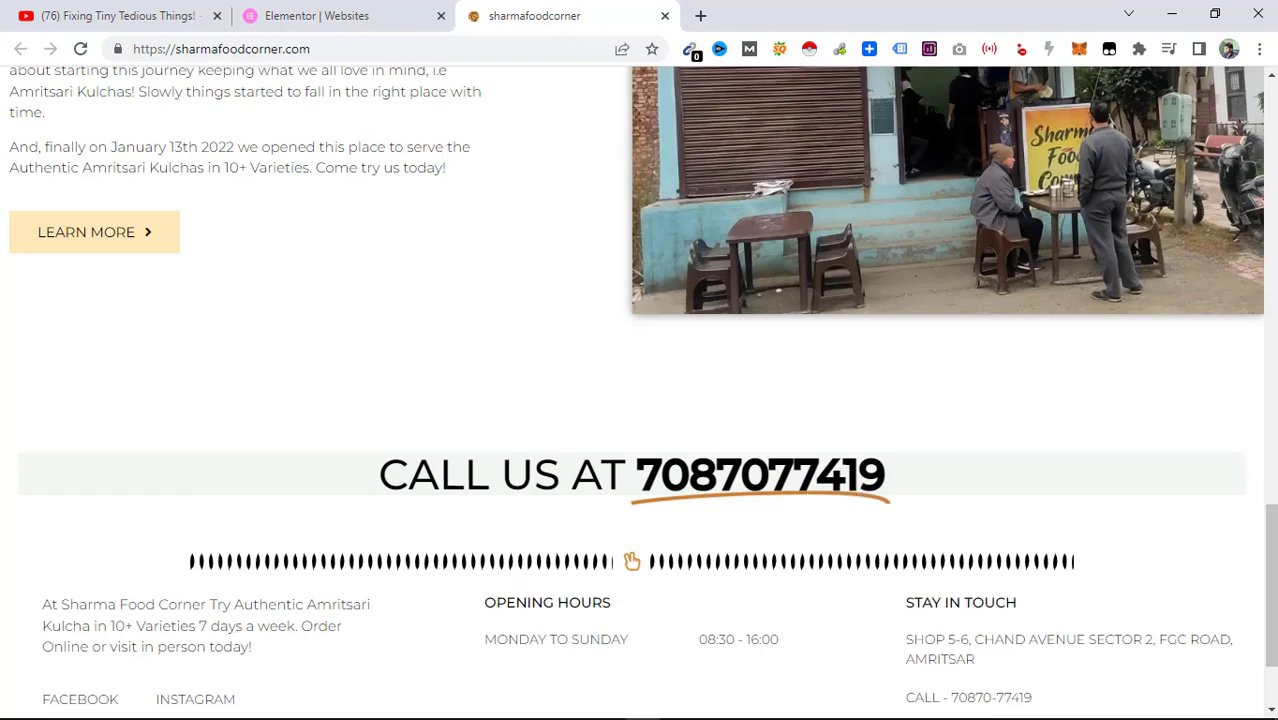
{"action": "scroll", "scroll_direction": "up", "scroll_amount": 3}
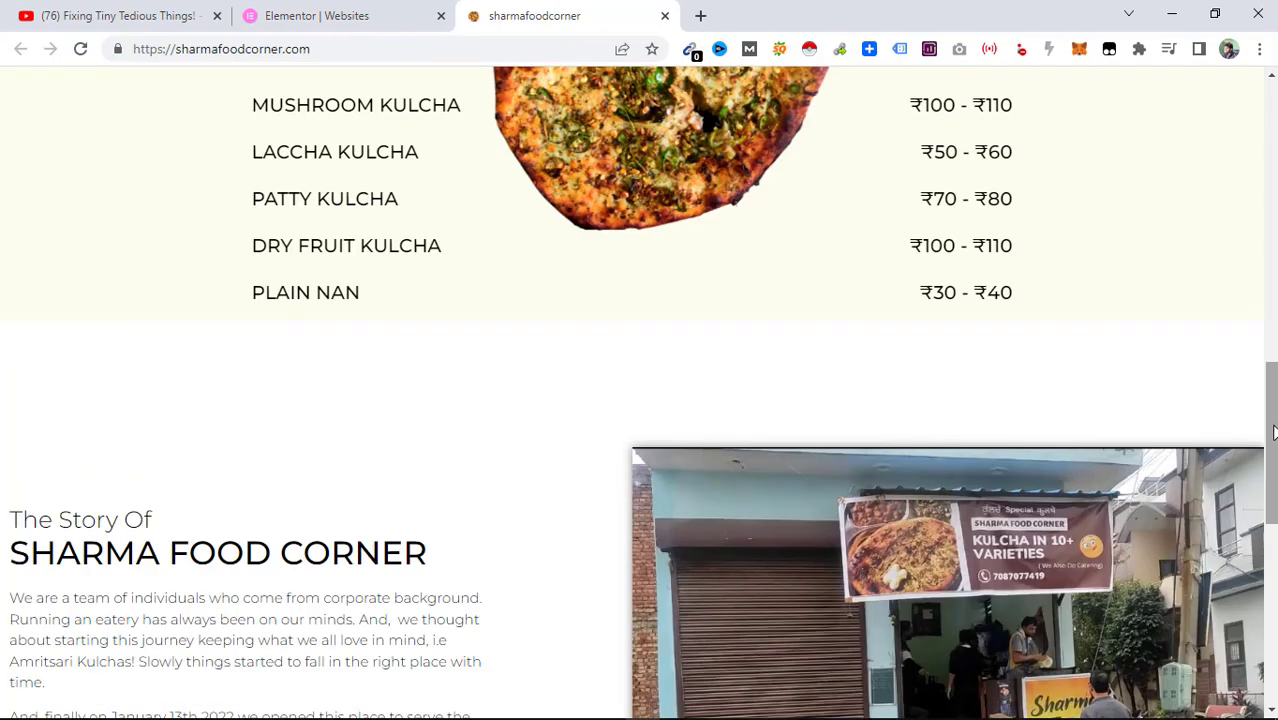
{"action": "scroll", "scroll_direction": "up", "scroll_amount": 3}
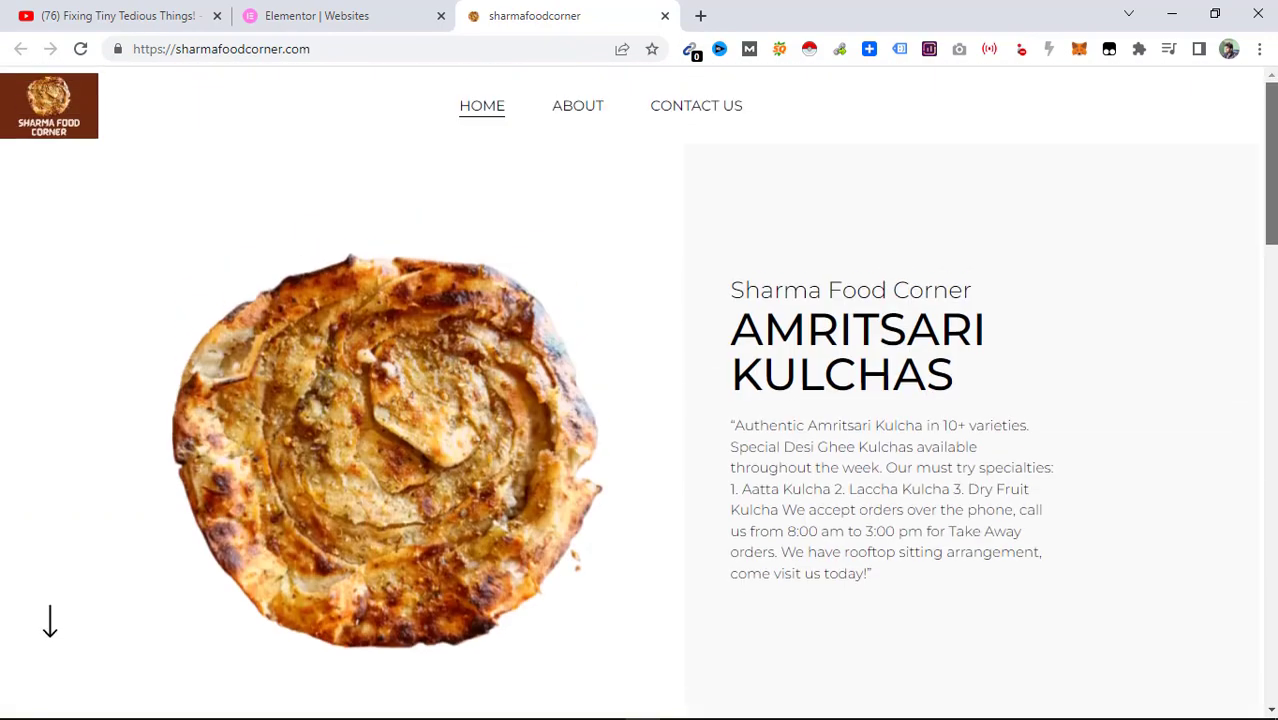
{"action": "mouse_move", "coordinate": [580, 116]}
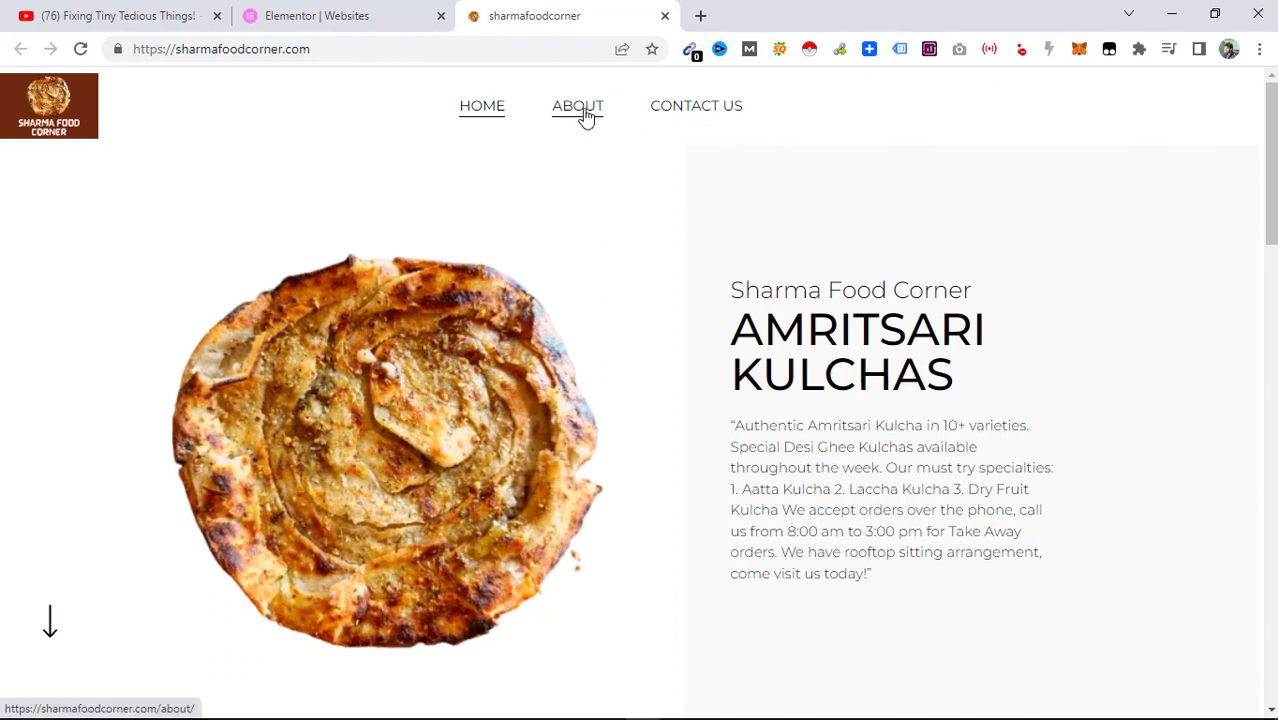
View the About Us page from the site navigation and scan its content.
{"action": "left_click", "coordinate": [576, 104]}
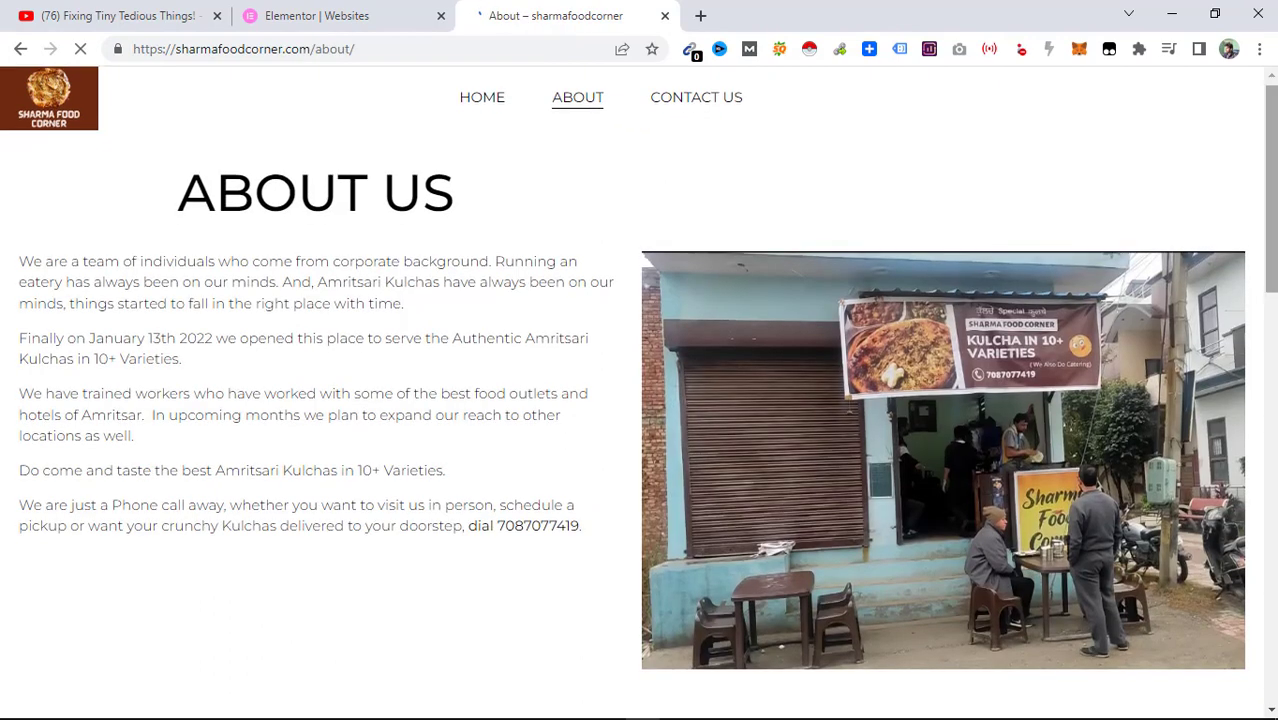
{"action": "scroll", "scroll_direction": "down", "scroll_amount": 3}
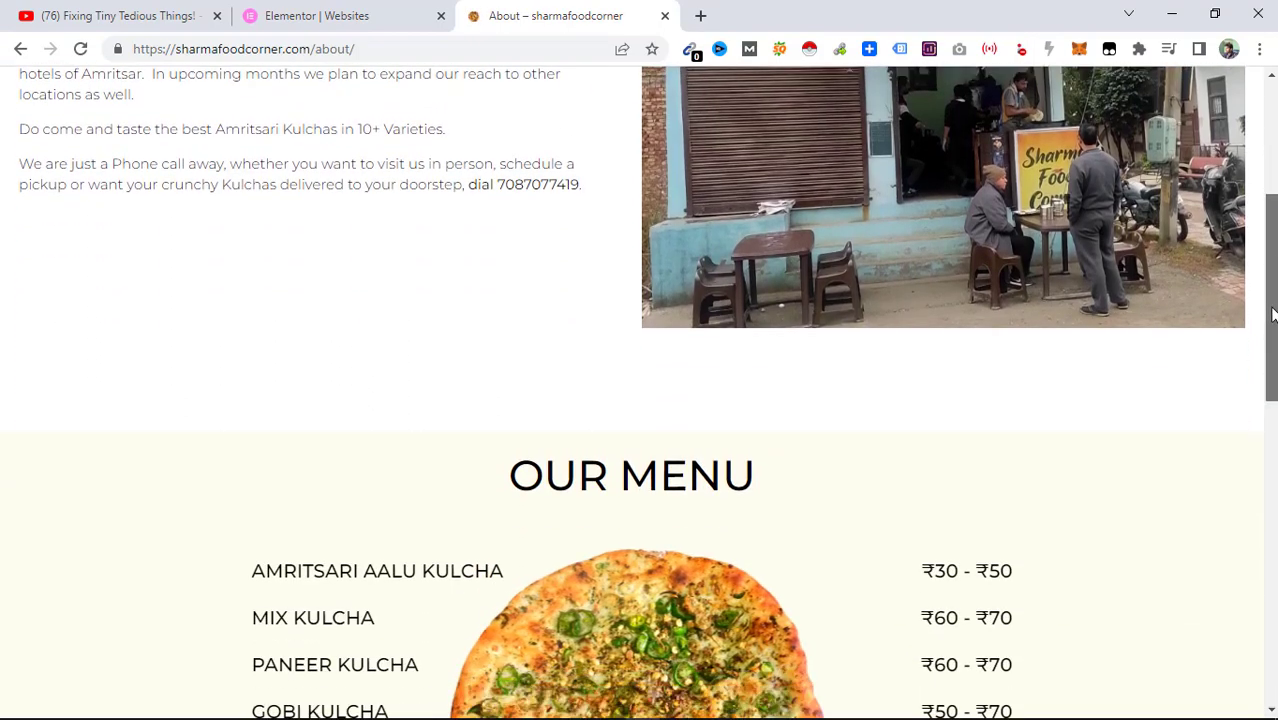
{"action": "scroll", "scroll_direction": "up", "scroll_amount": 3}
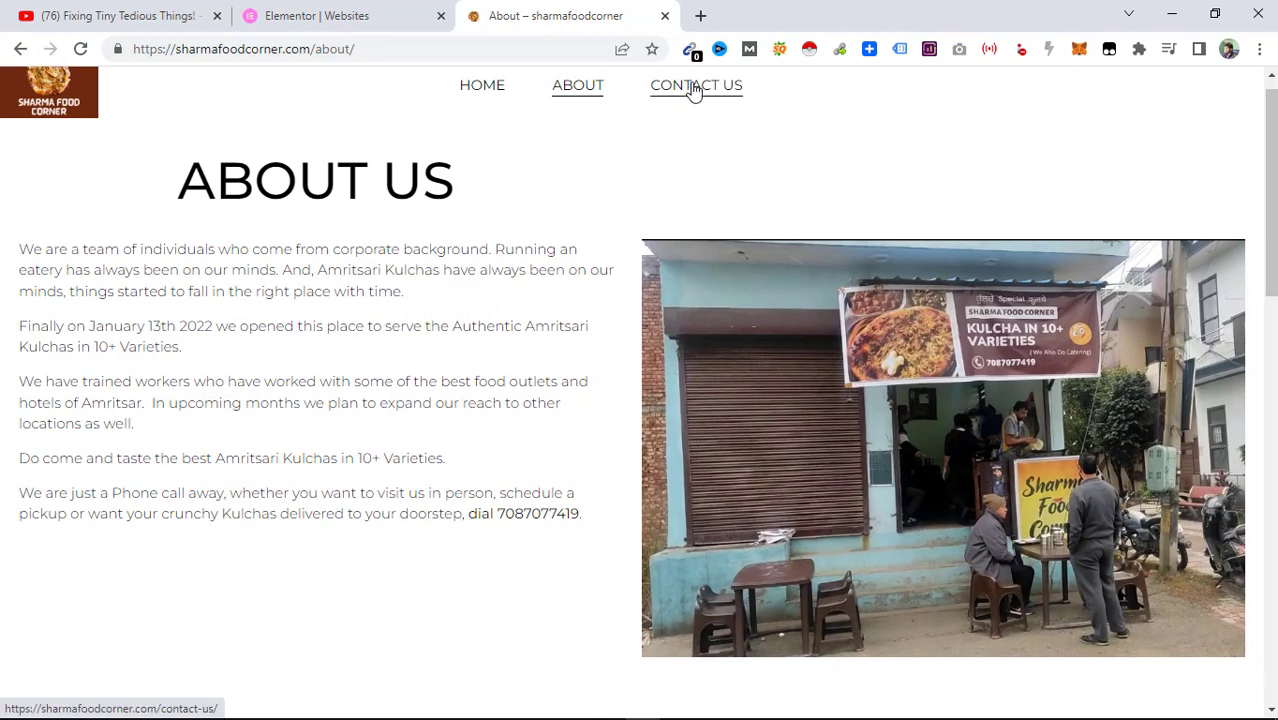
Start loading the Contact Us page from the navigation bar.
{"action": "left_click", "coordinate": [696, 84]}
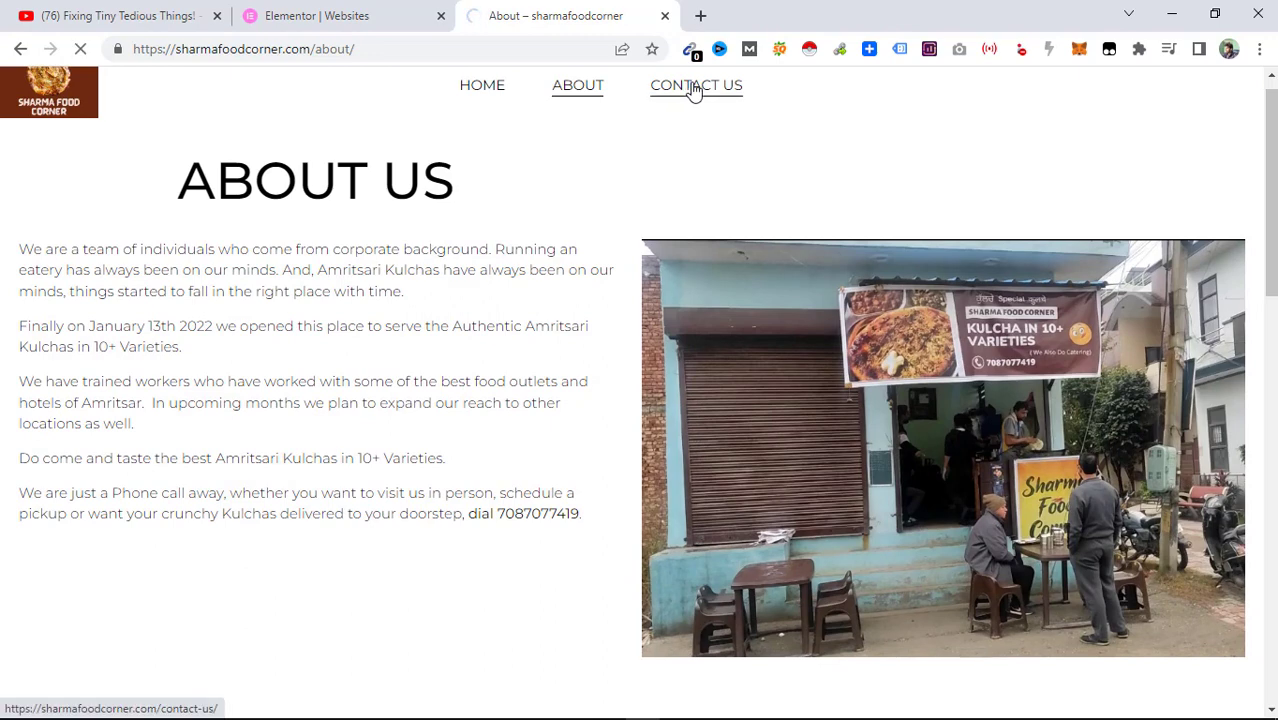
{"action": "left_click", "coordinate": [696, 84]}
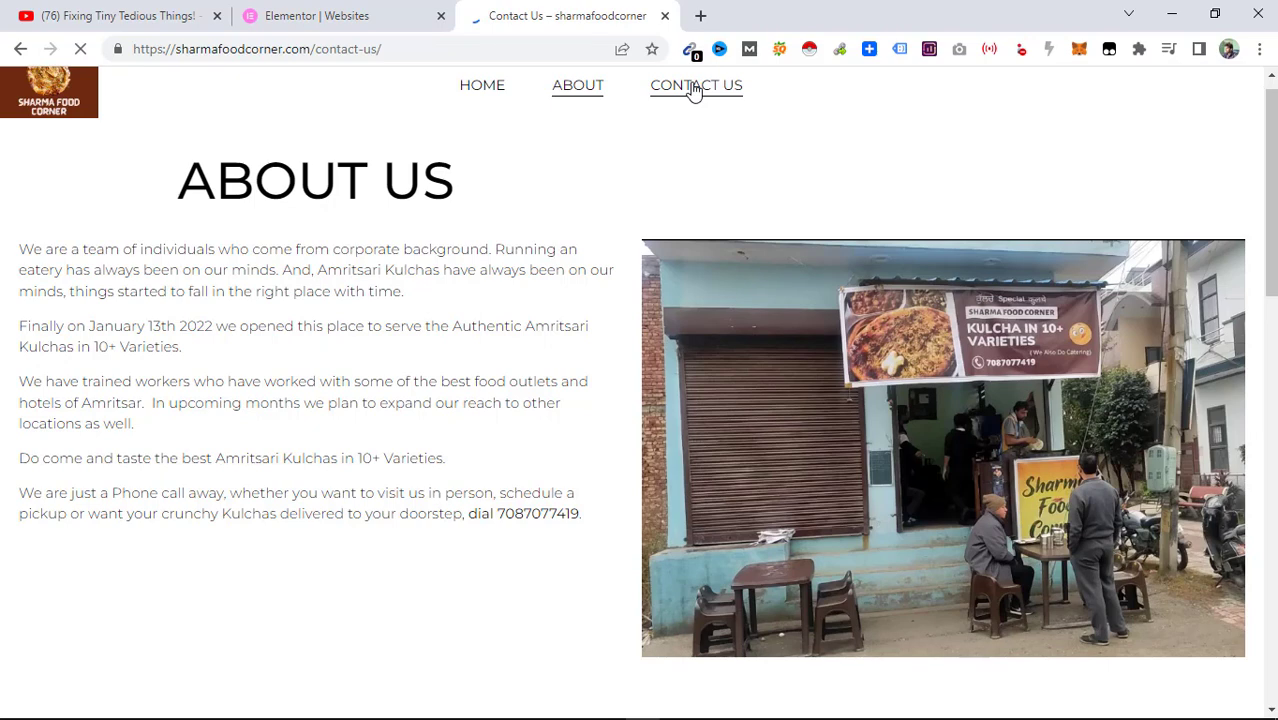
{"action": "mouse_move", "coordinate": [968, 124]}
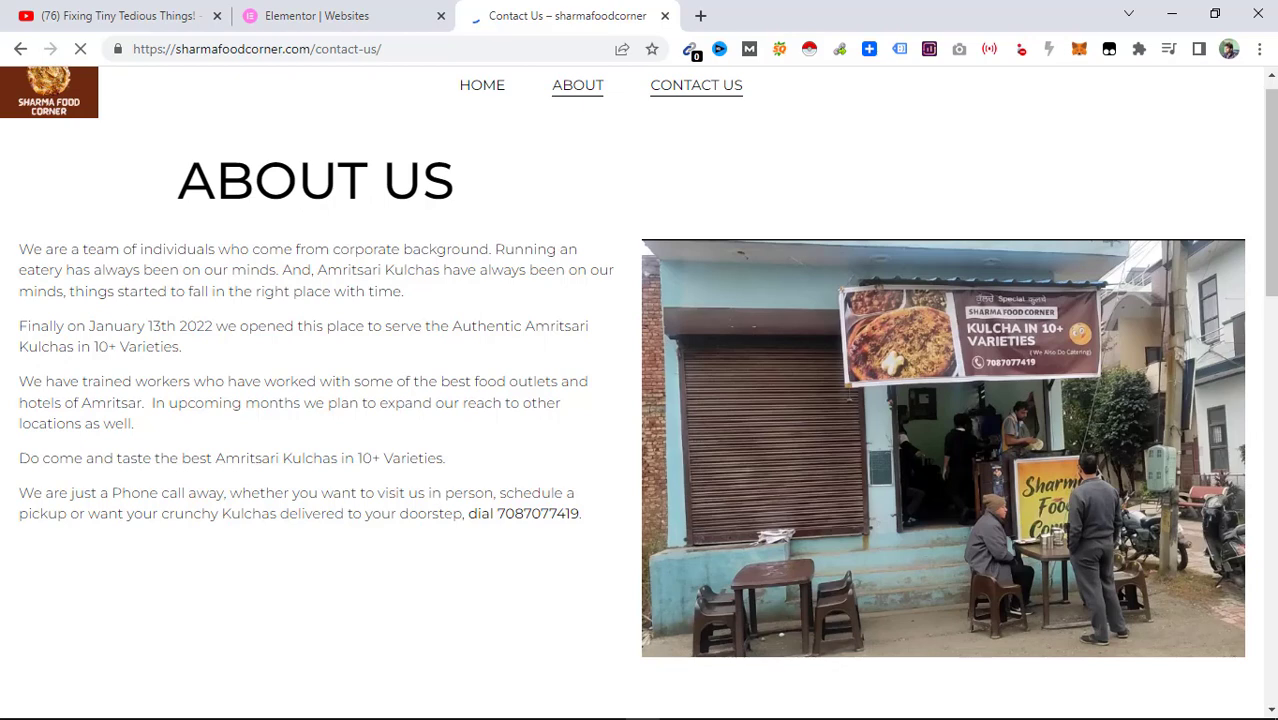
Load the Contact Us page and view its Write Us form and the Amritsar map.
{"action": "left_click", "coordinate": [696, 84]}
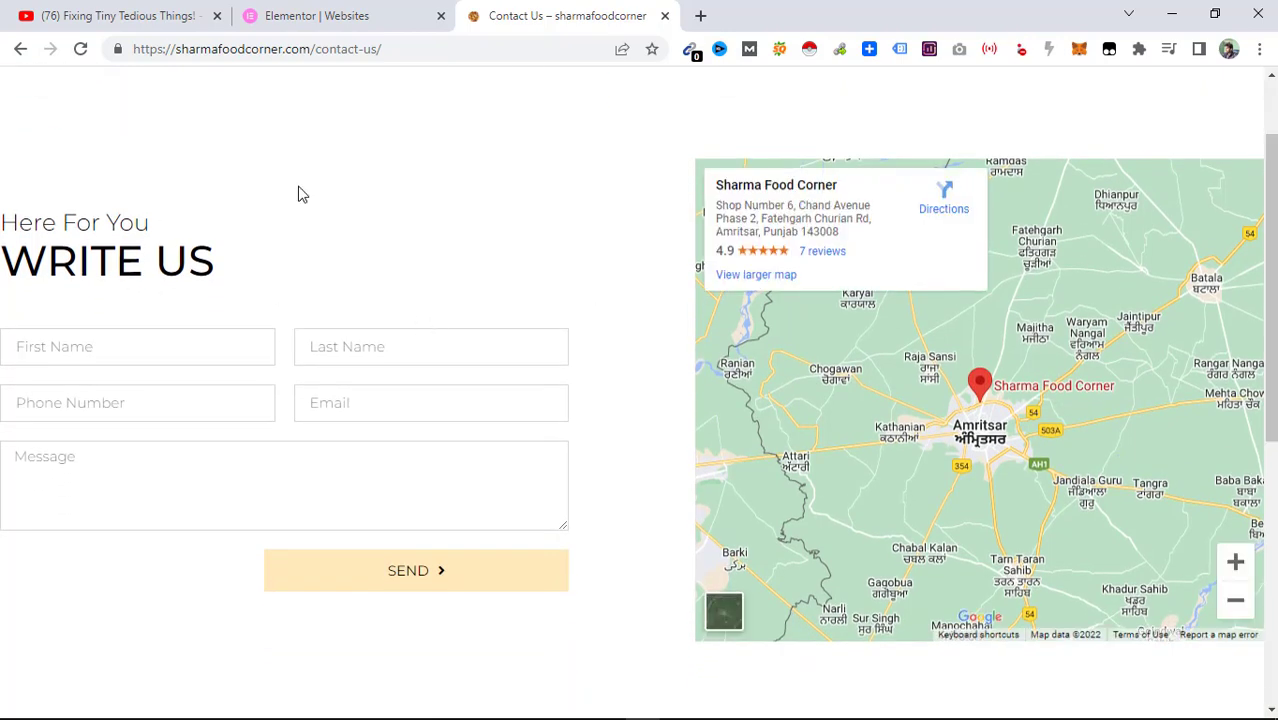
{"action": "mouse_move", "coordinate": [240, 328]}
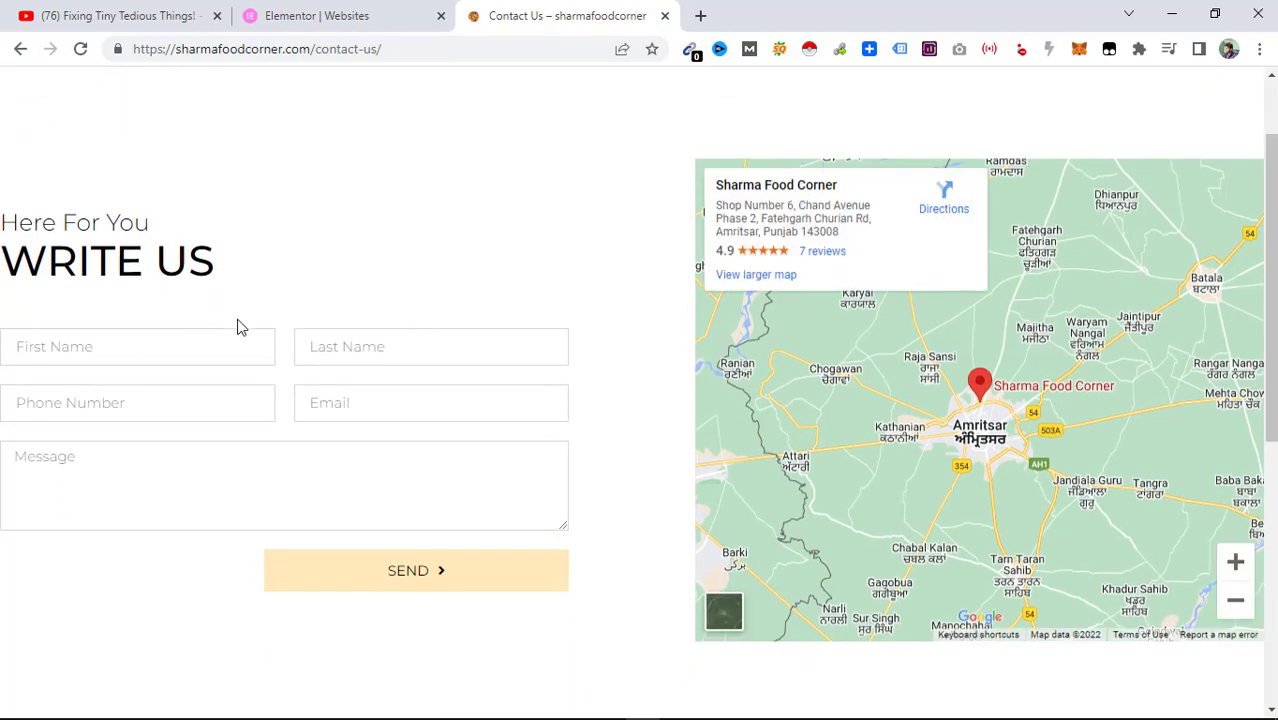
{"action": "mouse_move", "coordinate": [476, 256]}
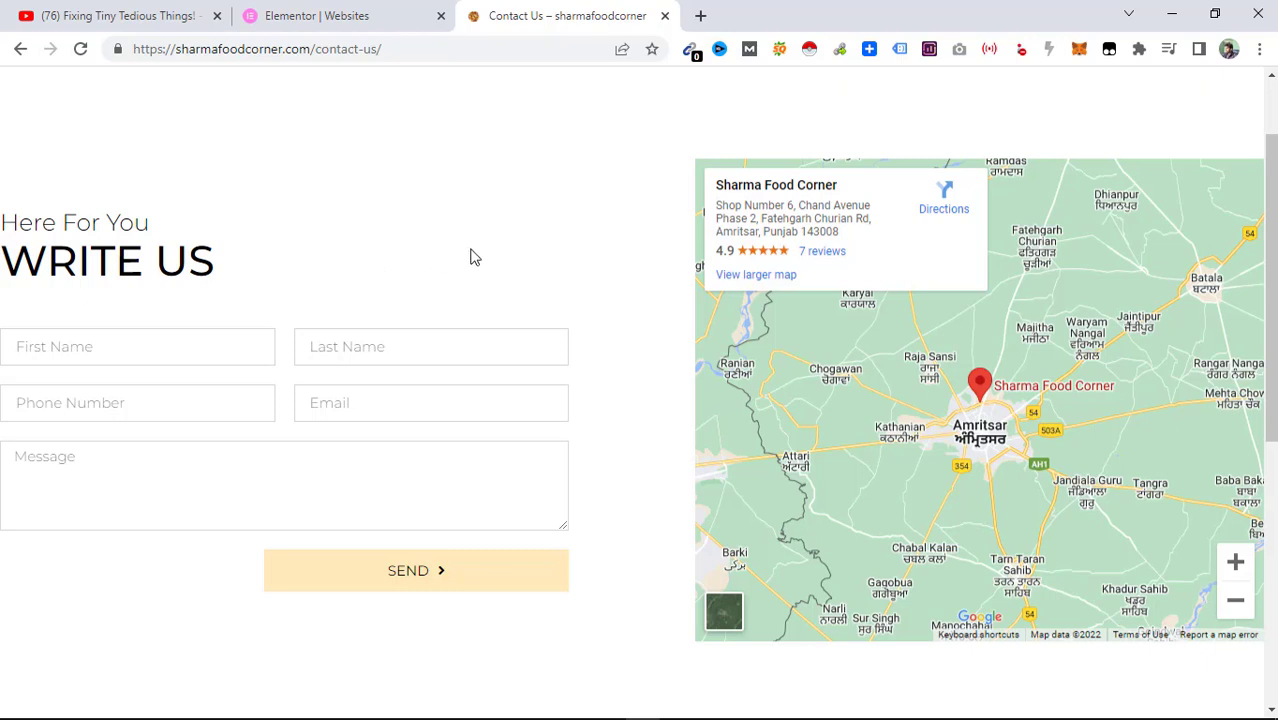
{"action": "scroll", "scroll_direction": "down", "scroll_amount": 3}
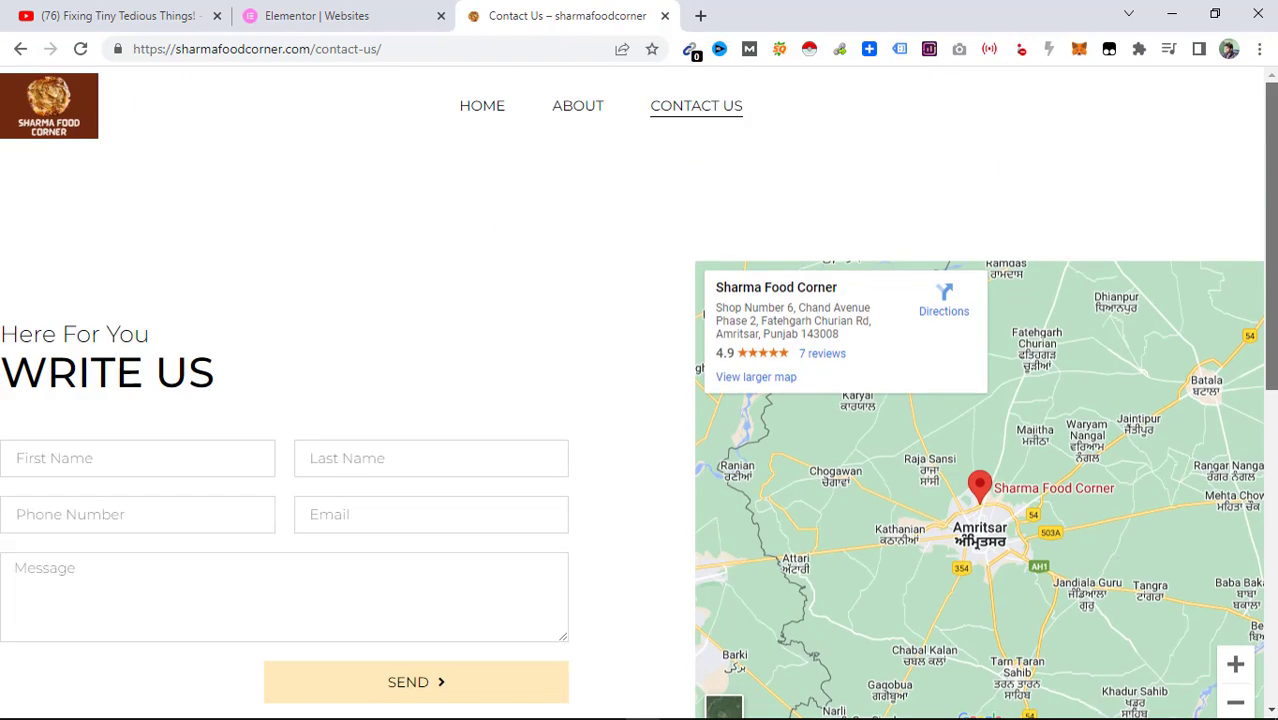
{"action": "mouse_move", "coordinate": [884, 436]}
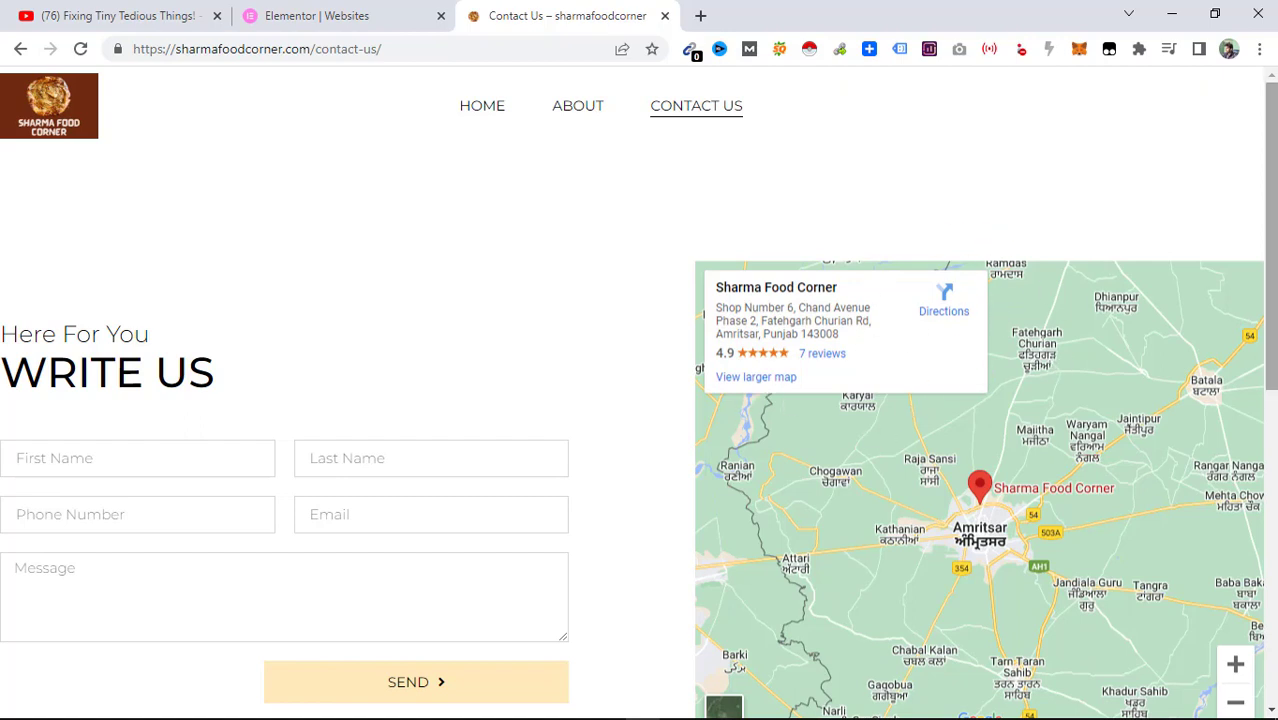
Return to the Websites dashboard and open Manage this website for sharmafoodcorner.
{"action": "left_click", "coordinate": [344, 16]}
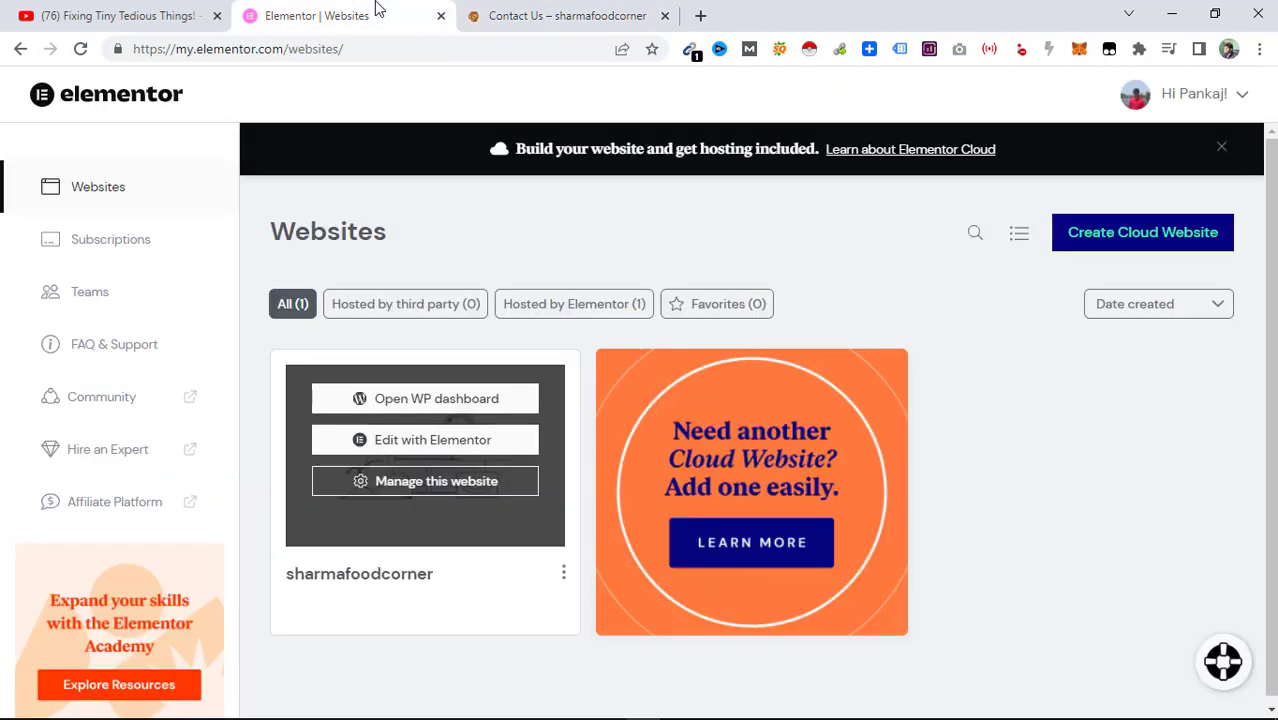
{"action": "mouse_move", "coordinate": [1008, 284]}
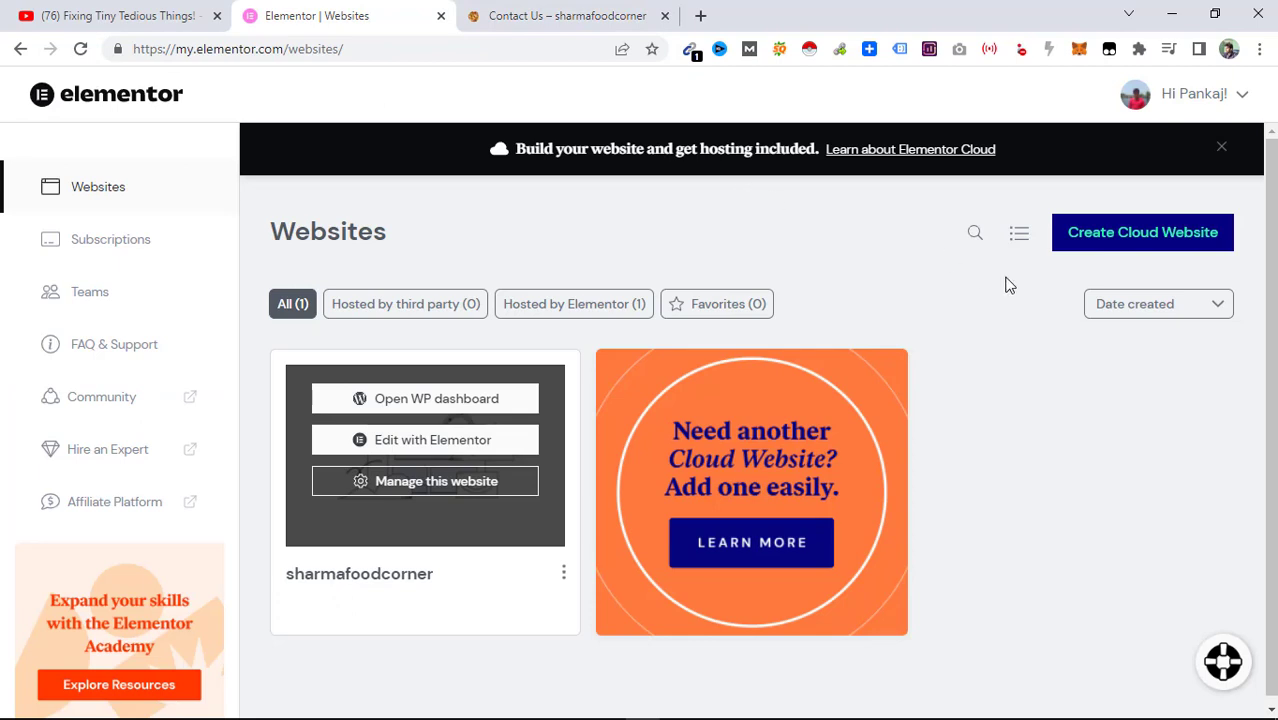
{"action": "mouse_move", "coordinate": [426, 508]}
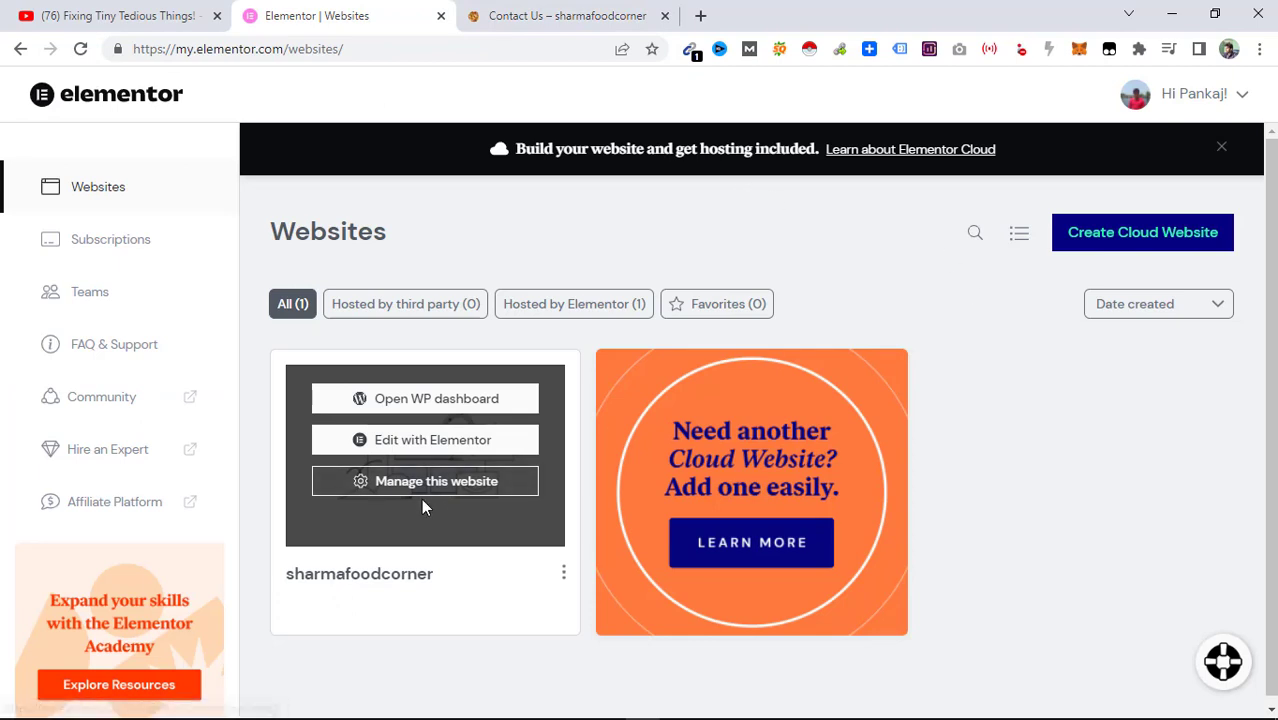
{"action": "left_click", "coordinate": [426, 480]}
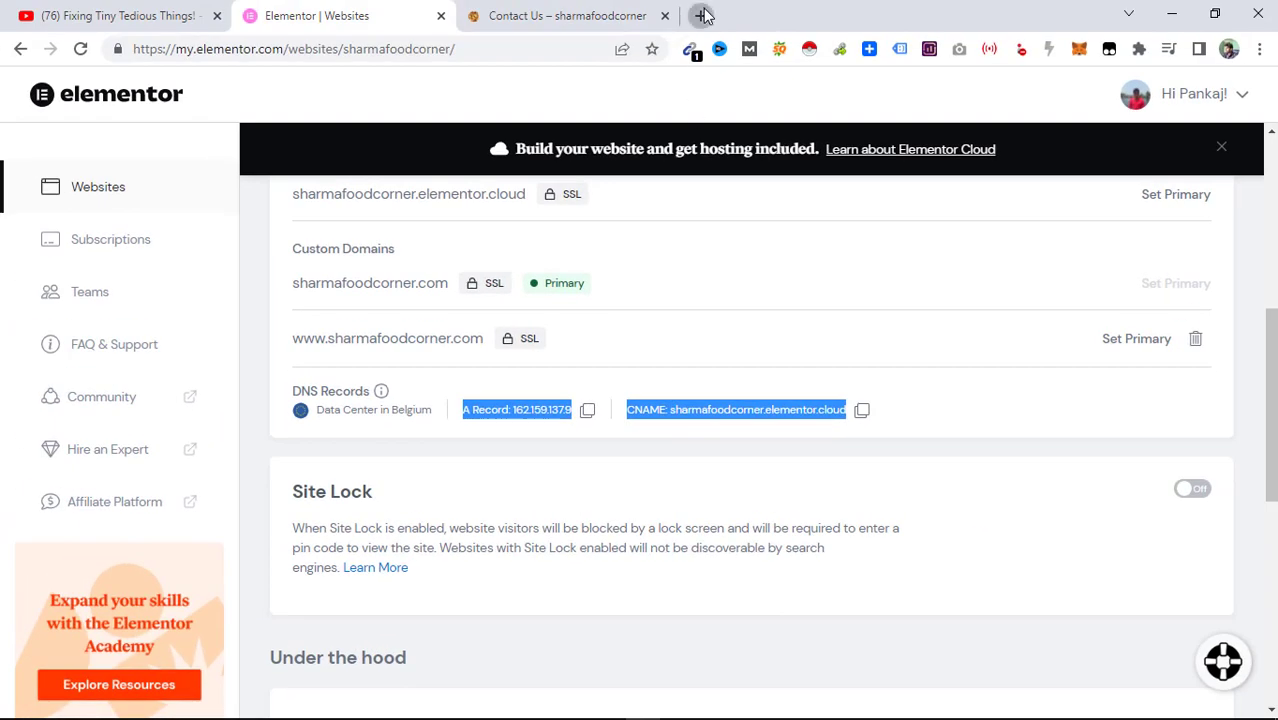
Visit namecheap.com in a new tab and sign in to the account dashboard.
{"action": "left_click", "coordinate": [700, 16]}
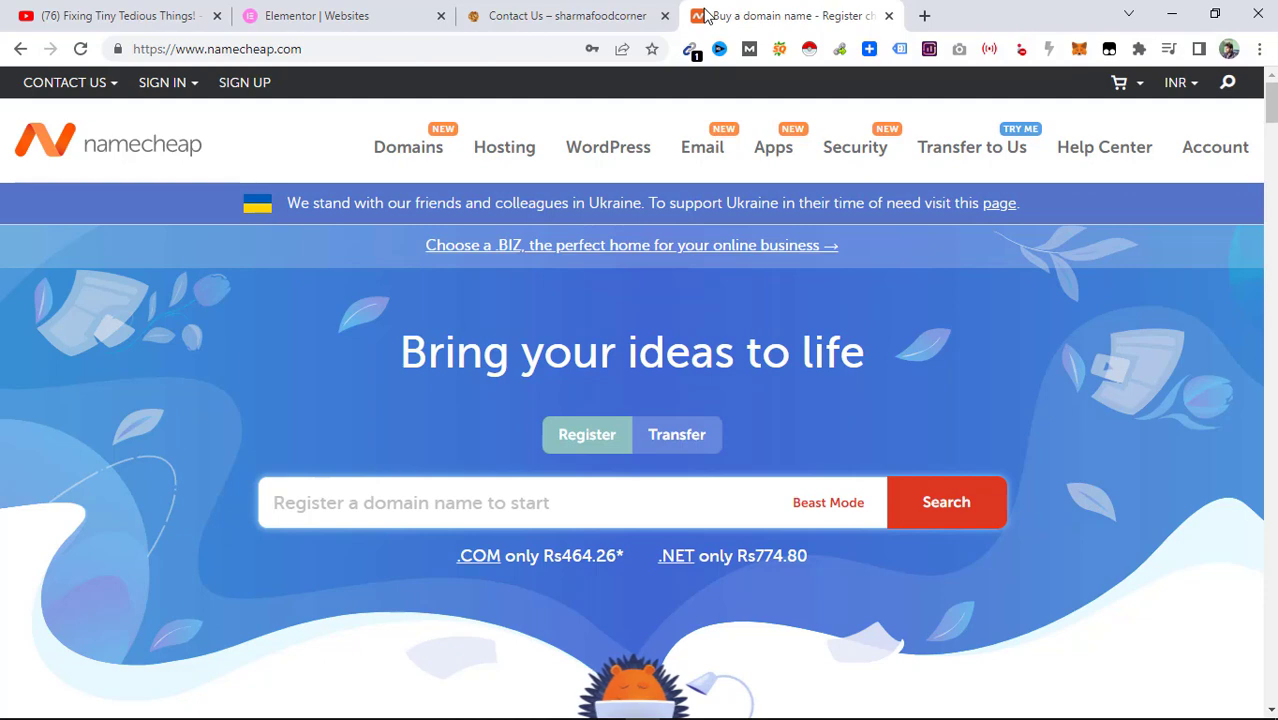
{"action": "mouse_move", "coordinate": [1112, 206]}
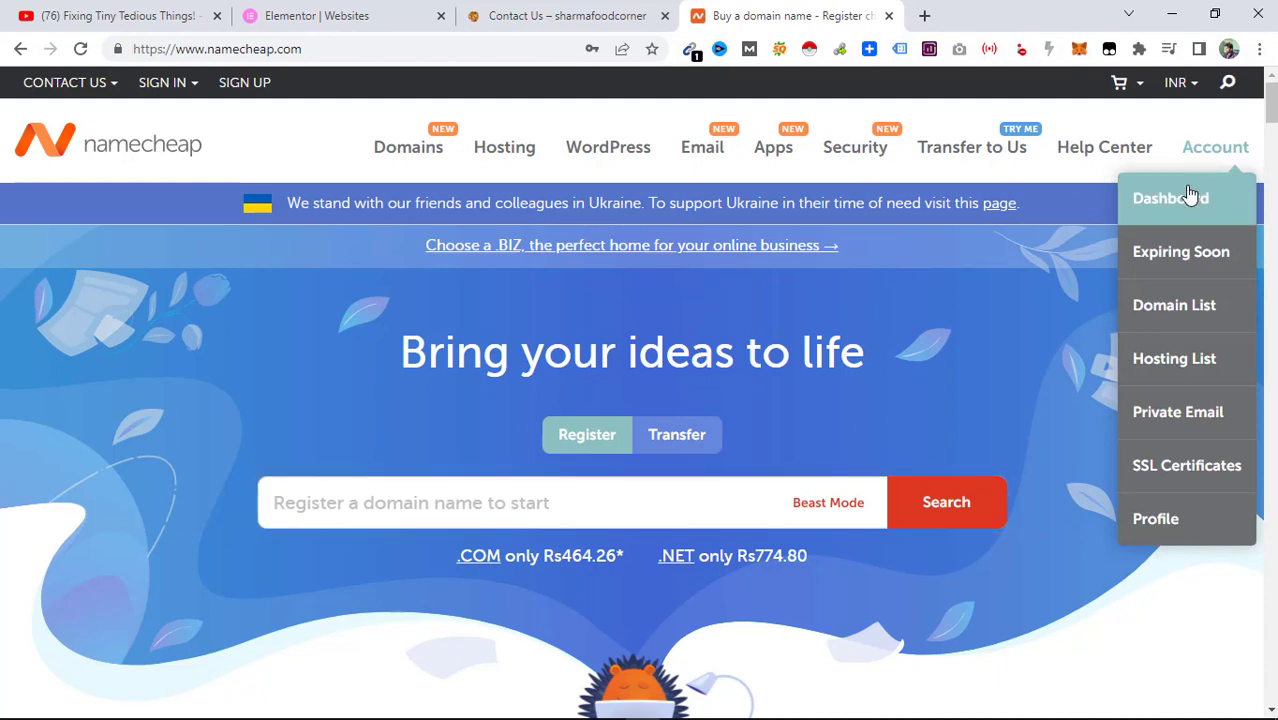
{"action": "left_click", "coordinate": [1172, 198]}
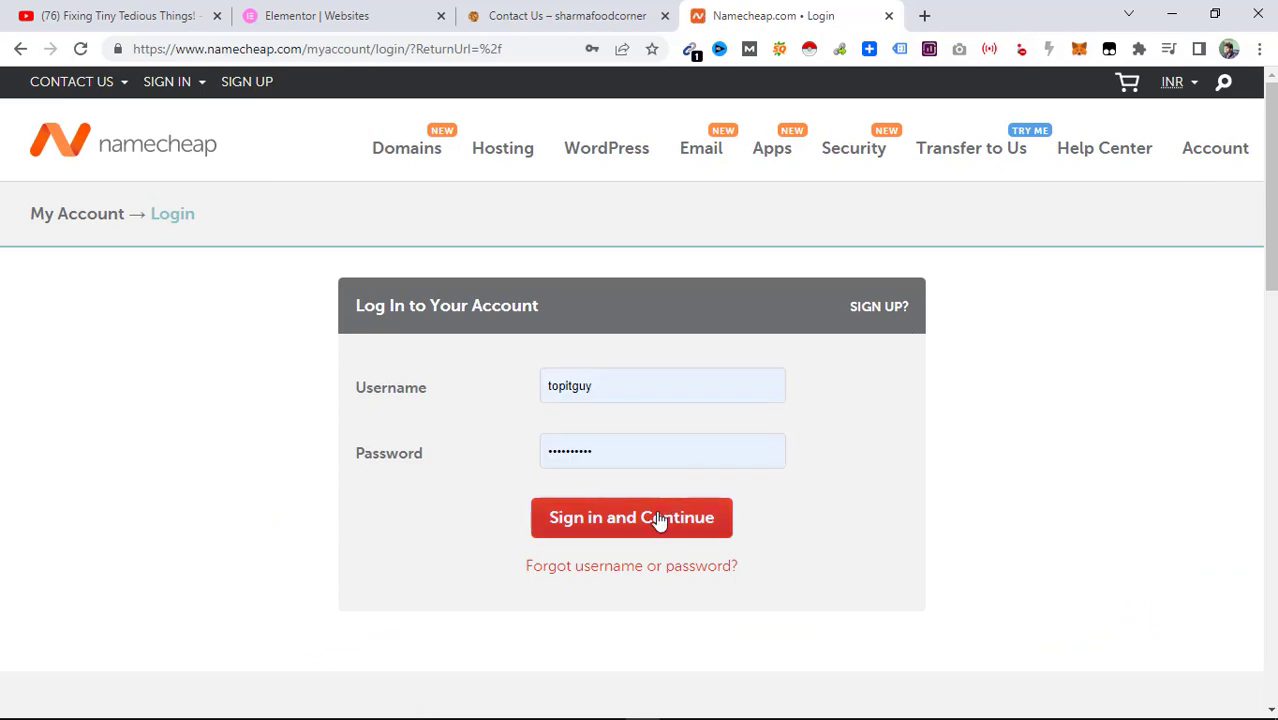
{"action": "left_click", "coordinate": [632, 516]}
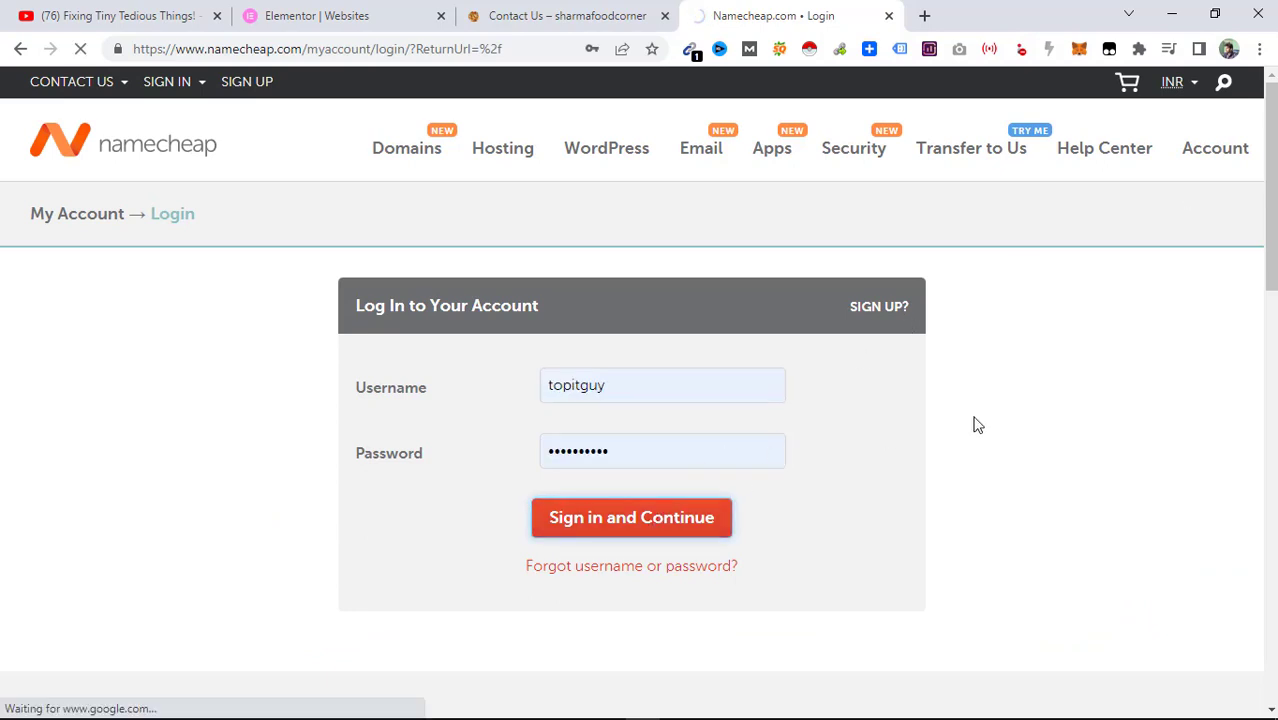
{"action": "left_click", "coordinate": [632, 516]}
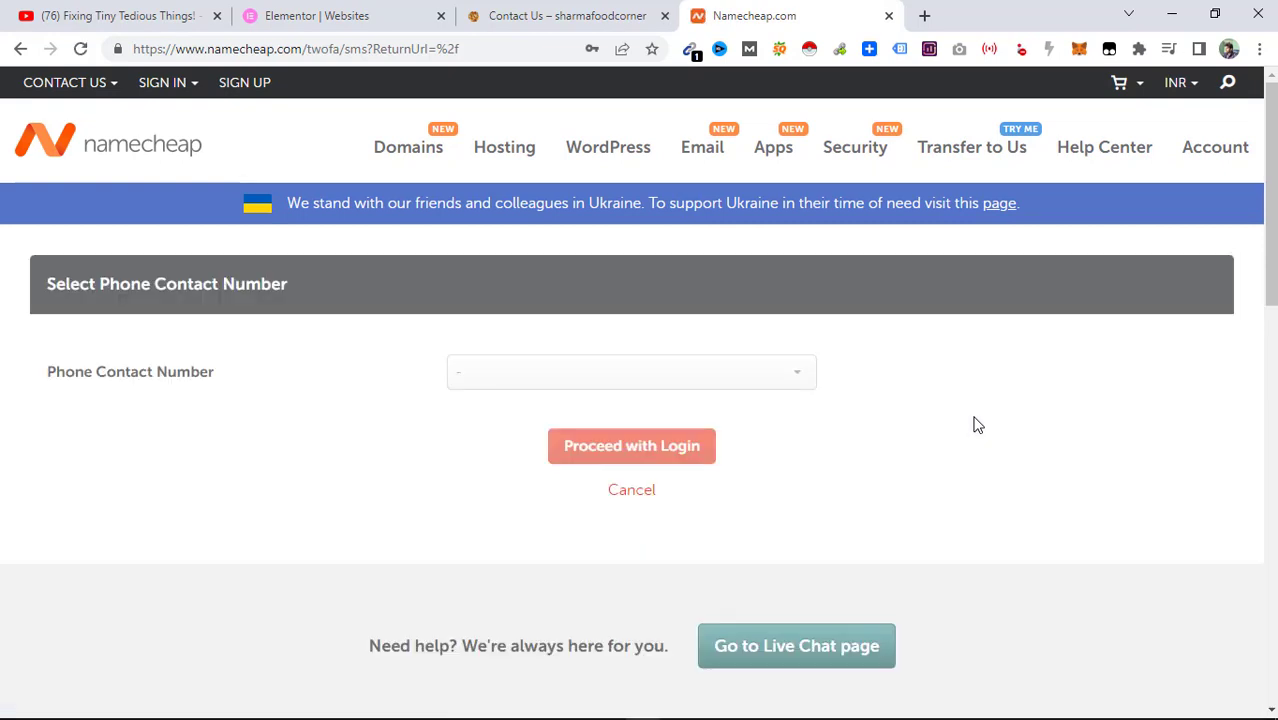
{"action": "left_click", "coordinate": [632, 446]}
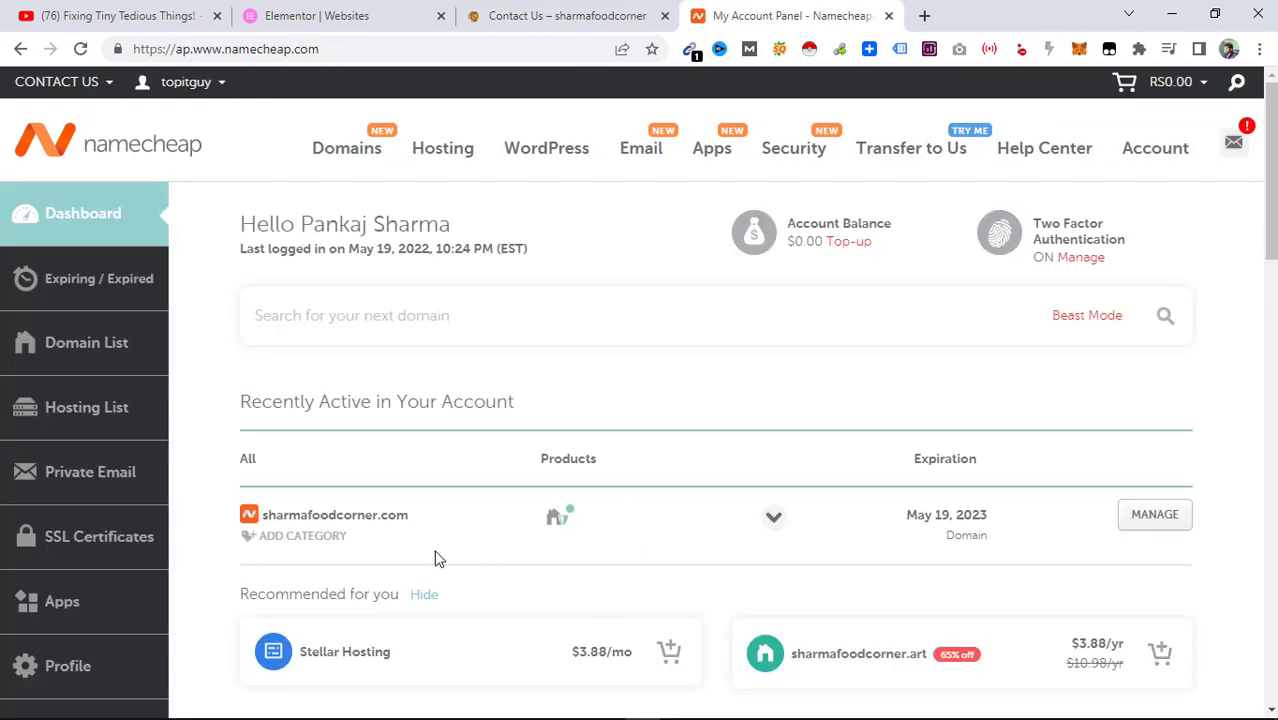
{"action": "mouse_move", "coordinate": [1156, 516]}
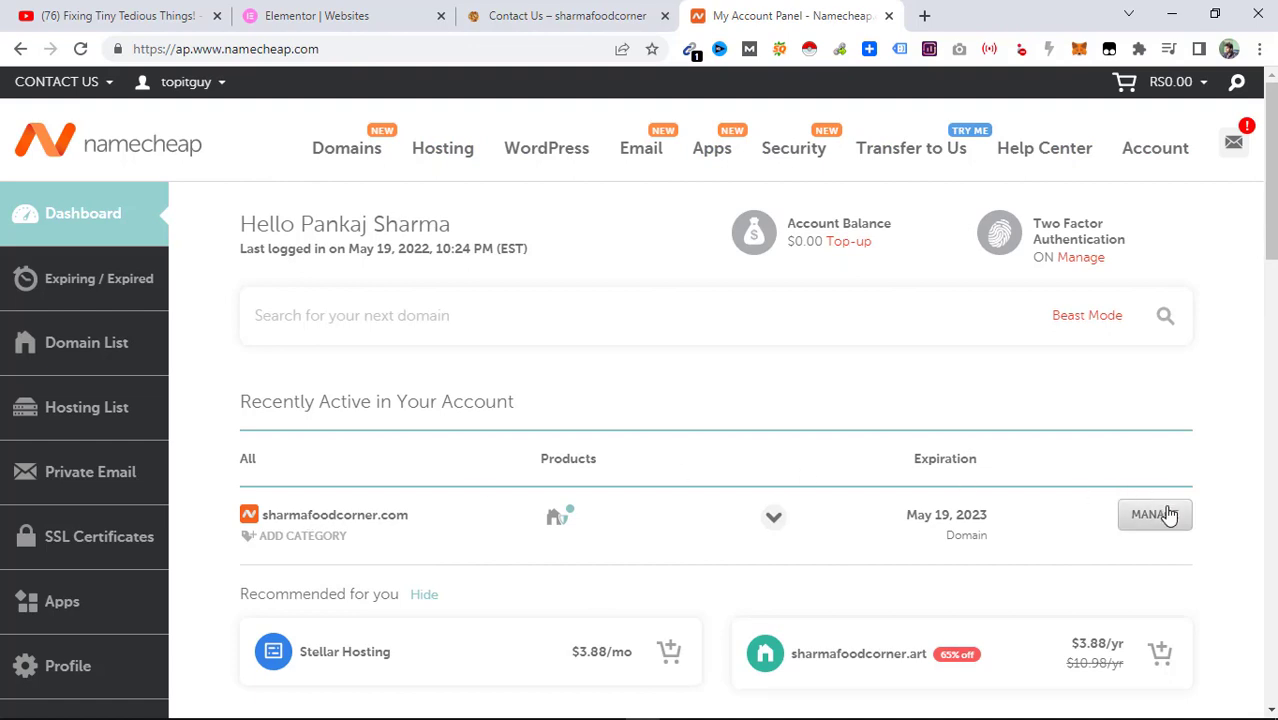
Open the Advanced DNS settings for the sharmafoodcorner.com domain.
{"action": "left_click", "coordinate": [1154, 516]}
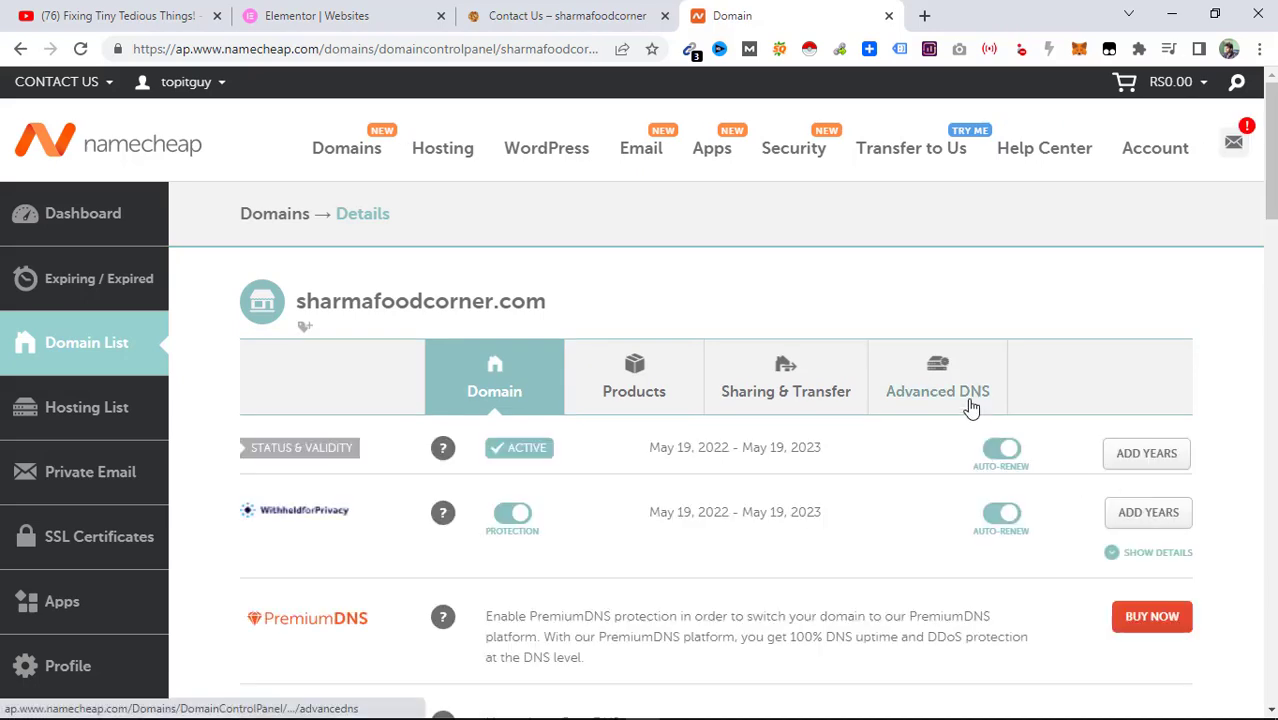
{"action": "left_click", "coordinate": [936, 376]}
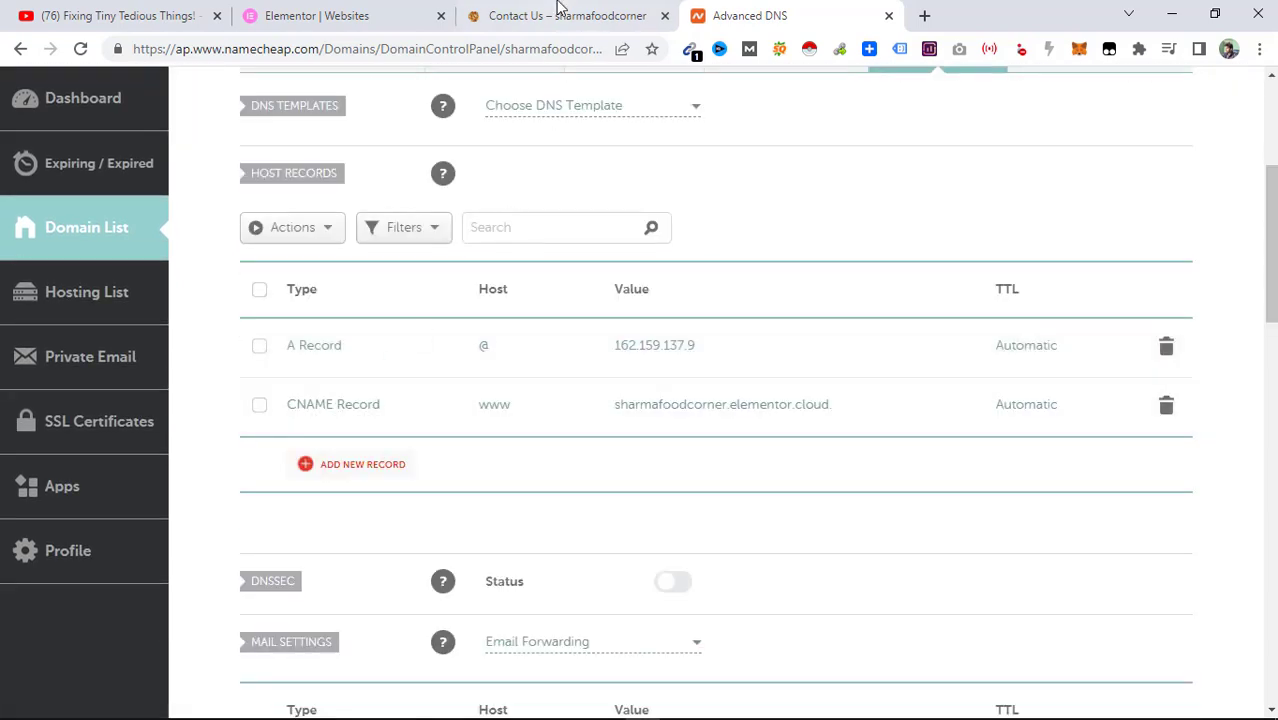
Compare Elementor's required records, add a new host record and start editing the CNAME value.
{"action": "left_click", "coordinate": [348, 16]}
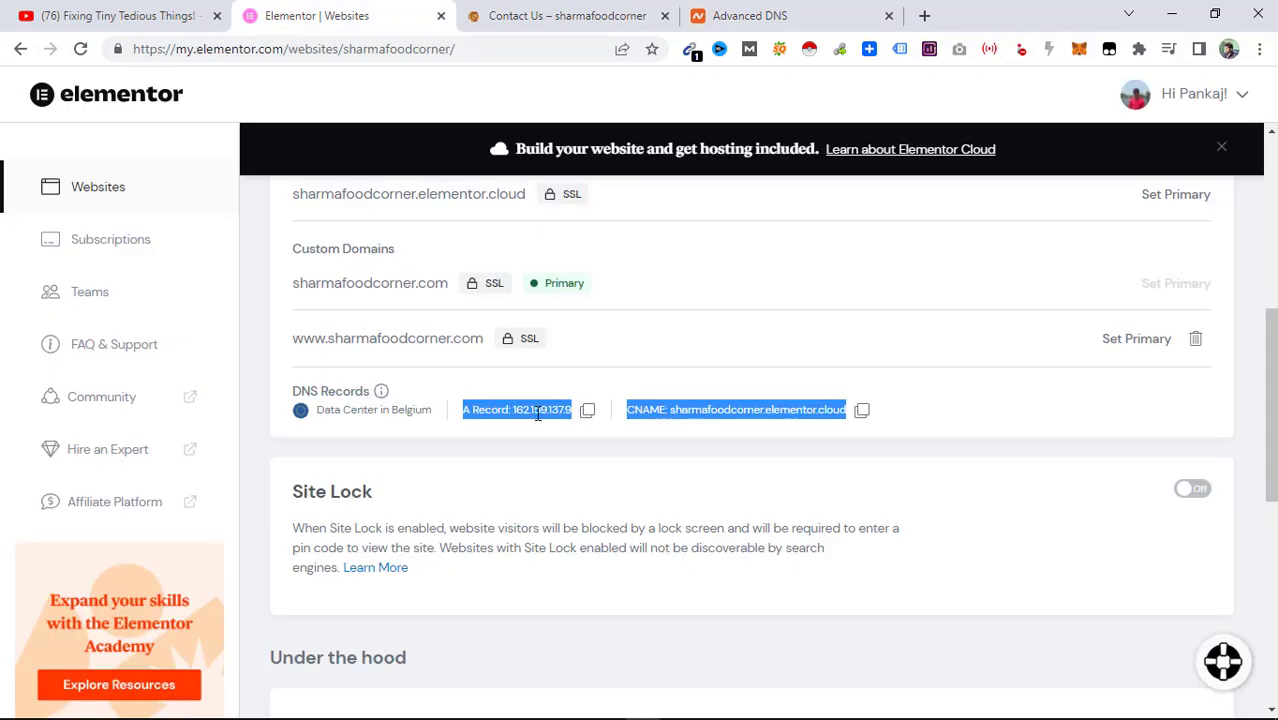
{"action": "left_click", "coordinate": [760, 16]}
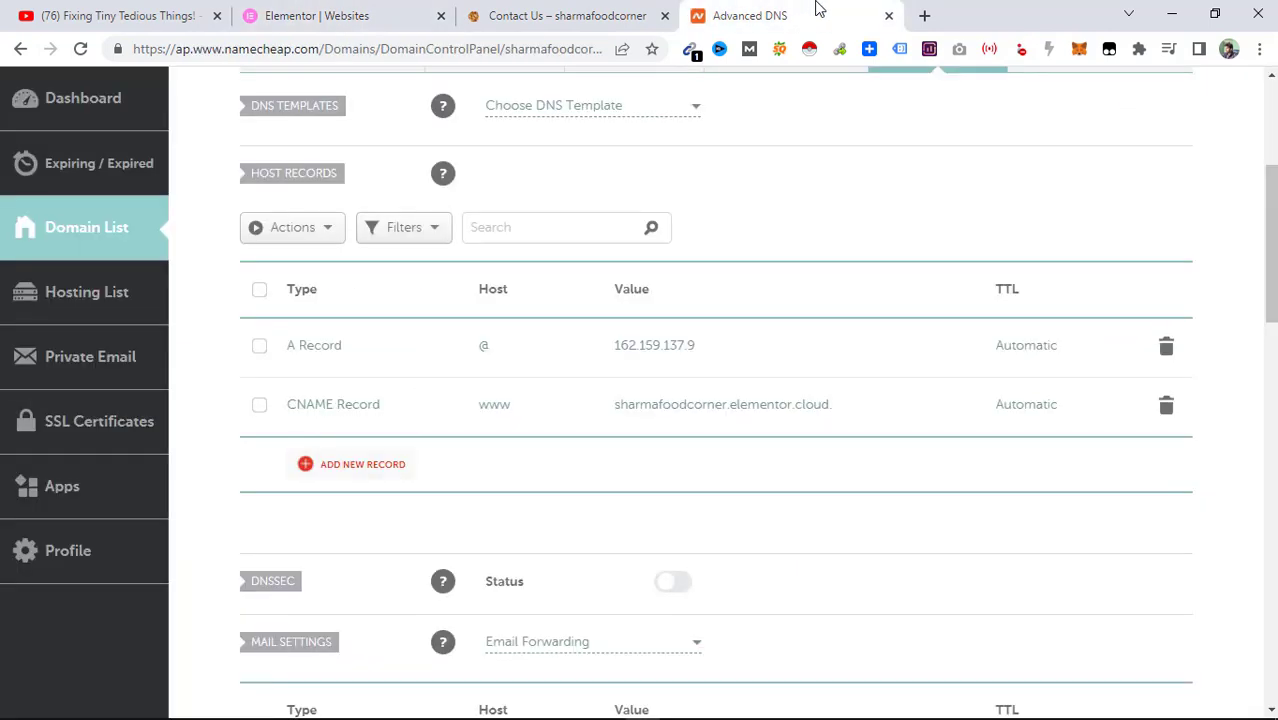
{"action": "mouse_move", "coordinate": [504, 364]}
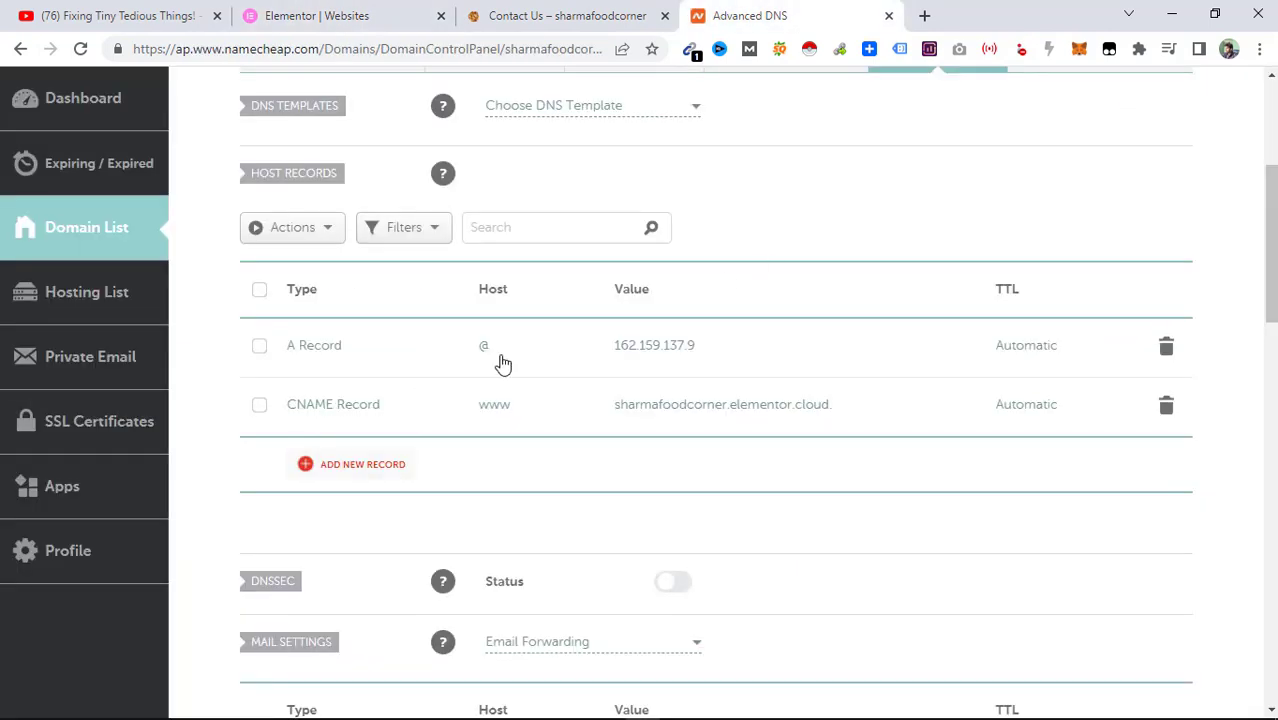
{"action": "left_click", "coordinate": [352, 464]}
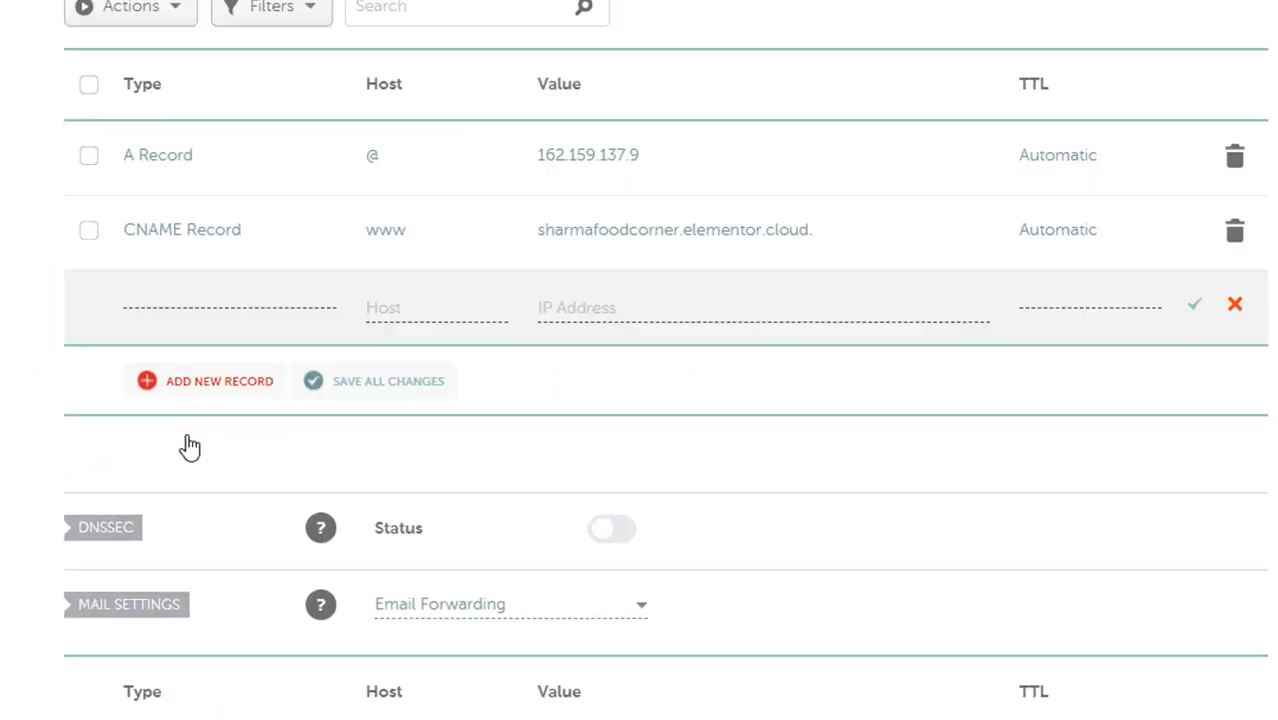
{"action": "left_click", "coordinate": [210, 304]}
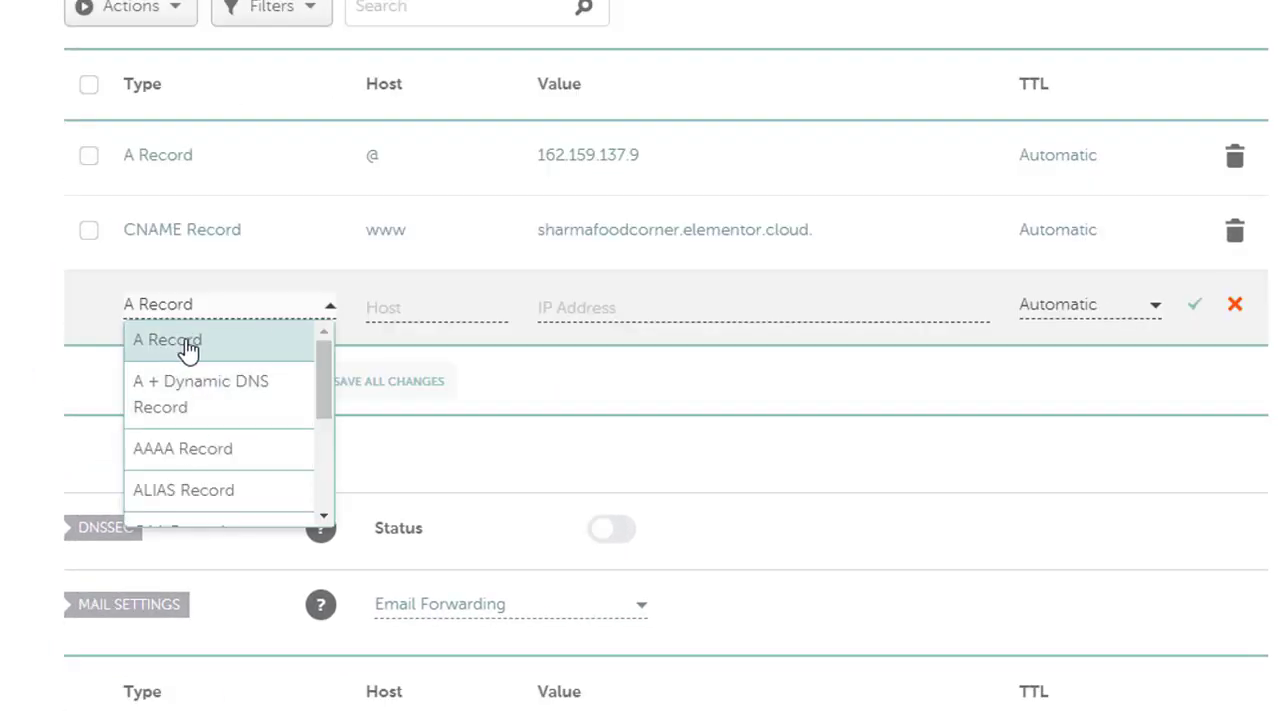
{"action": "mouse_move", "coordinate": [404, 92]}
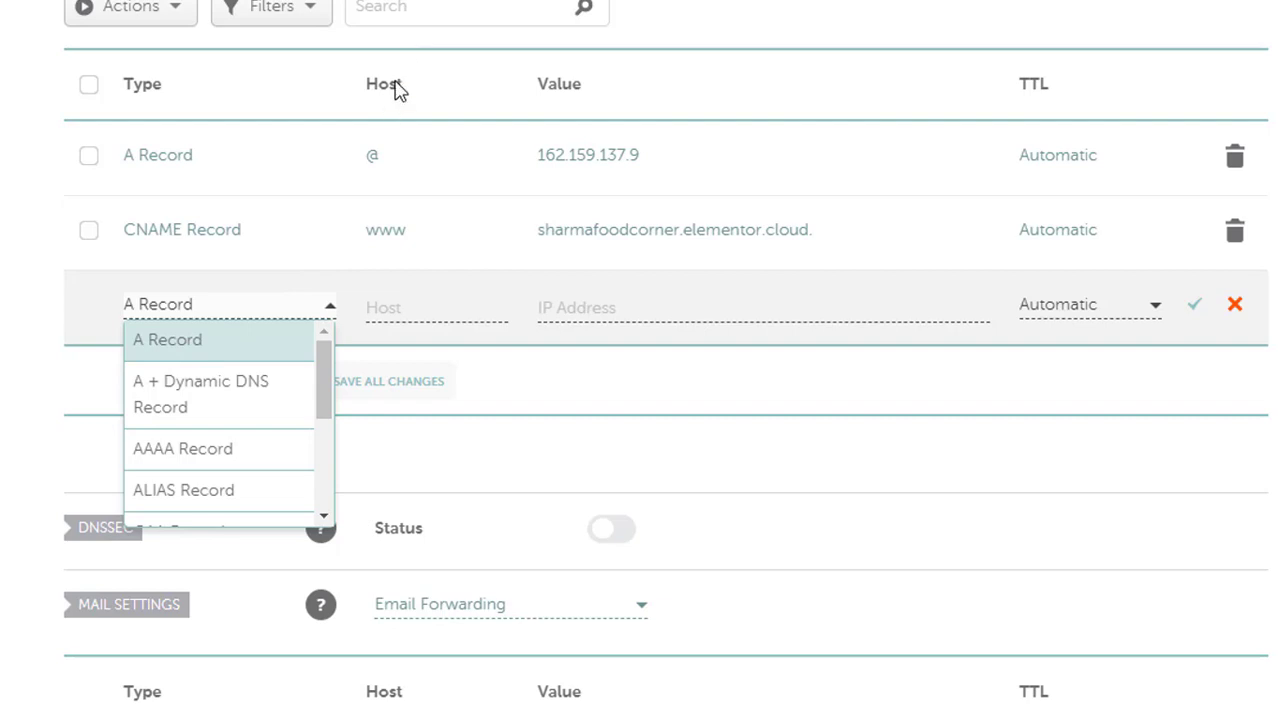
{"action": "mouse_move", "coordinate": [616, 78]}
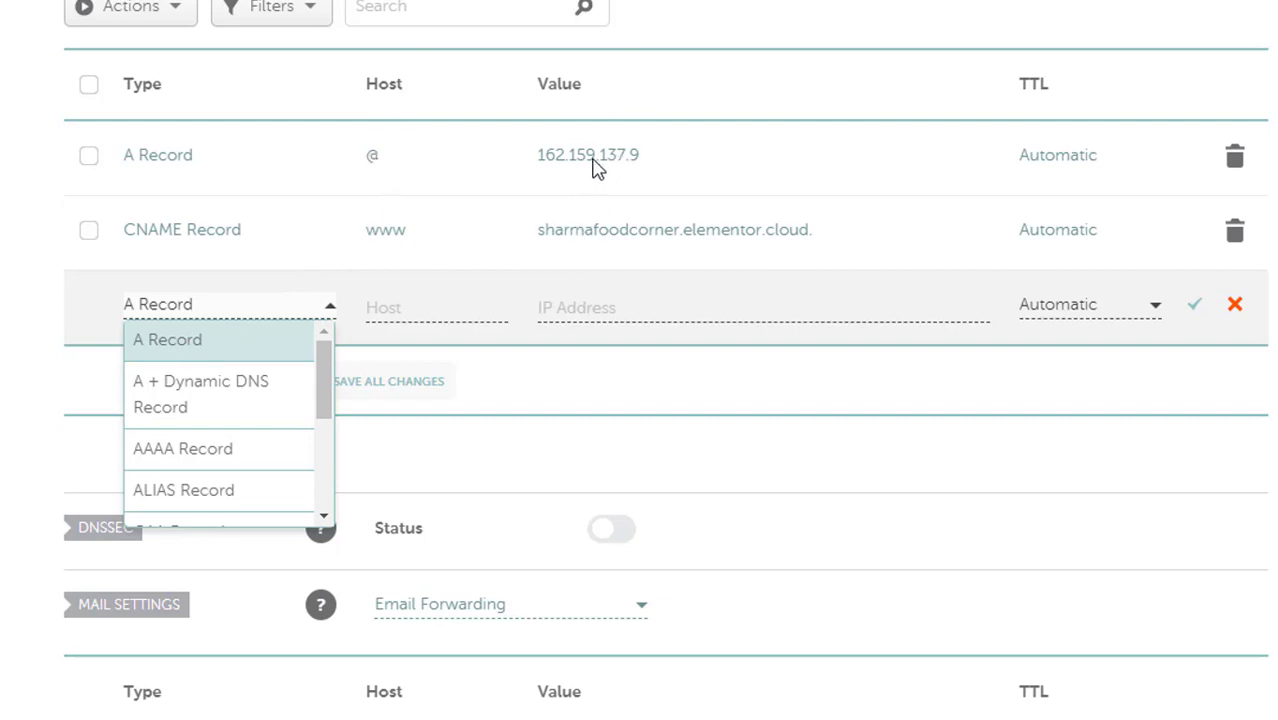
{"action": "mouse_move", "coordinate": [612, 168]}
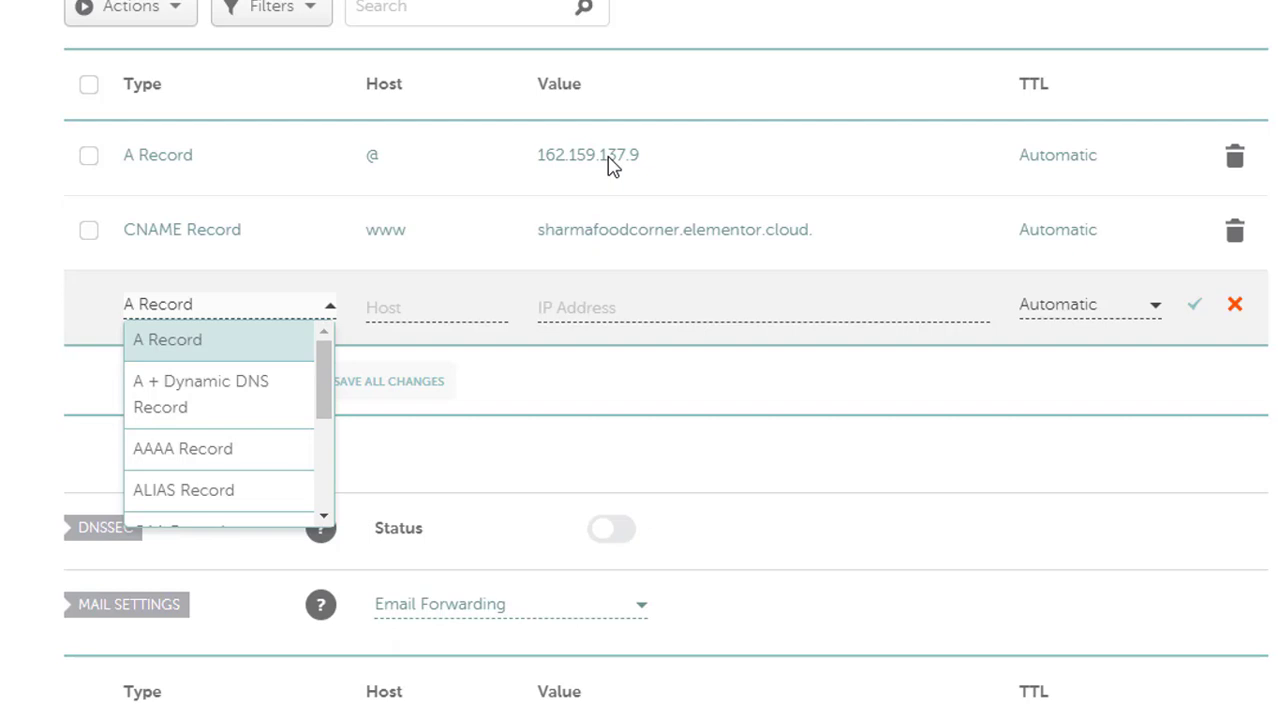
{"action": "mouse_move", "coordinate": [524, 212]}
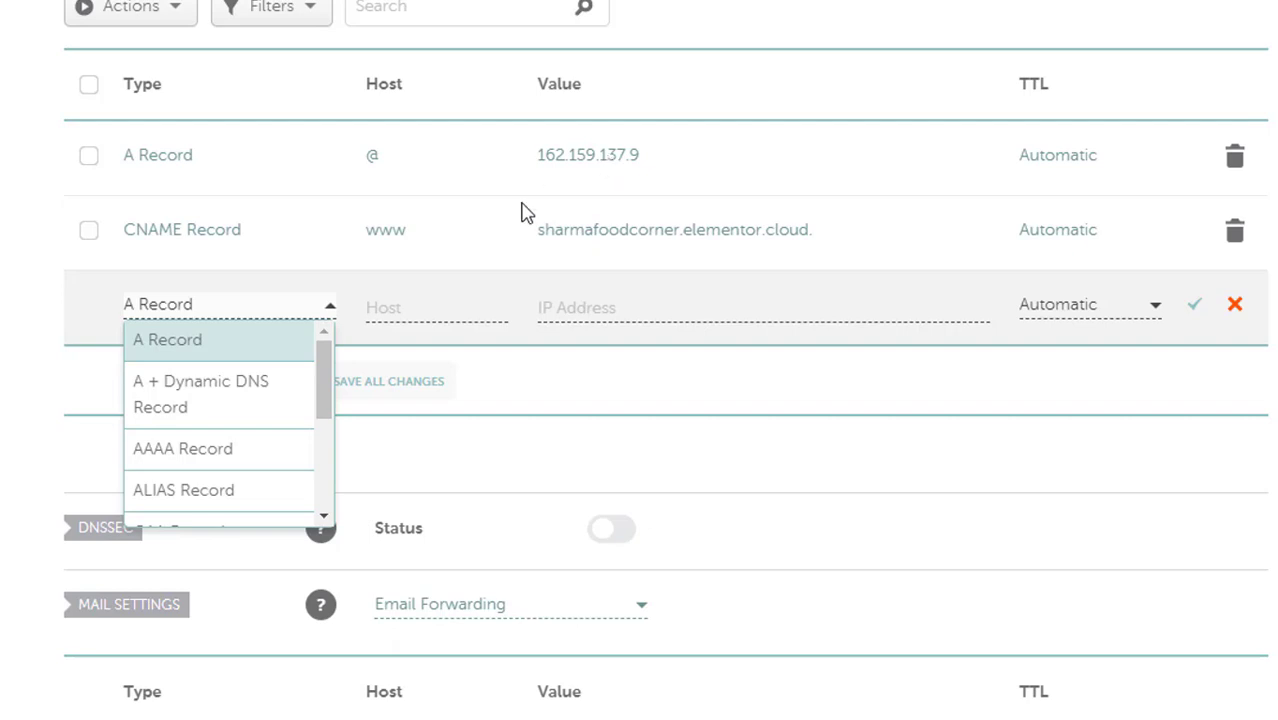
{"action": "mouse_move", "coordinate": [396, 252]}
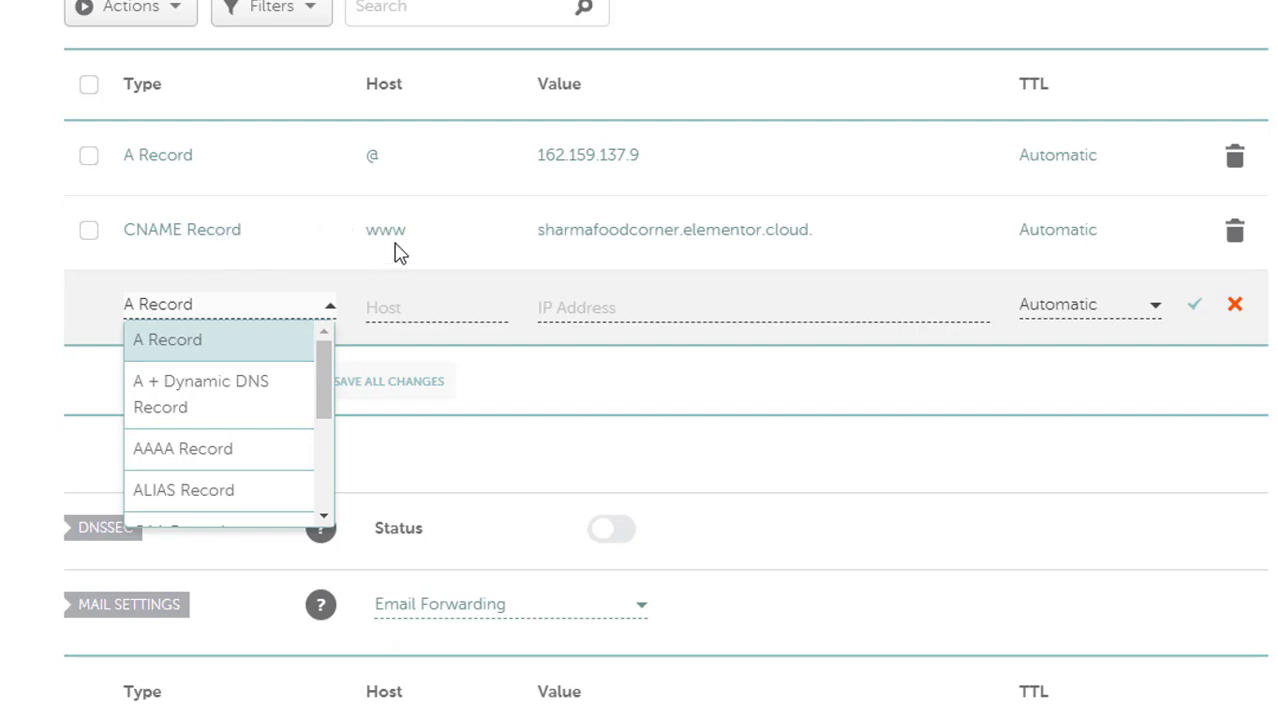
{"action": "mouse_move", "coordinate": [602, 222]}
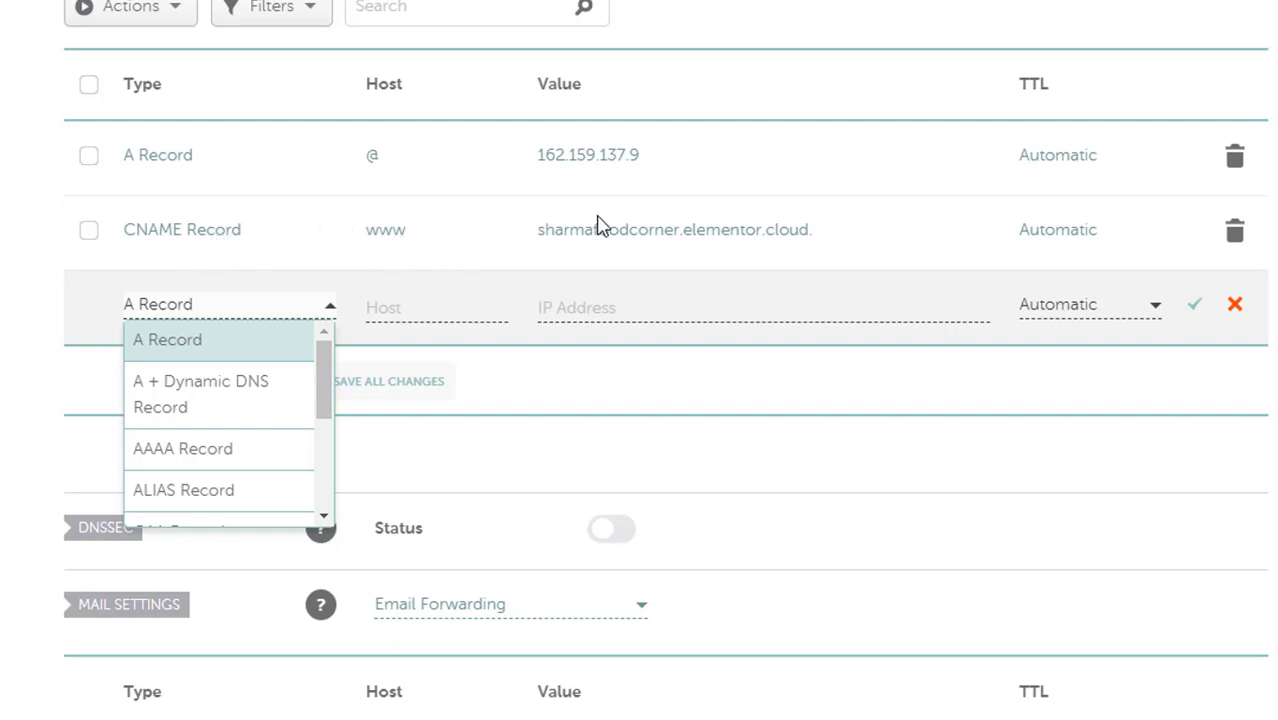
{"action": "mouse_move", "coordinate": [704, 228]}
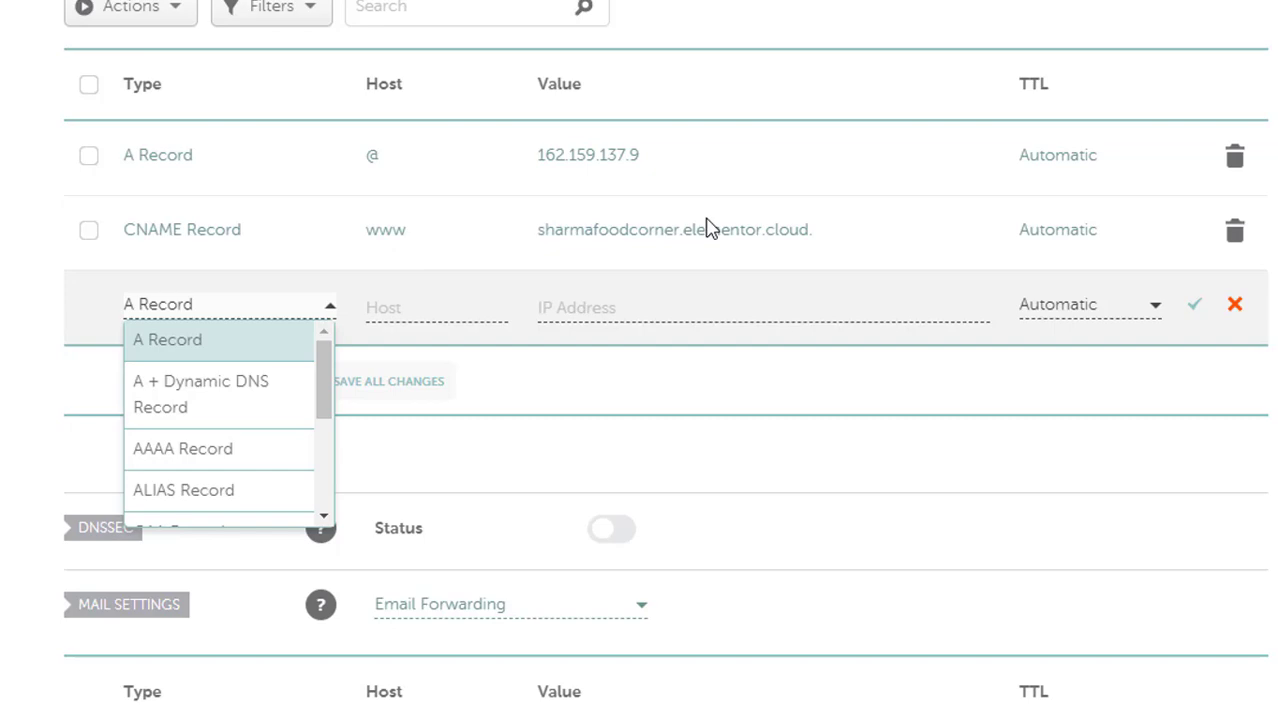
{"action": "left_click", "coordinate": [168, 340]}
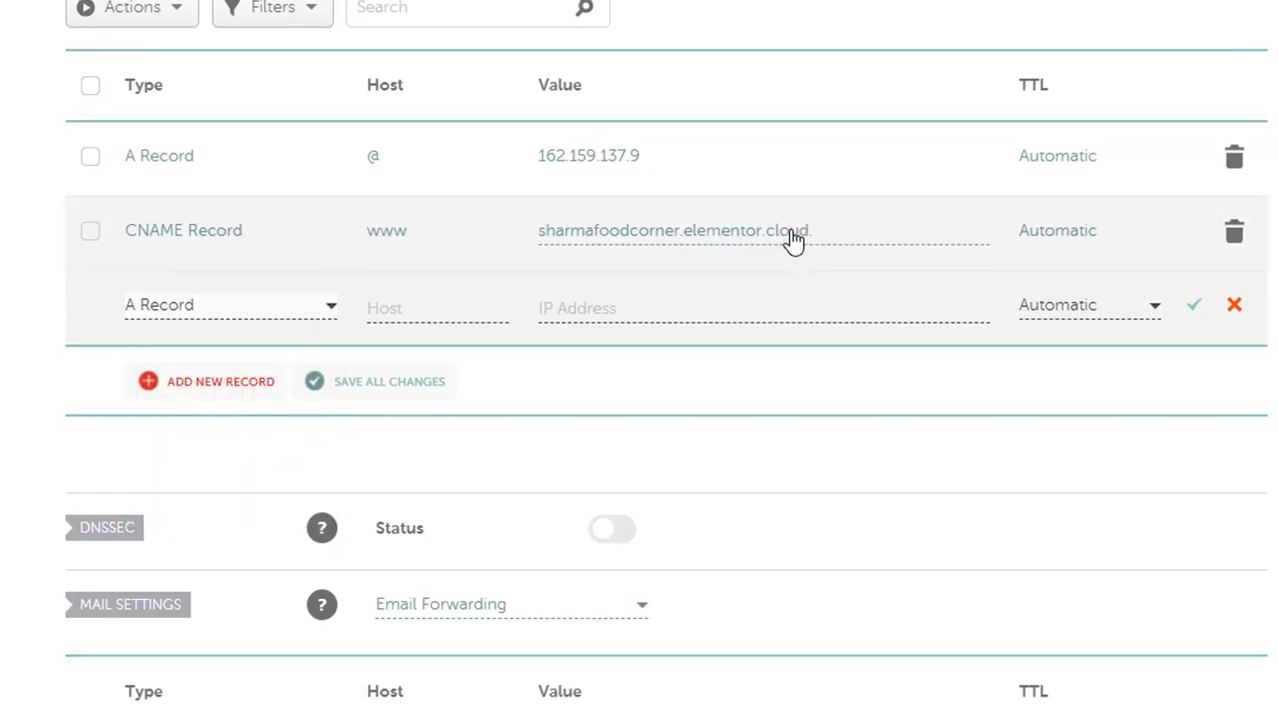
Recheck the Manage Domains section and required A and CNAME values in Elementor Cloud.
{"action": "left_click", "coordinate": [344, 16]}
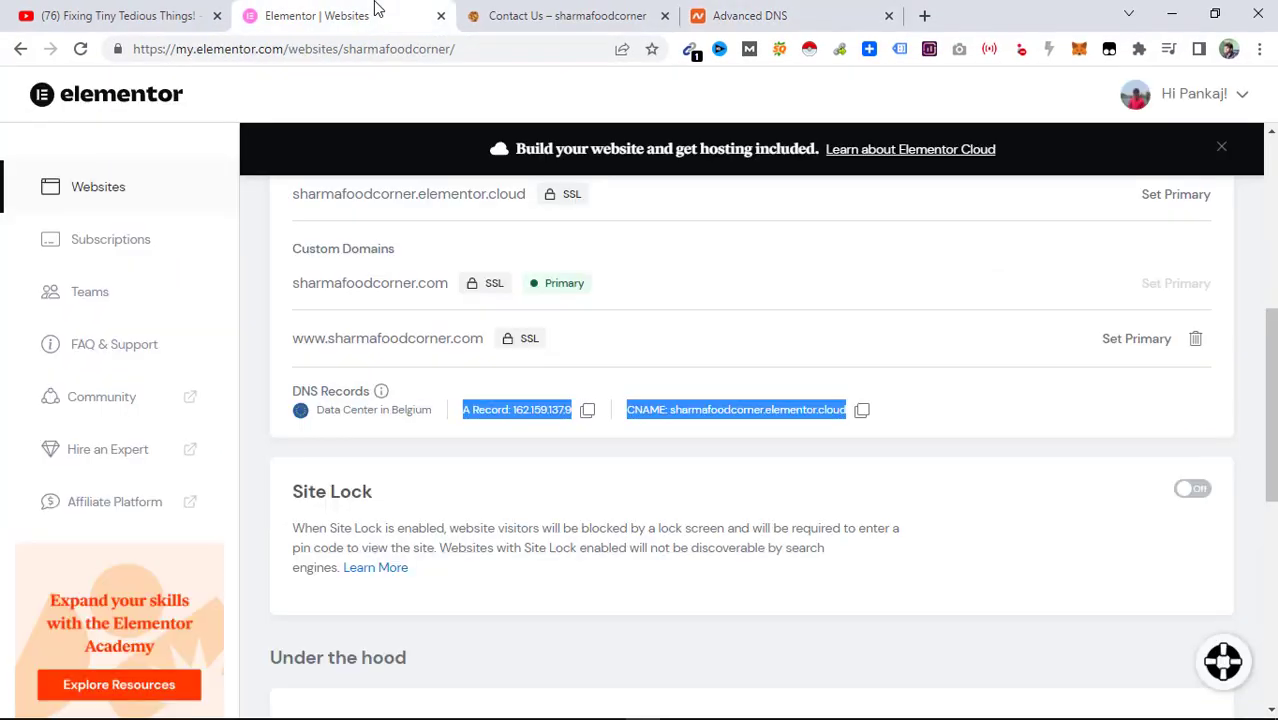
{"action": "mouse_move", "coordinate": [670, 446]}
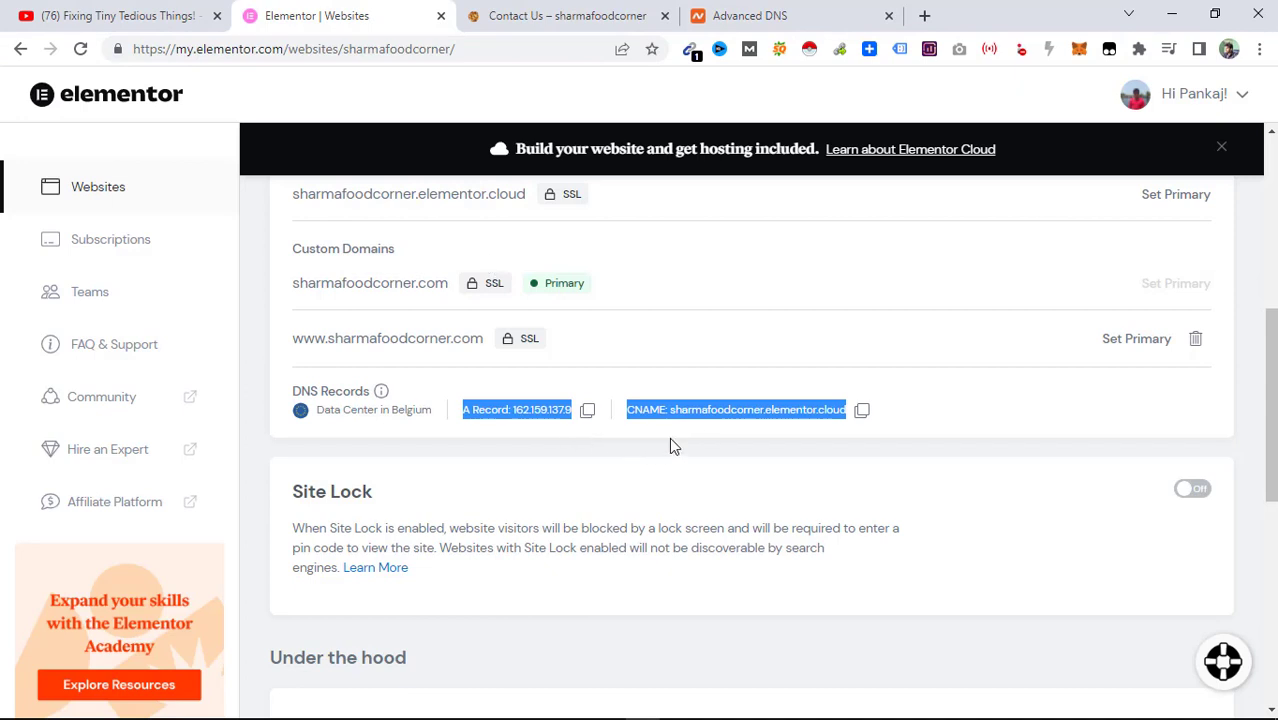
{"action": "mouse_move", "coordinate": [694, 464]}
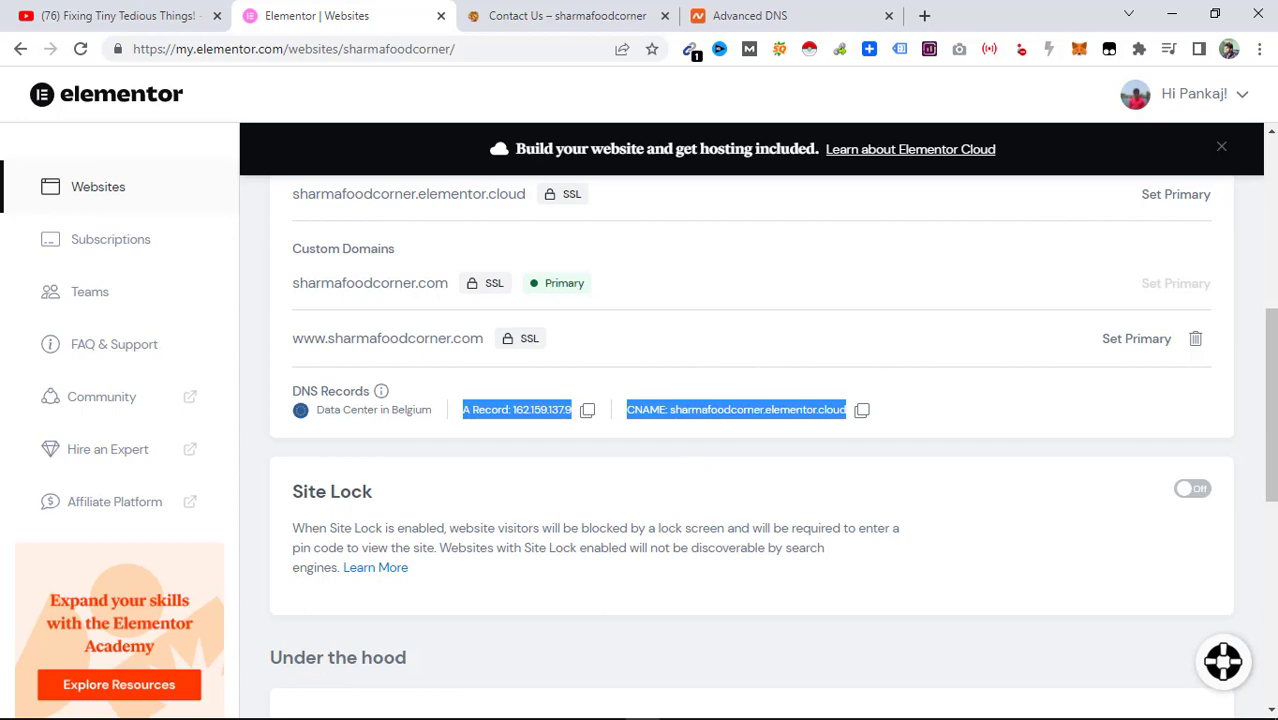
{"action": "scroll", "scroll_direction": "up", "scroll_amount": 3}
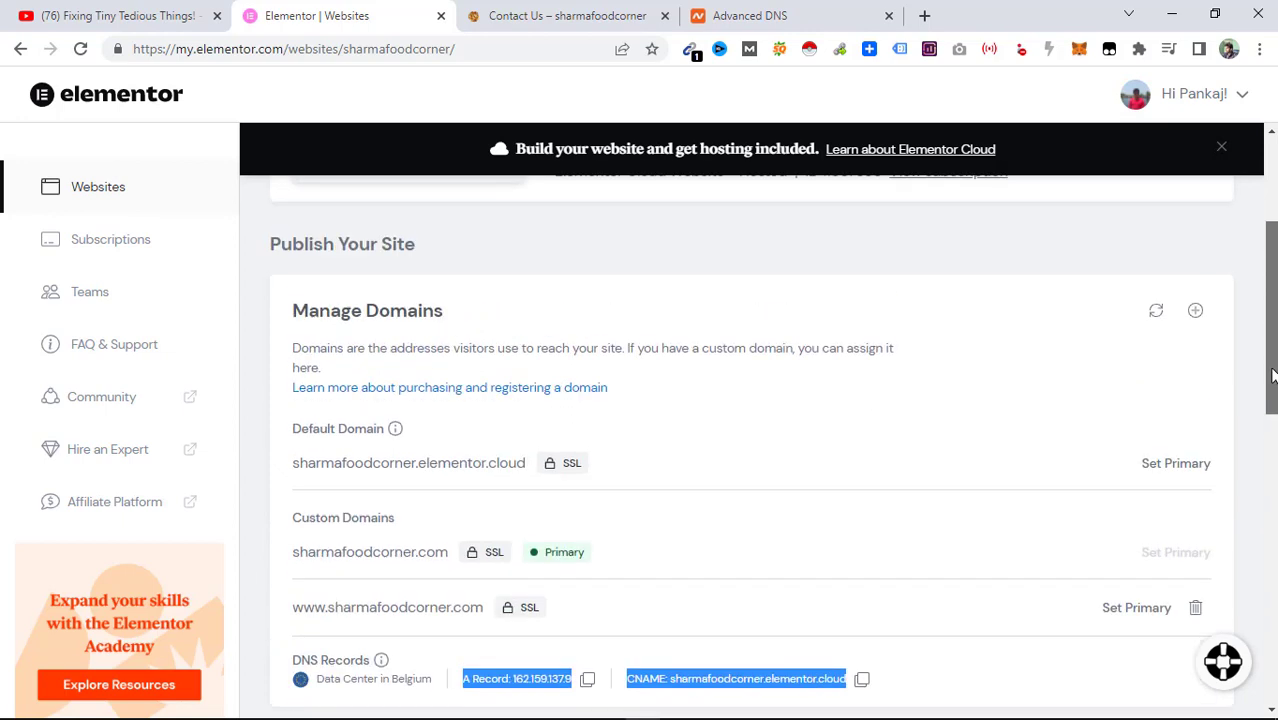
{"action": "scroll", "scroll_direction": "down", "scroll_amount": 3}
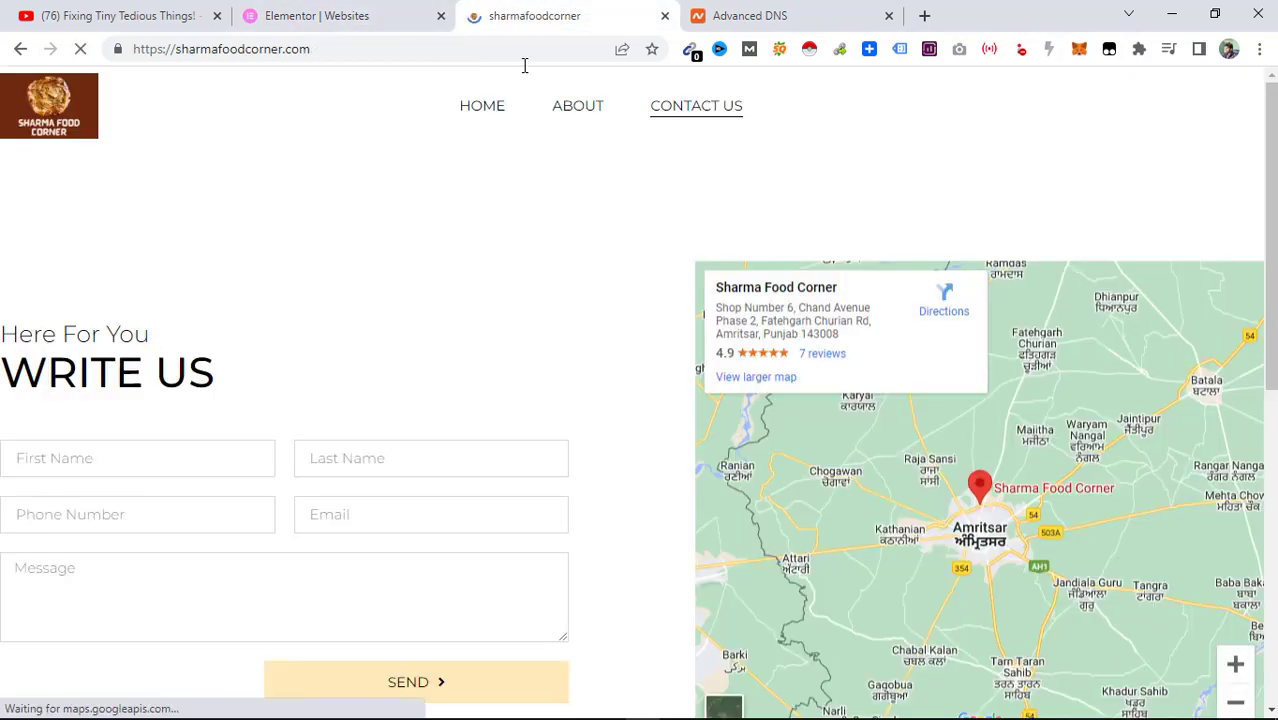
{"action": "left_click", "coordinate": [480, 104]}
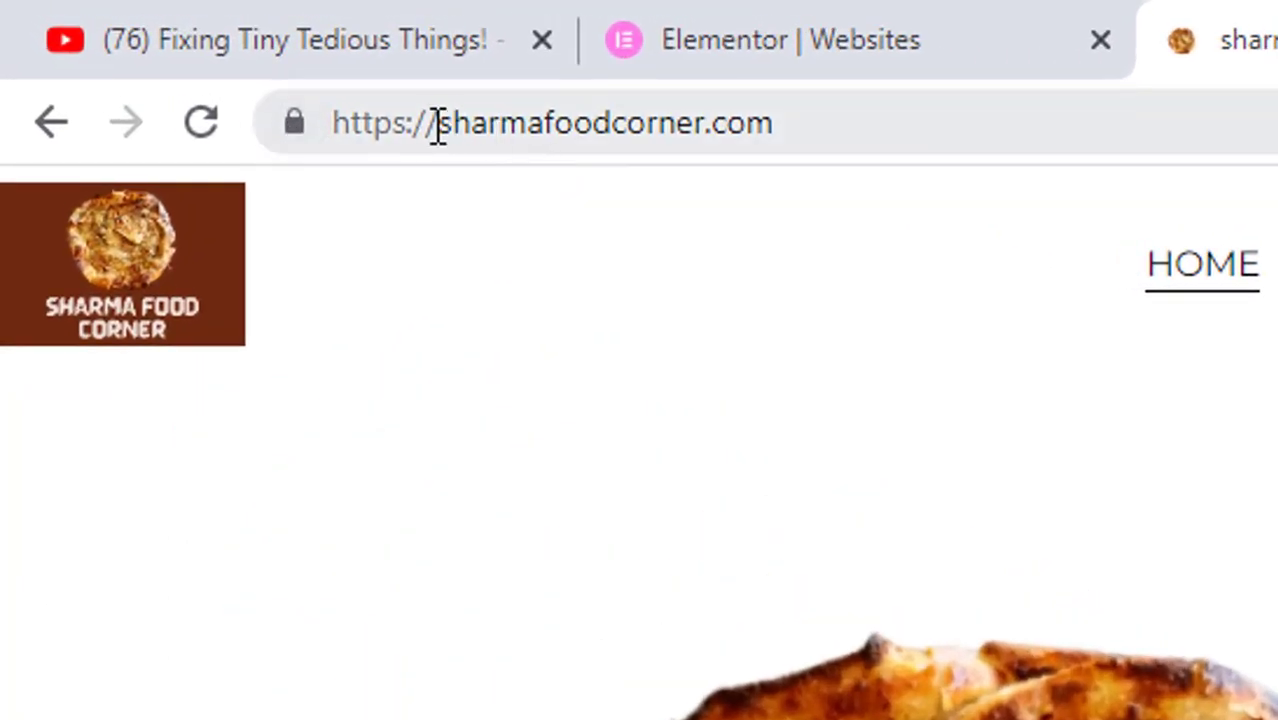
{"action": "double_click", "coordinate": [576, 124]}
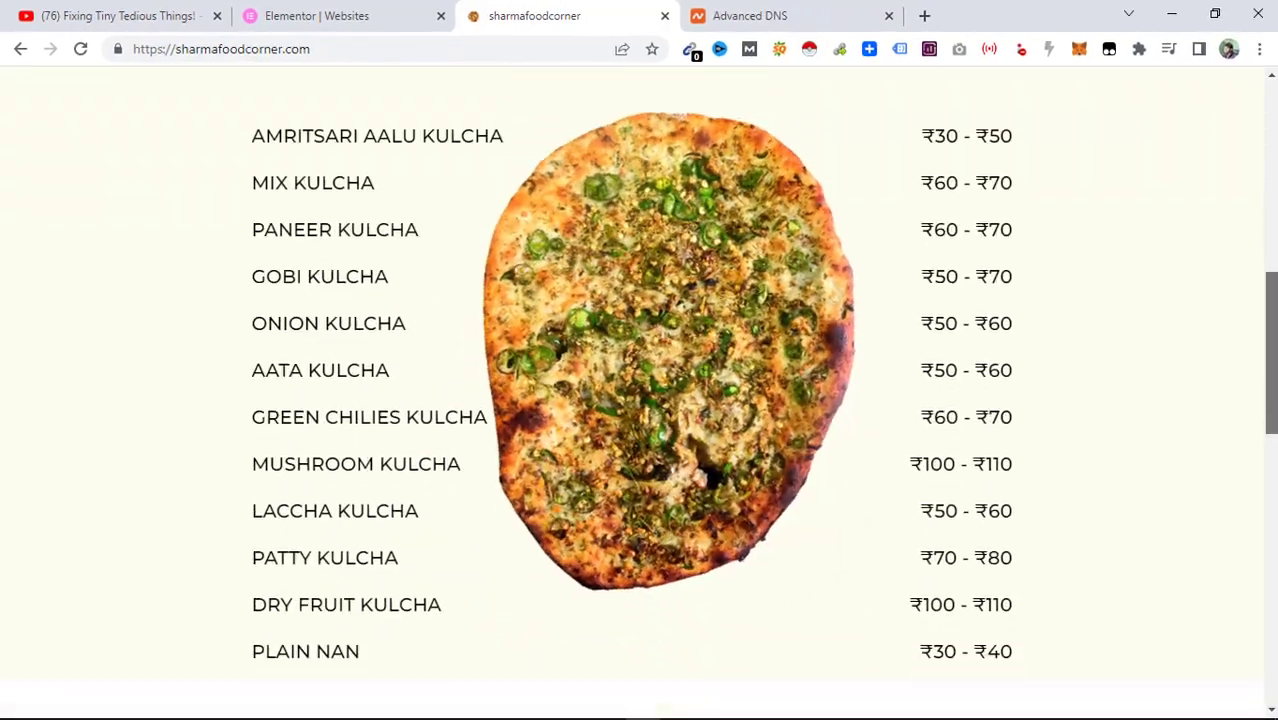
{"action": "scroll", "scroll_direction": "down", "scroll_amount": 3}
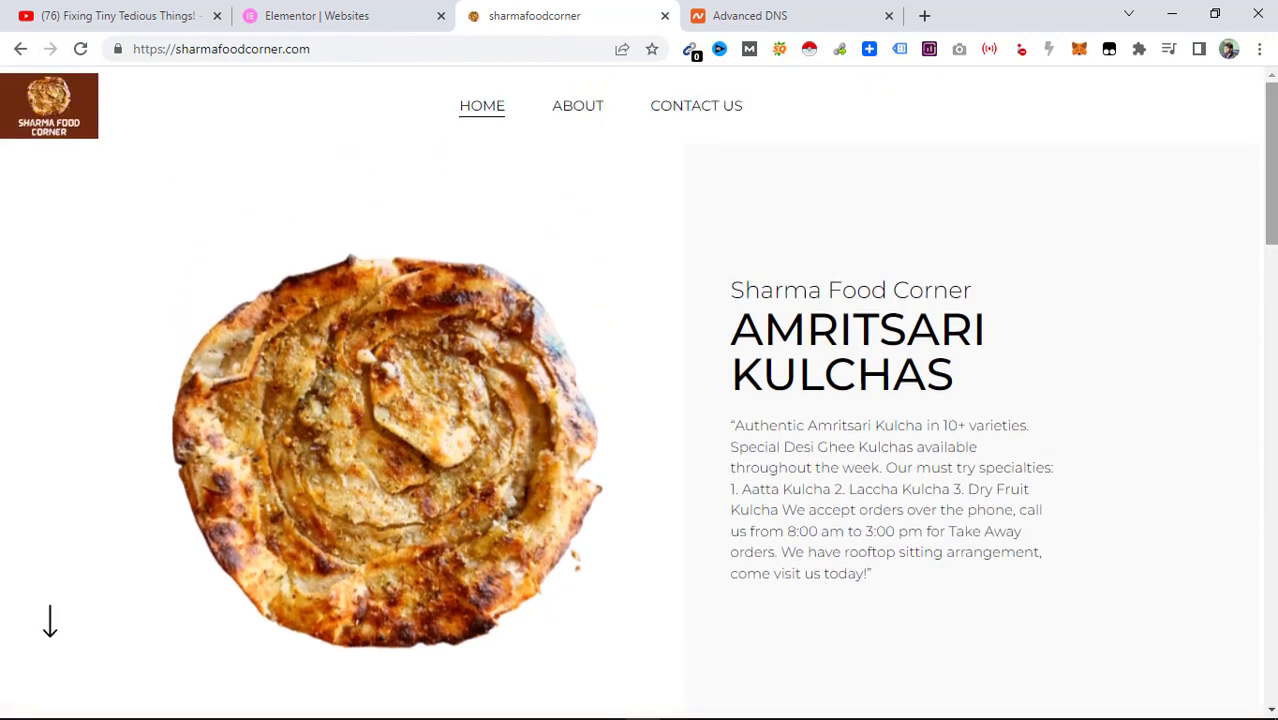
{"action": "mouse_move", "coordinate": [576, 104]}
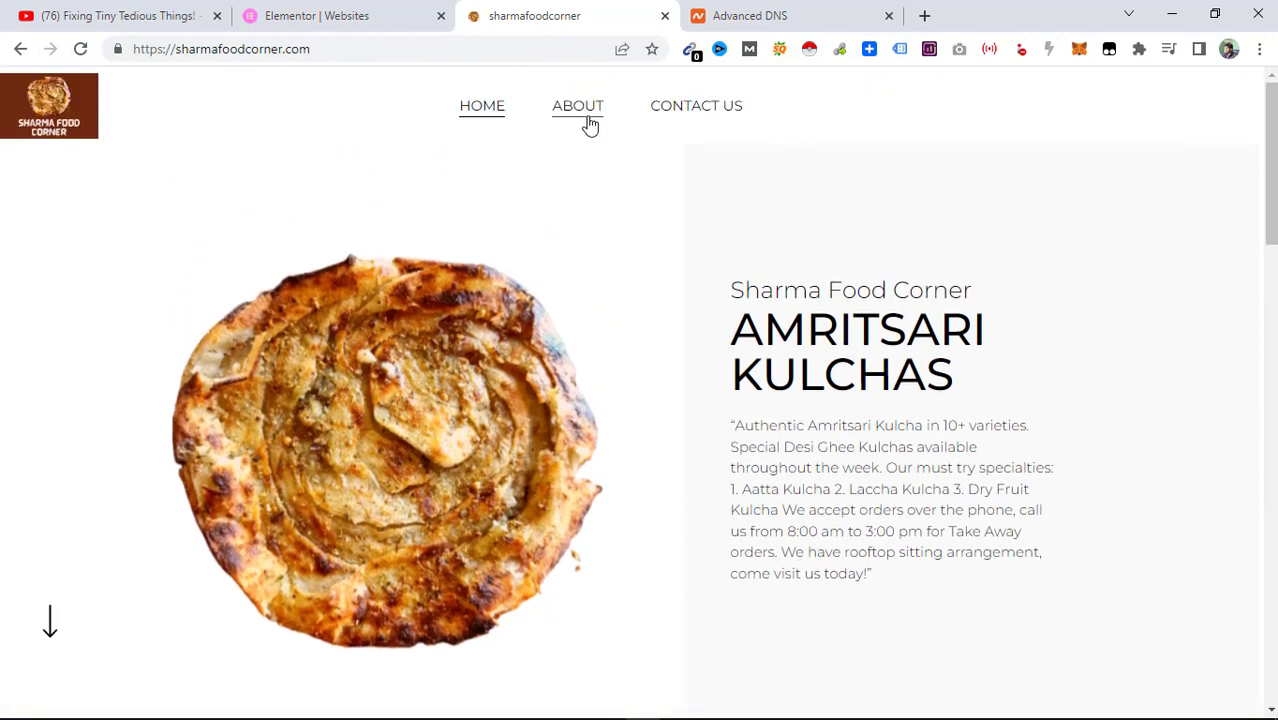
Browse the live About Us page top to bottom, then return to the Elementor management tab.
{"action": "left_click", "coordinate": [578, 104]}
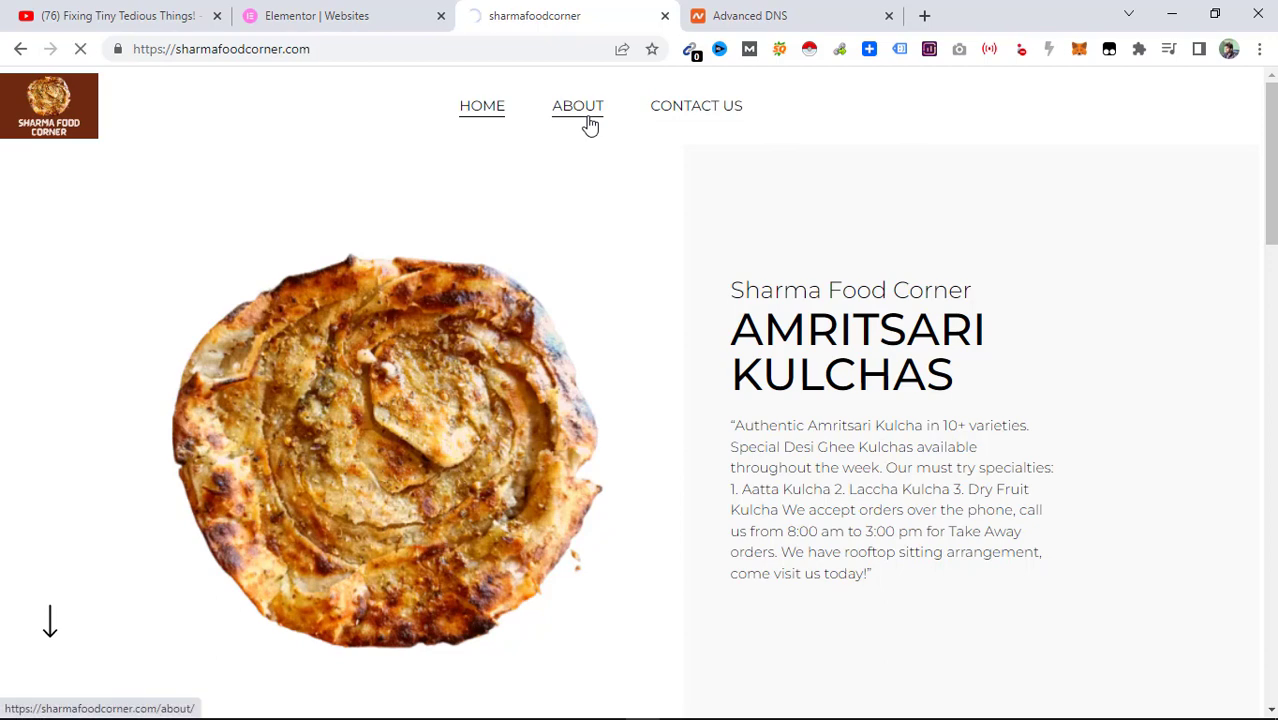
{"action": "left_click", "coordinate": [576, 104]}
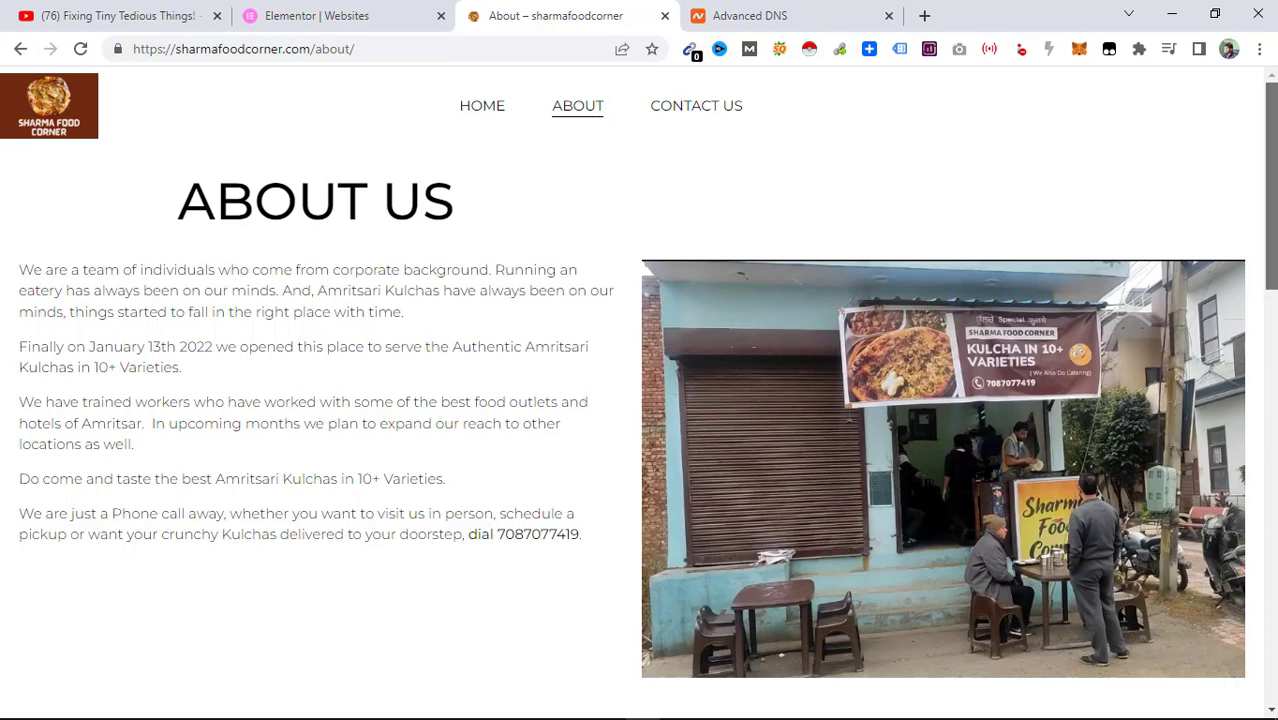
{"action": "scroll", "scroll_direction": "down", "scroll_amount": 3}
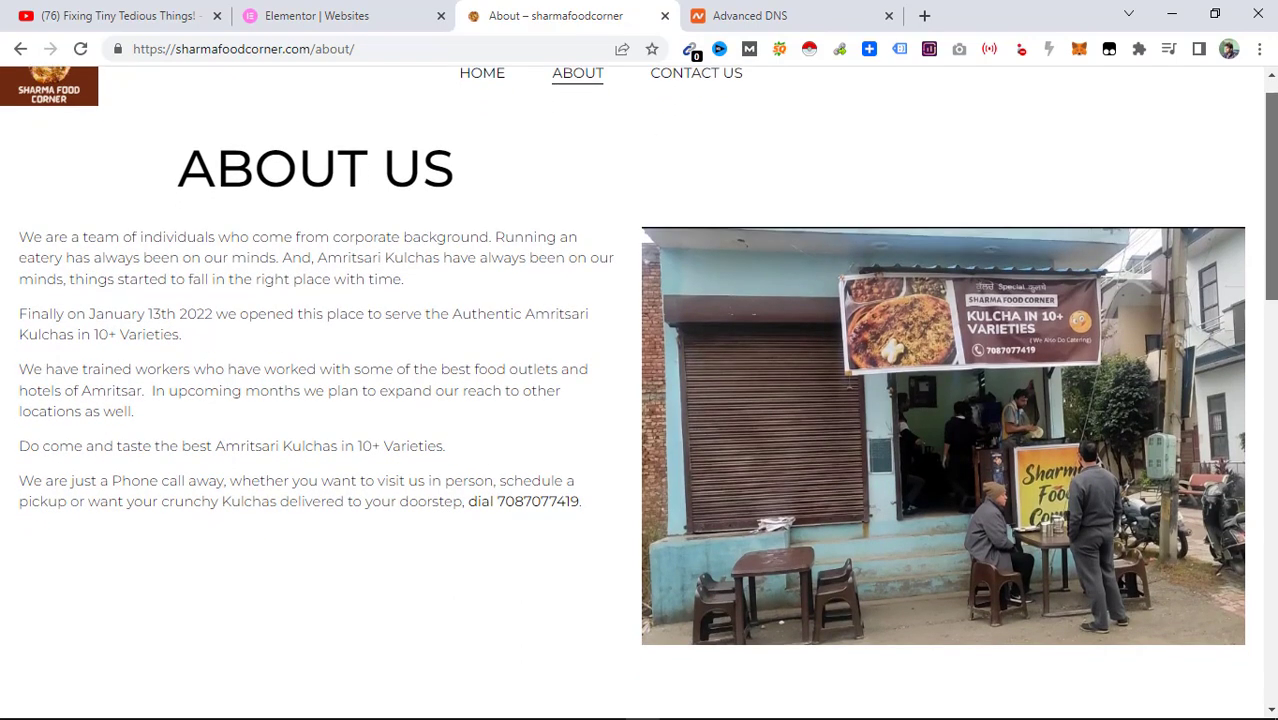
{"action": "scroll", "scroll_direction": "down", "scroll_amount": 3}
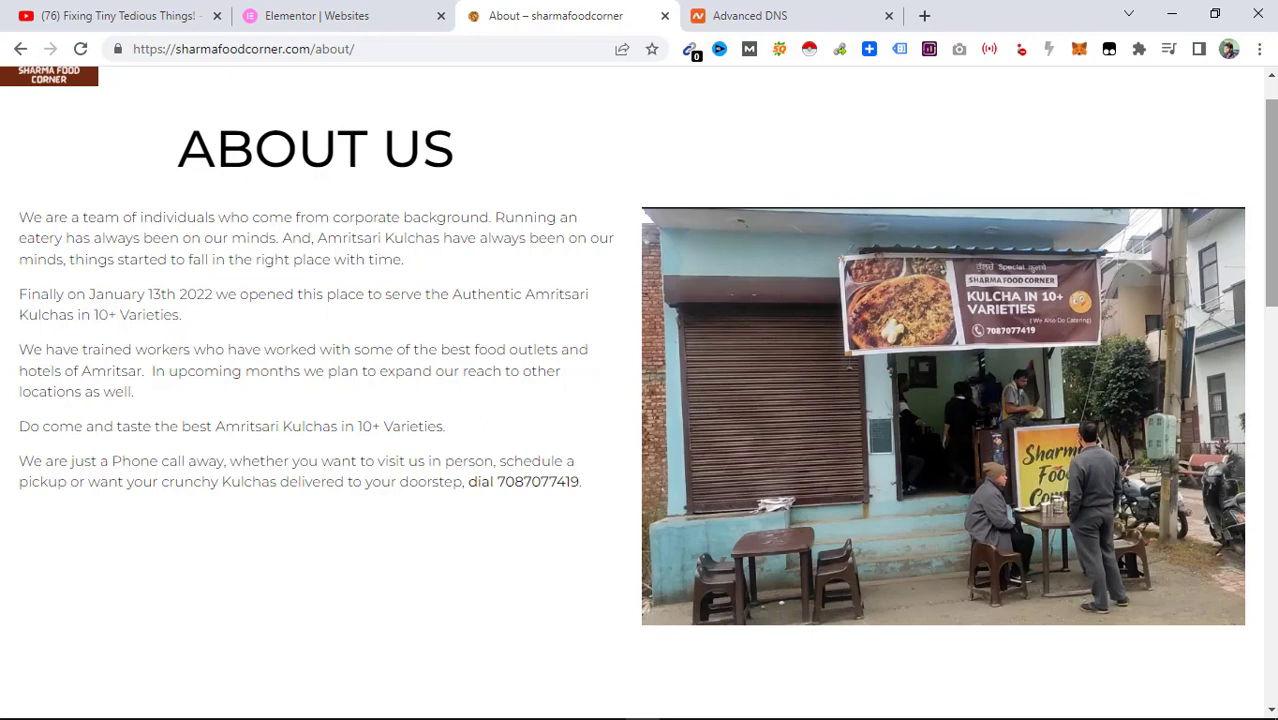
{"action": "scroll", "scroll_direction": "down", "scroll_amount": 3}
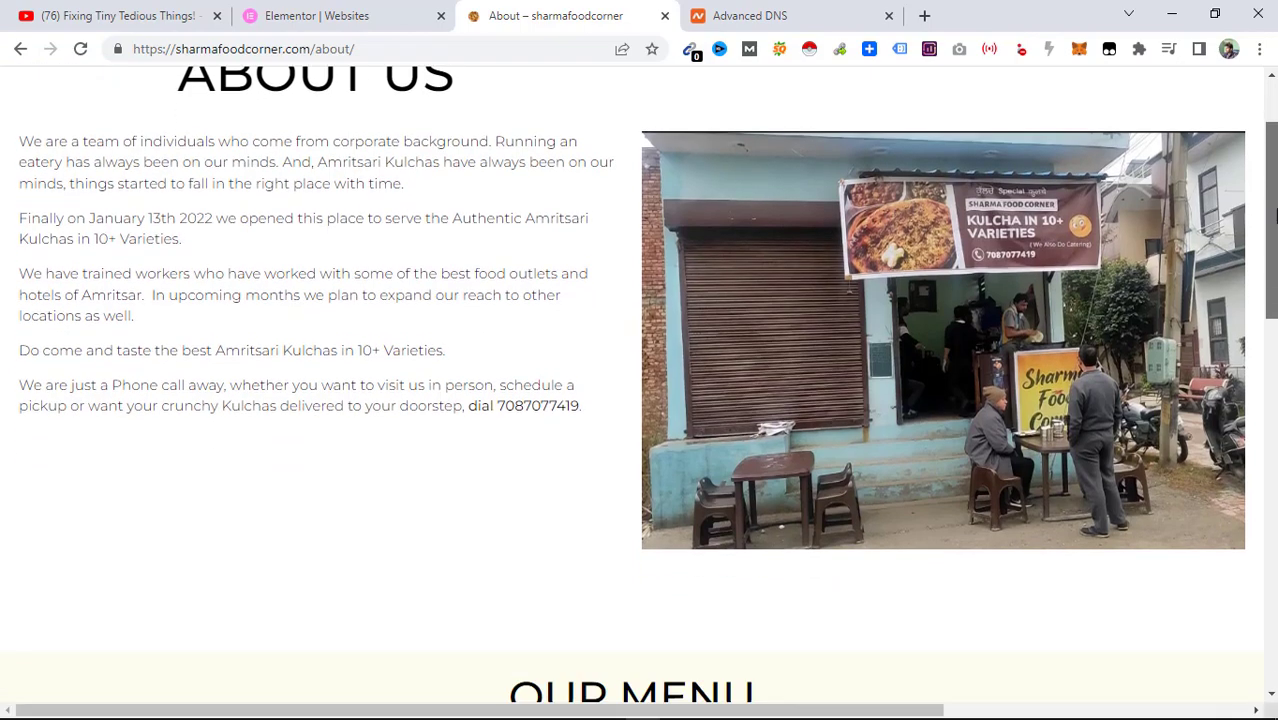
{"action": "scroll", "scroll_direction": "down", "scroll_amount": 3}
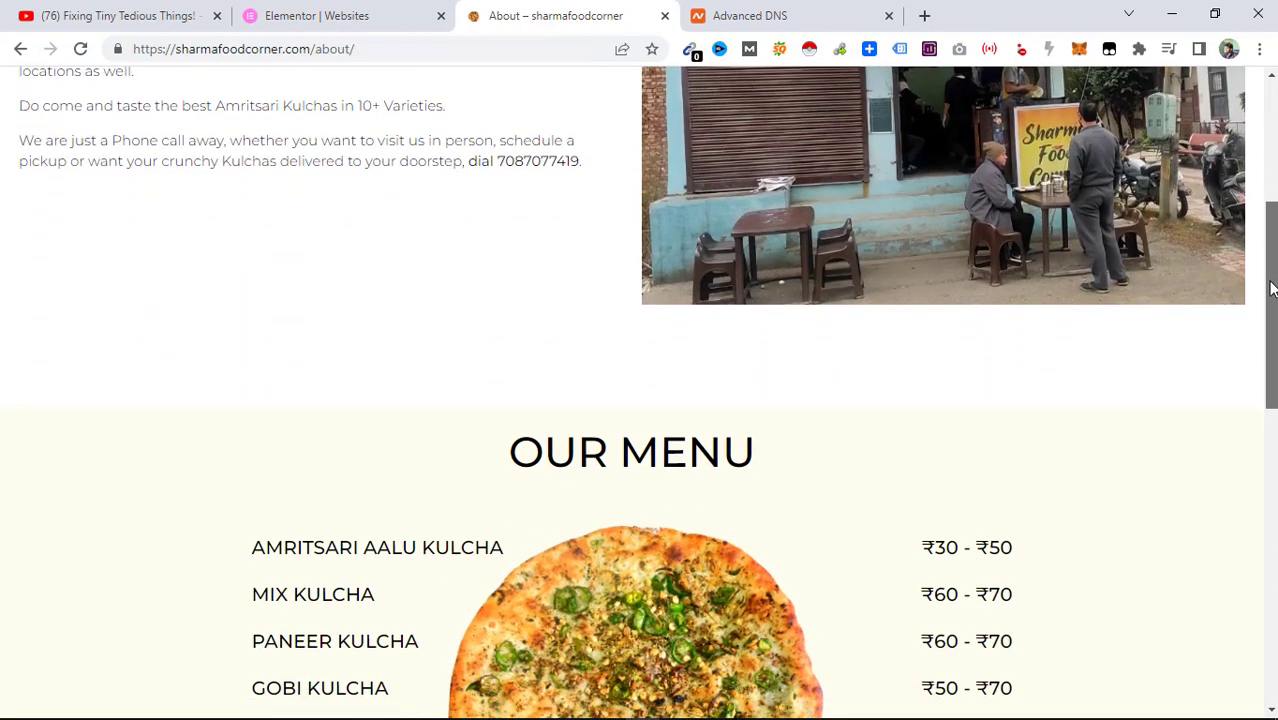
{"action": "scroll", "scroll_direction": "down", "scroll_amount": 3}
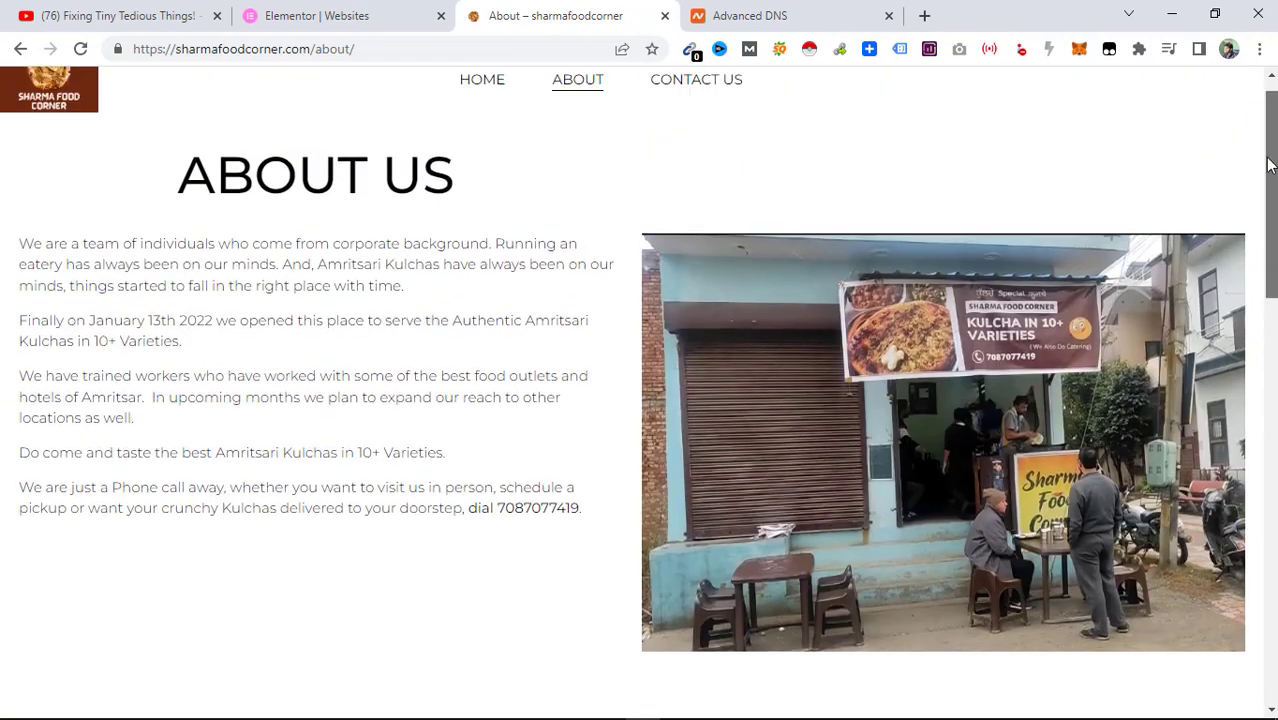
{"action": "scroll", "scroll_direction": "up", "scroll_amount": 3}
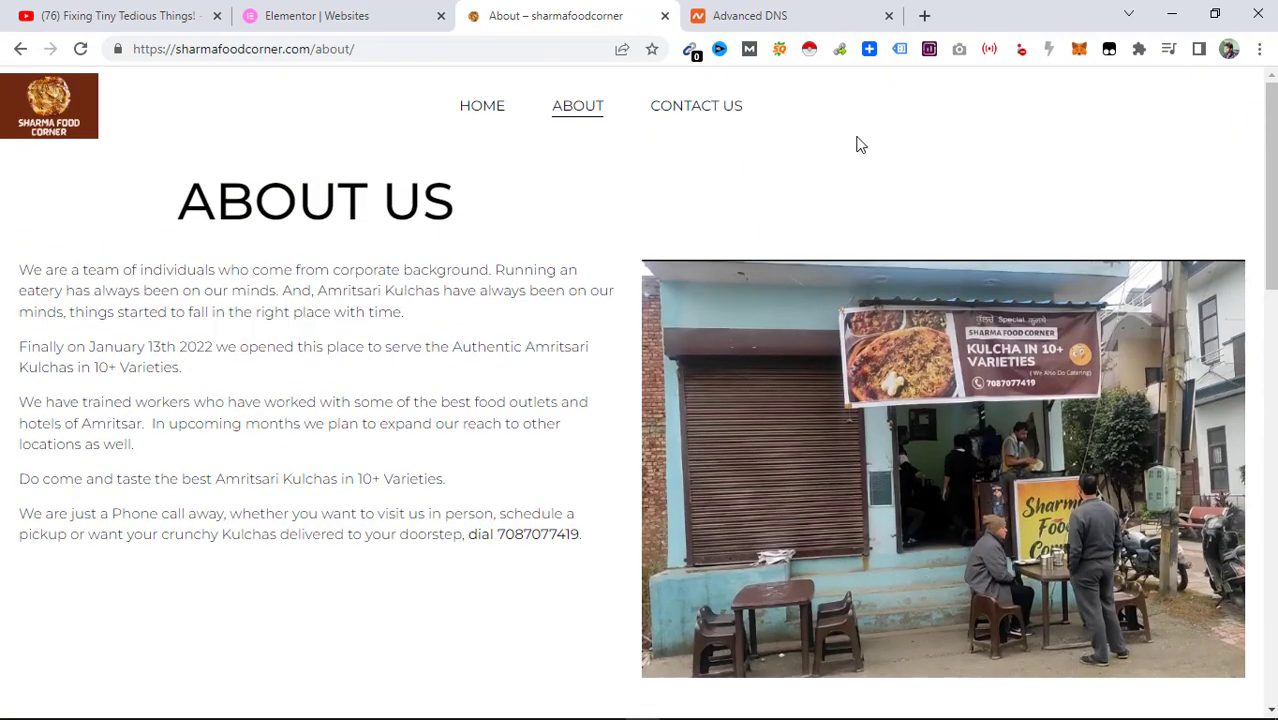
{"action": "mouse_move", "coordinate": [668, 180]}
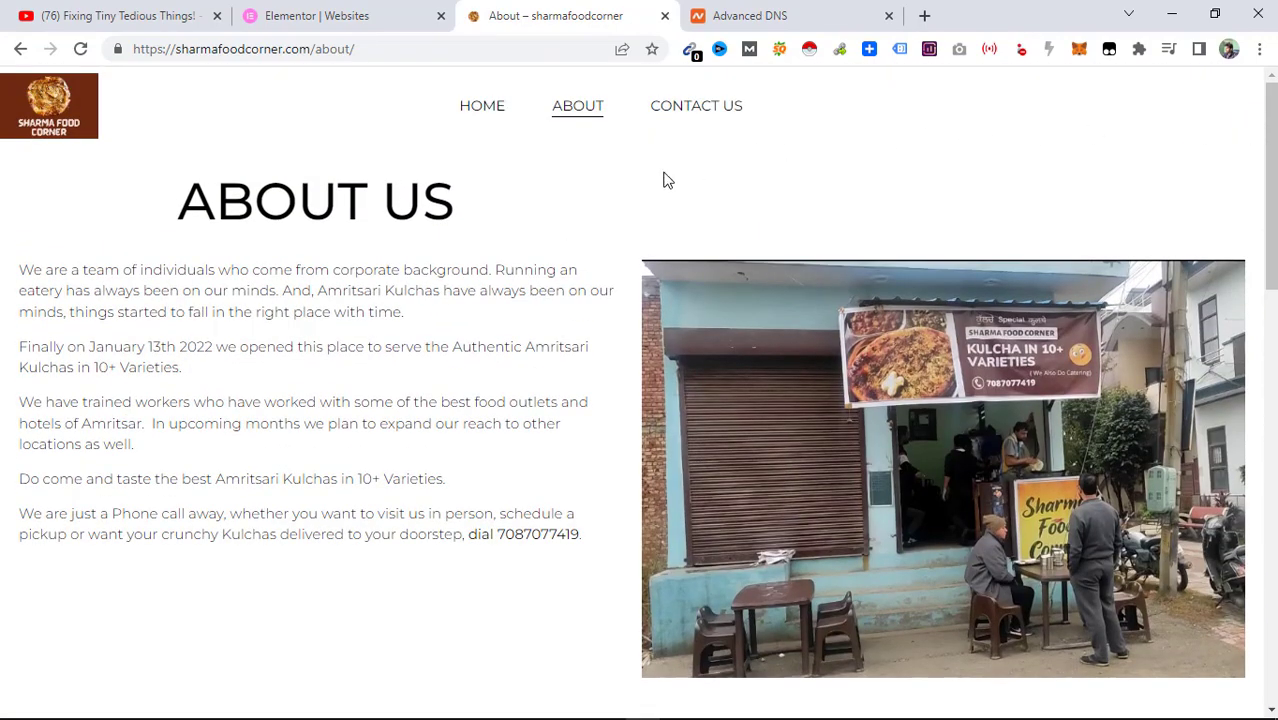
{"action": "left_click", "coordinate": [340, 16]}
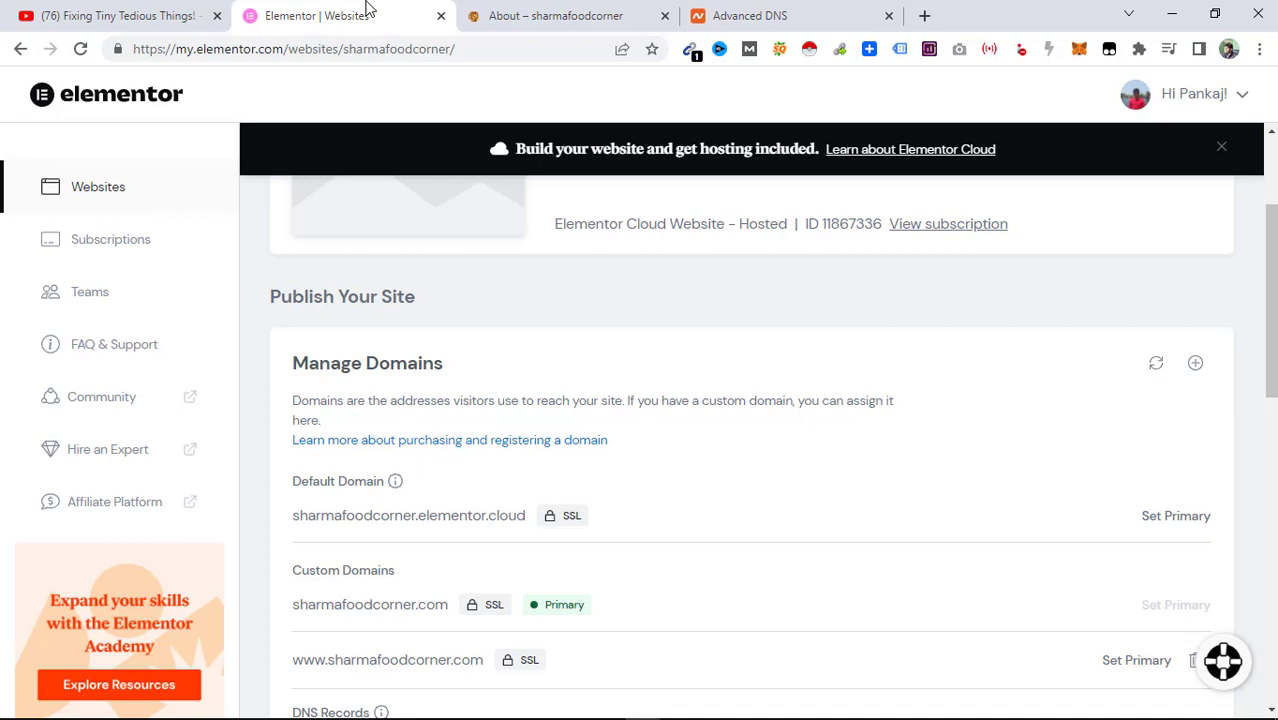
{"action": "mouse_move", "coordinate": [870, 126]}
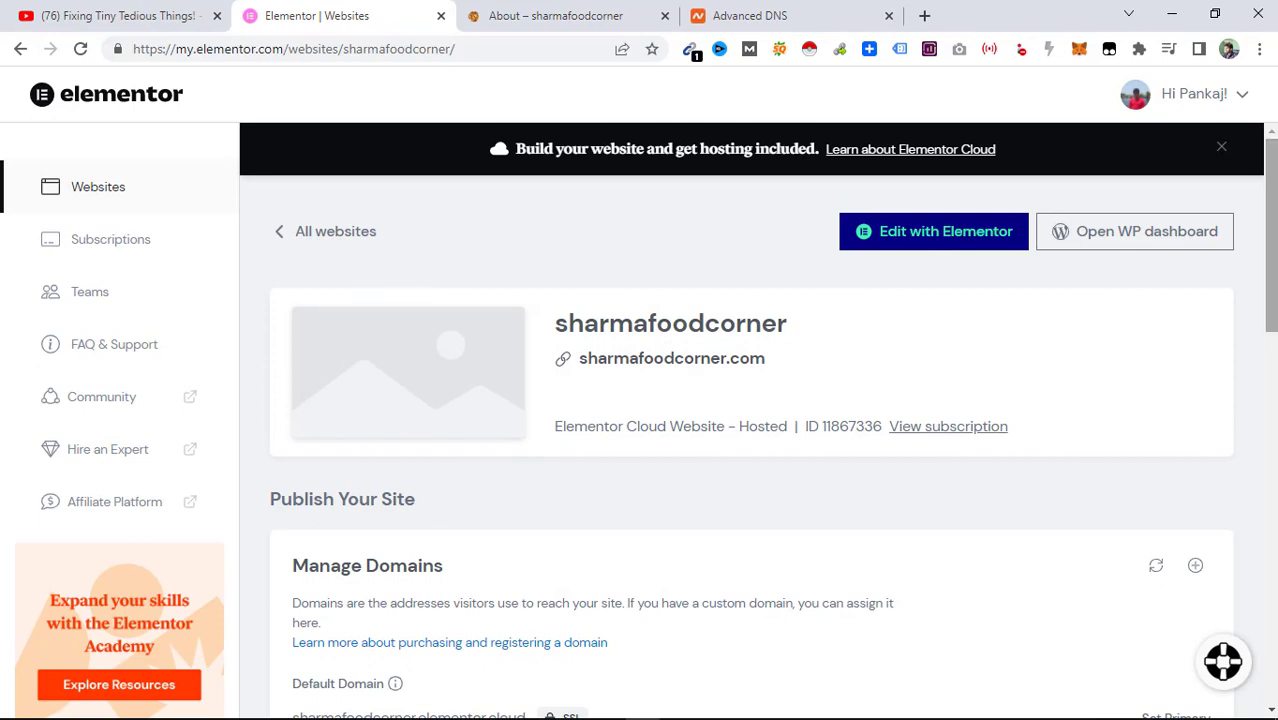
{"action": "scroll", "scroll_direction": "down", "scroll_amount": 3}
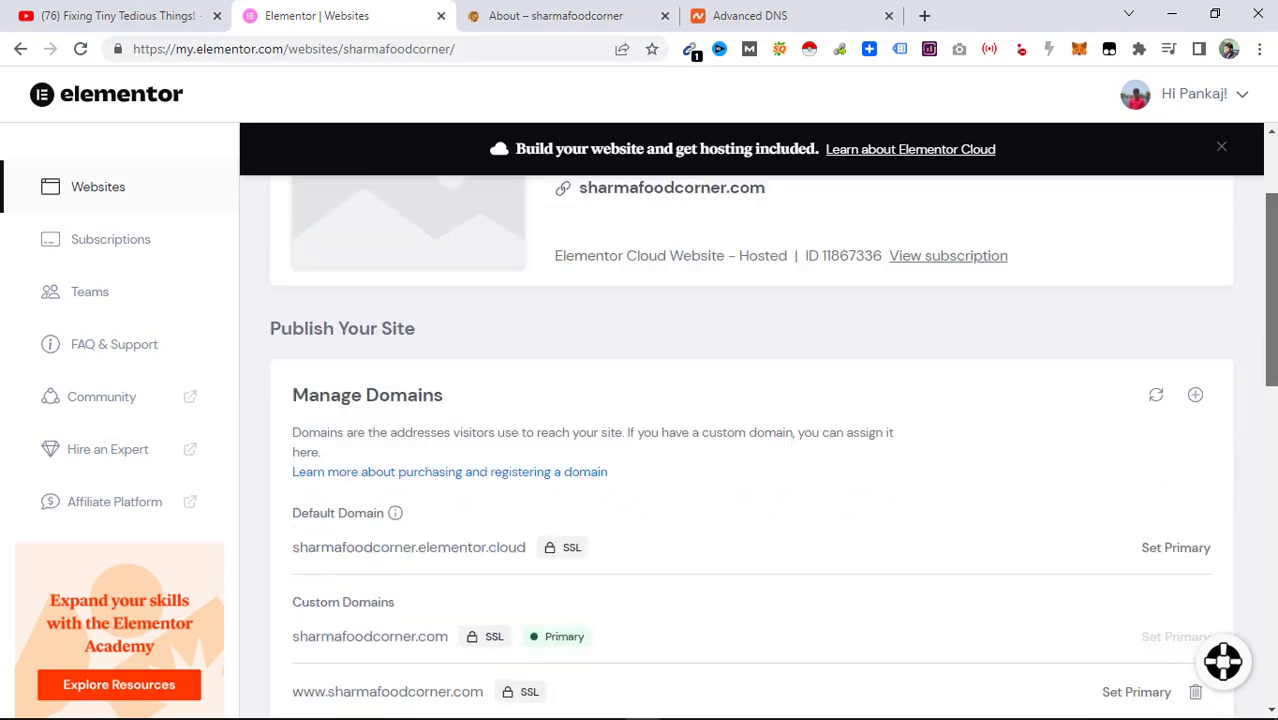
{"action": "scroll", "scroll_direction": "down", "scroll_amount": 3}
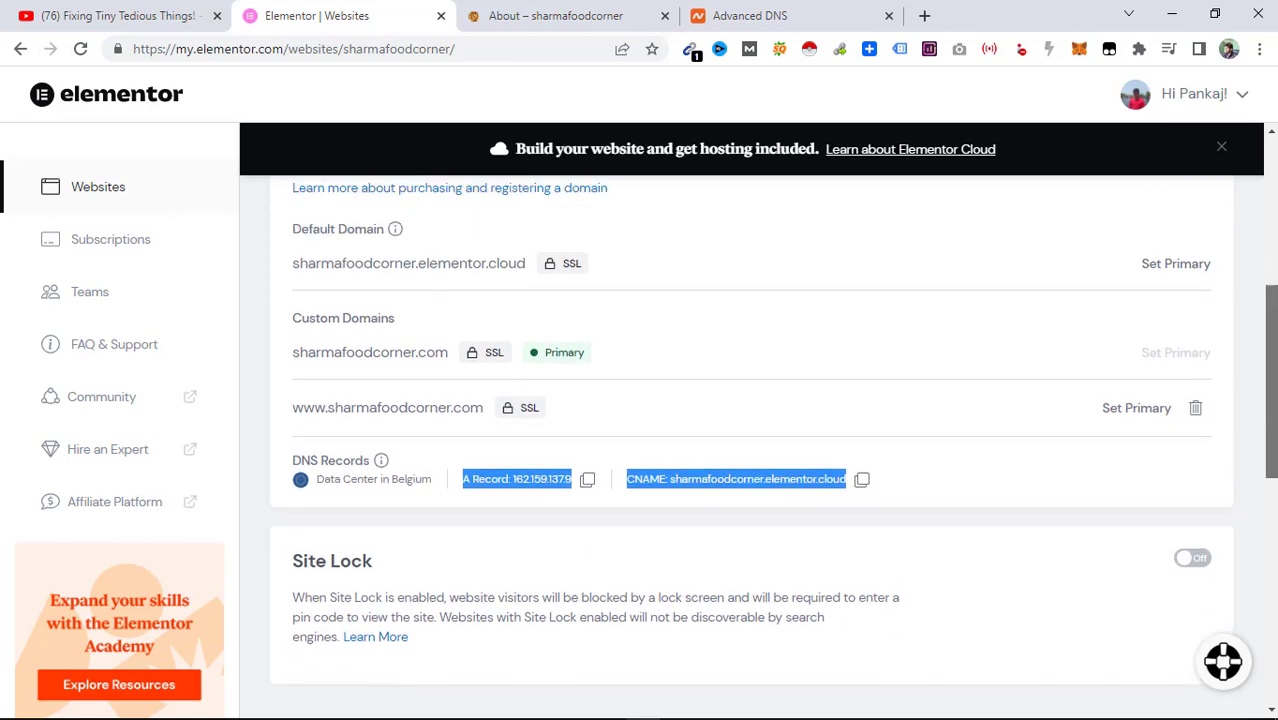
{"action": "left_click", "coordinate": [560, 16]}
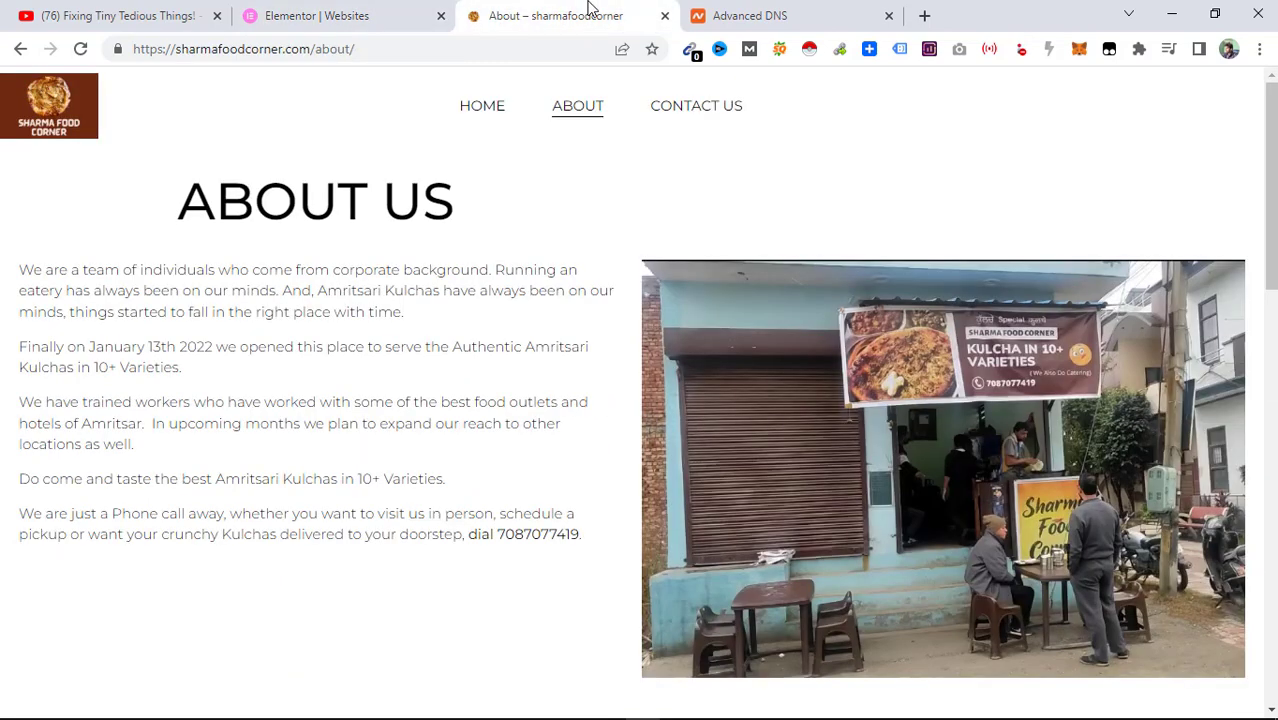
{"action": "left_click", "coordinate": [340, 16]}
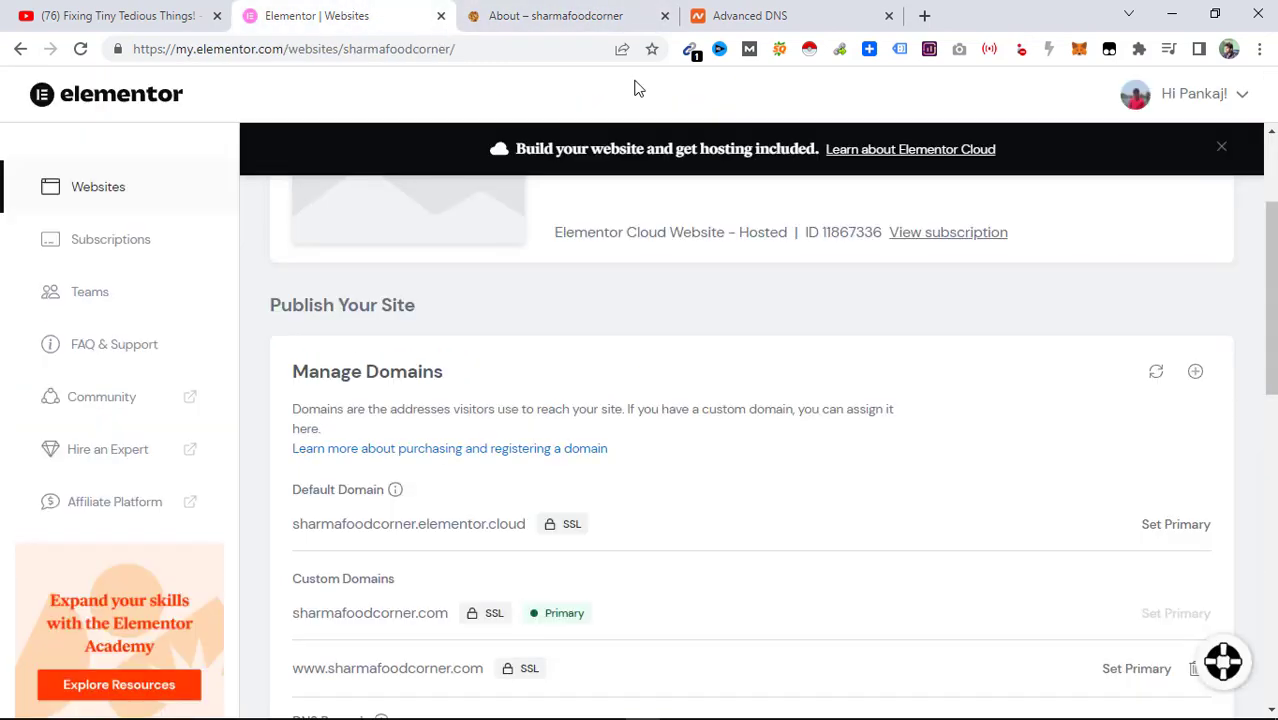
{"action": "mouse_move", "coordinate": [1082, 266]}
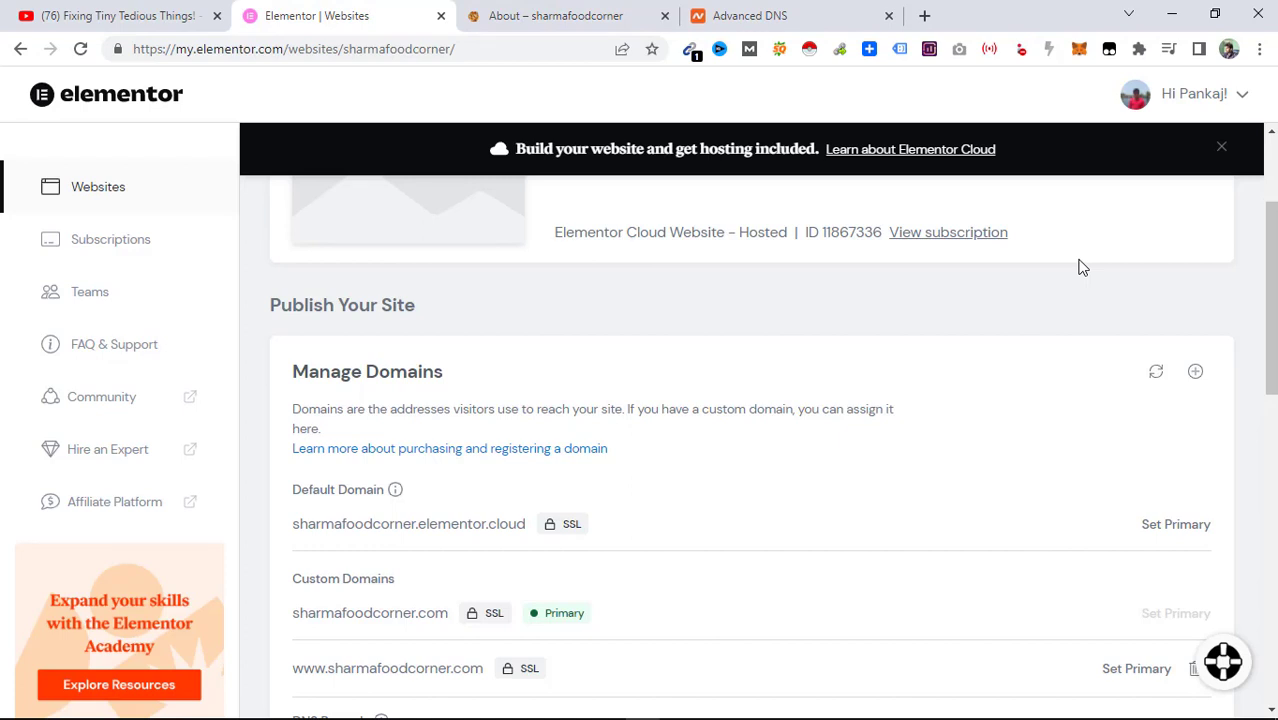
{"action": "scroll", "scroll_direction": "down", "scroll_amount": 3}
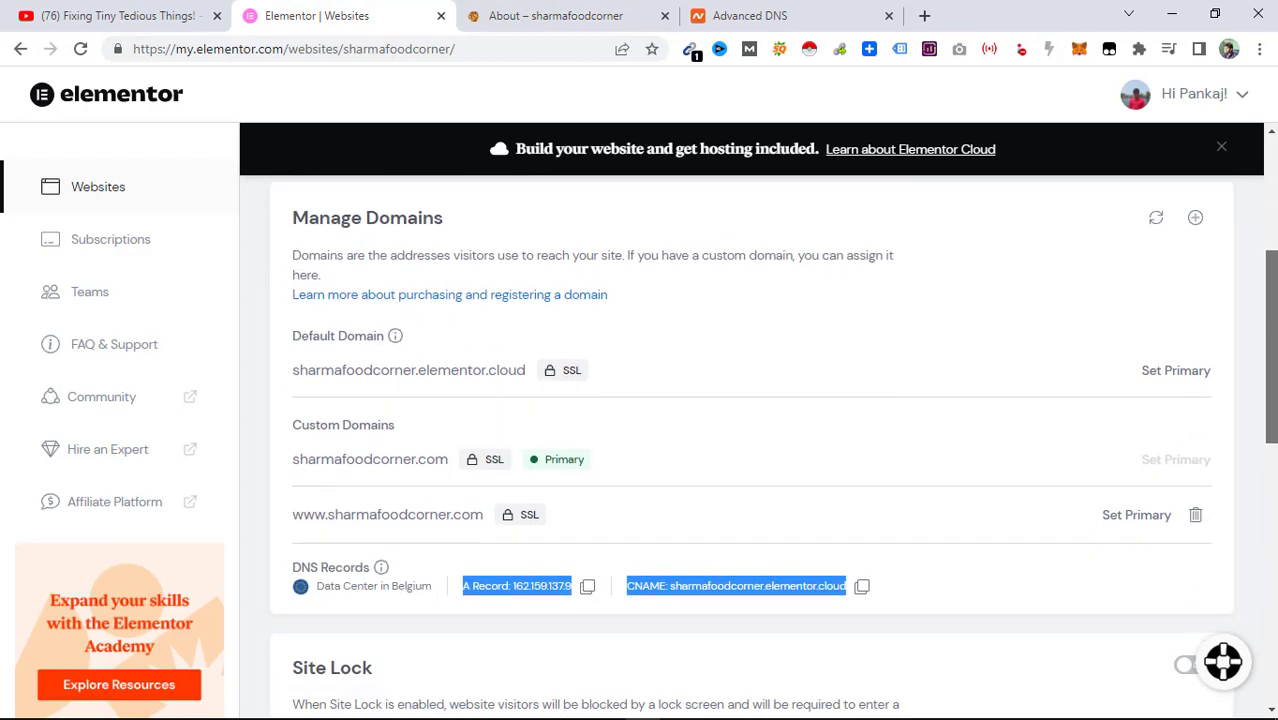
Switch the Site Lock toggle on and confirm locking the site in the dialog.
{"action": "scroll", "scroll_direction": "down", "scroll_amount": 3}
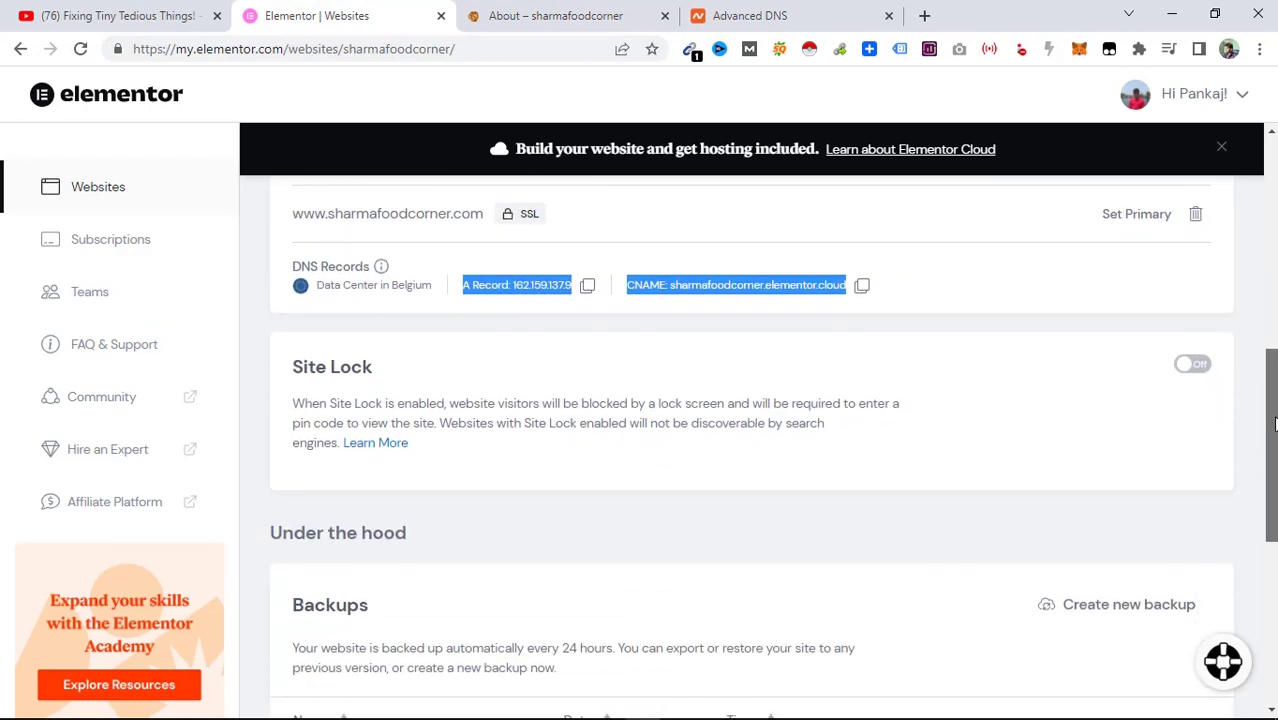
{"action": "scroll", "scroll_direction": "down", "scroll_amount": 3}
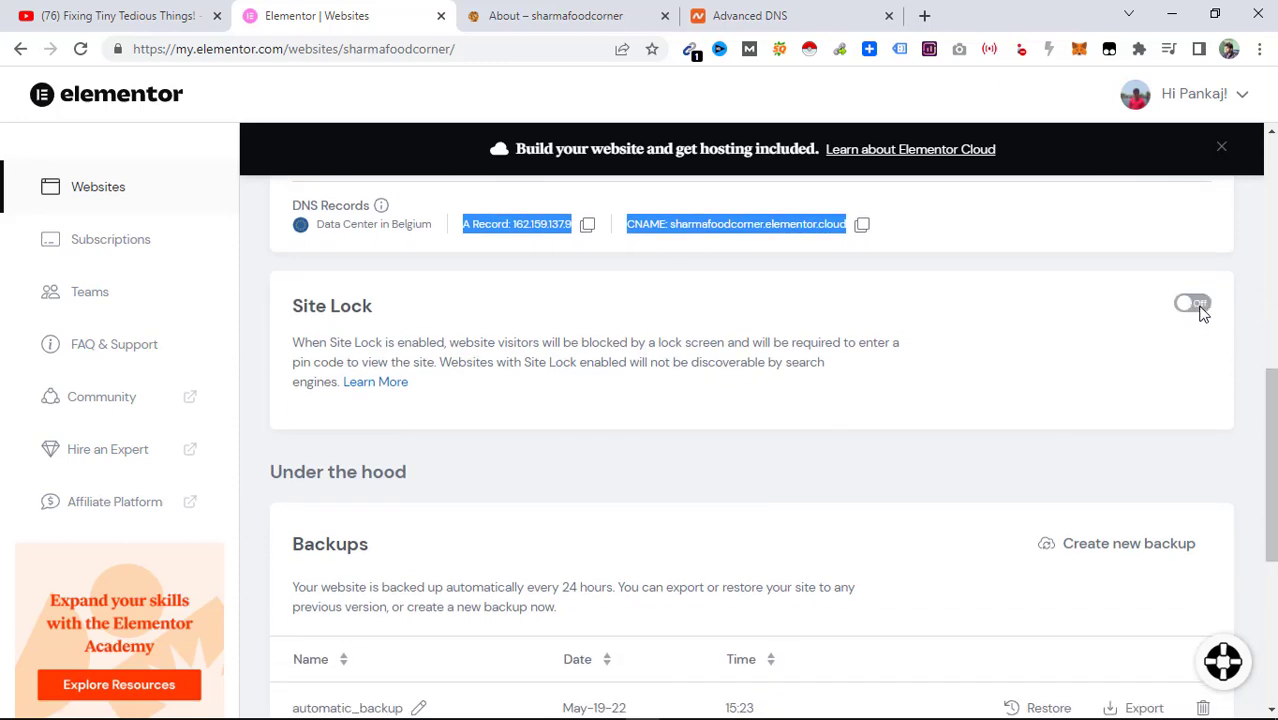
{"action": "left_click", "coordinate": [1192, 304]}
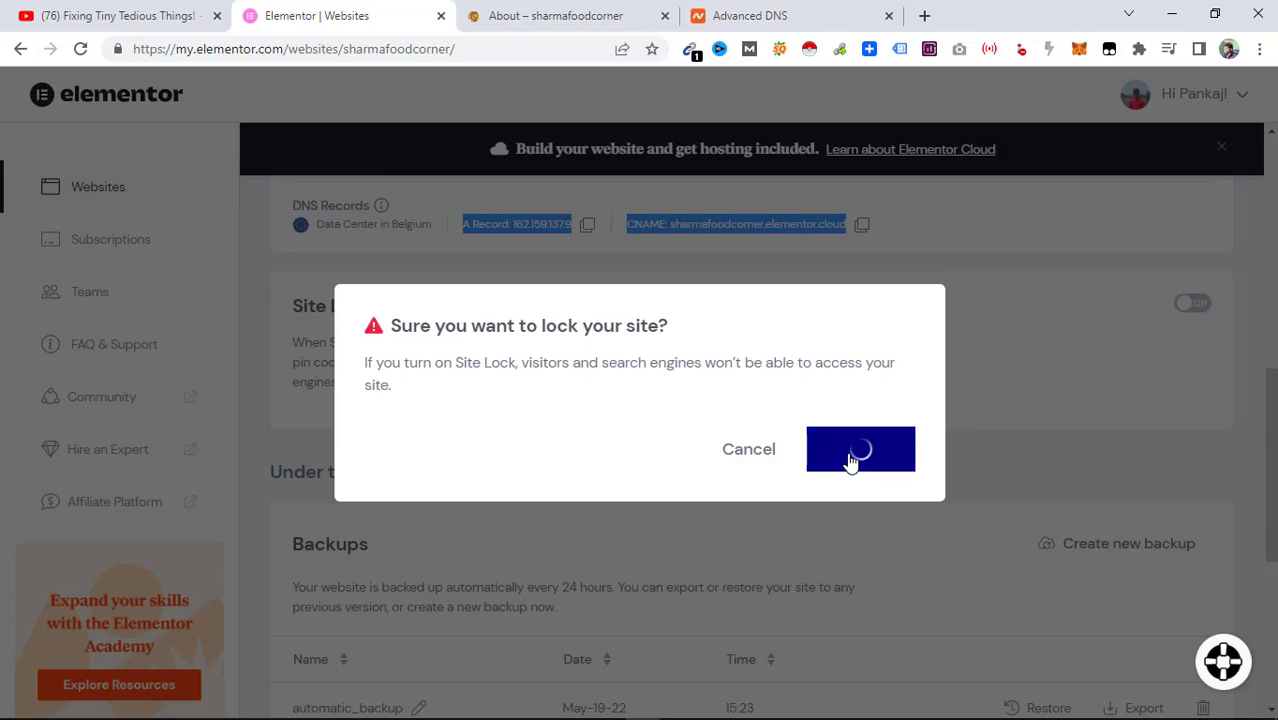
{"action": "left_click", "coordinate": [860, 448]}
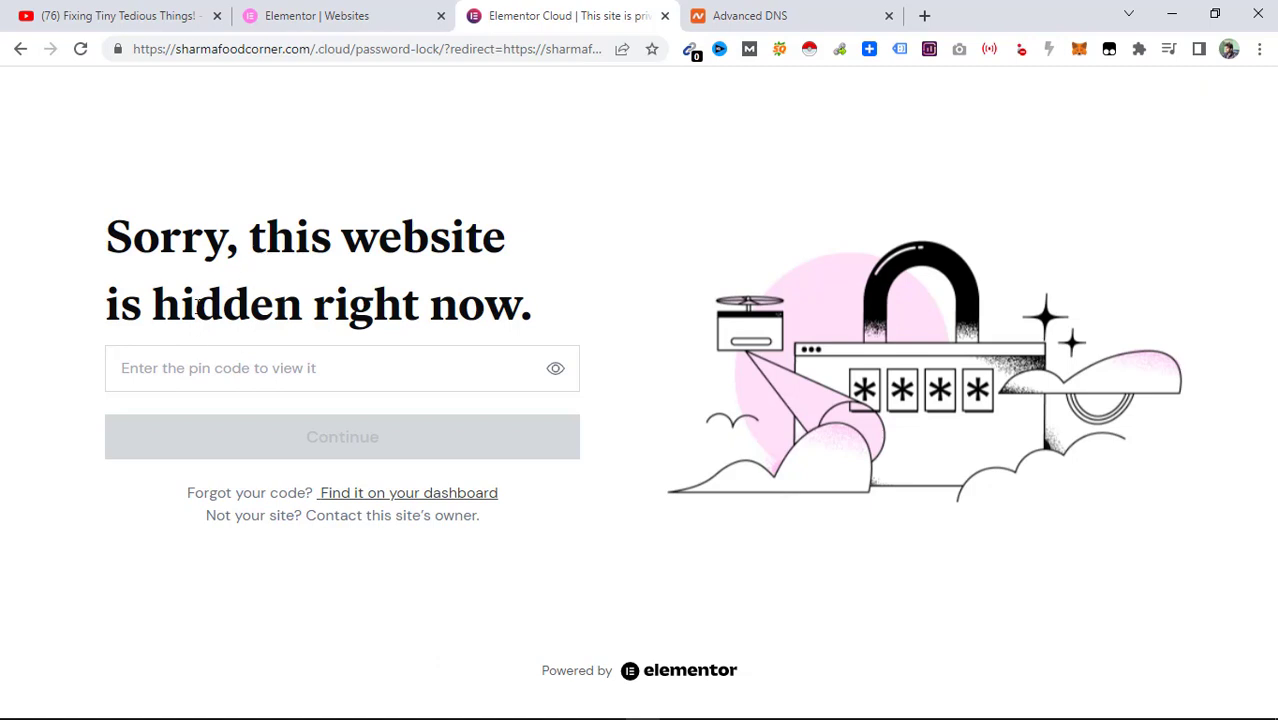
{"action": "mouse_move", "coordinate": [520, 328]}
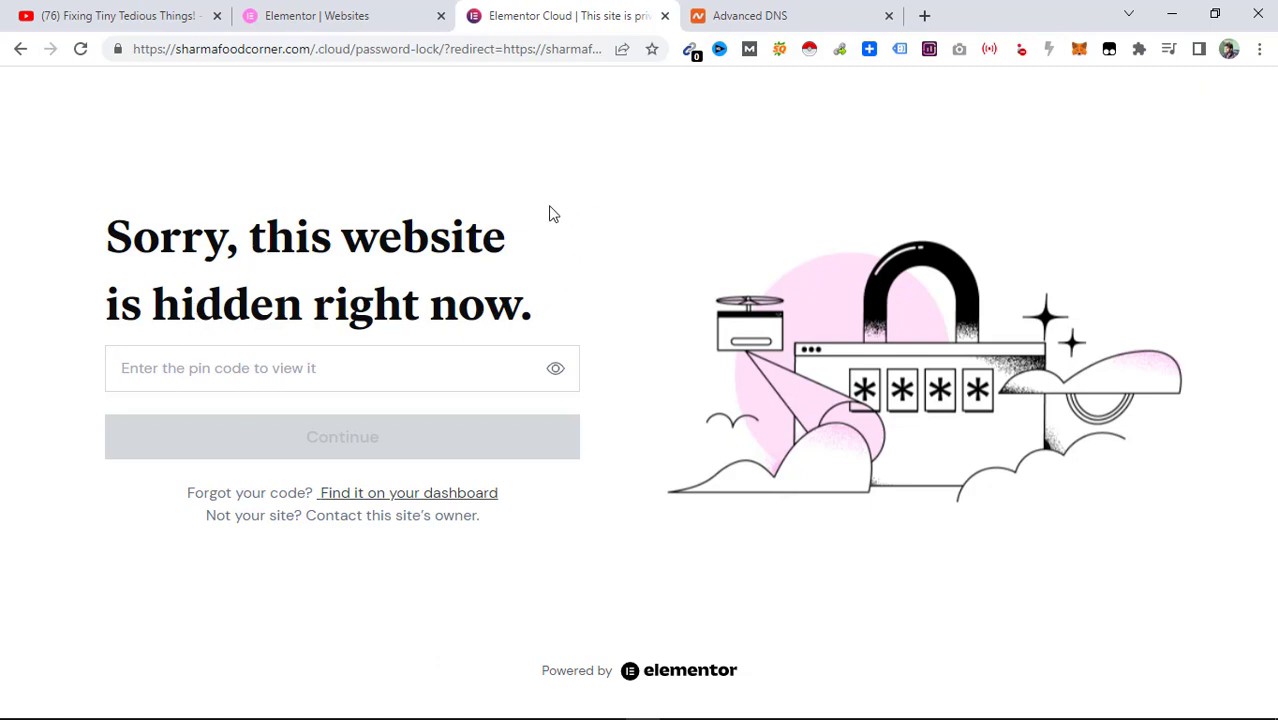
{"action": "mouse_move", "coordinate": [384, 8]}
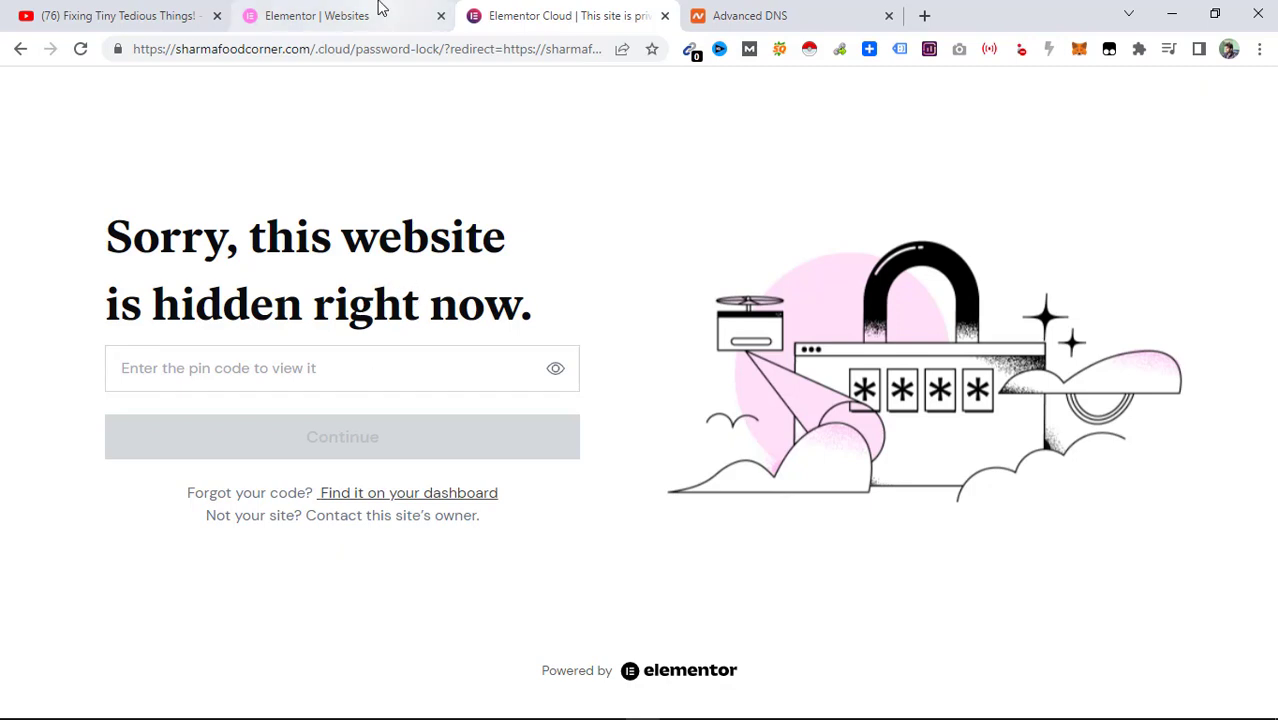
Copy the Site Lock pin, unlock the live sharmafoodcorner.com homepage with it, and decline Chrome's save-password prompt.
{"action": "left_click", "coordinate": [340, 16]}
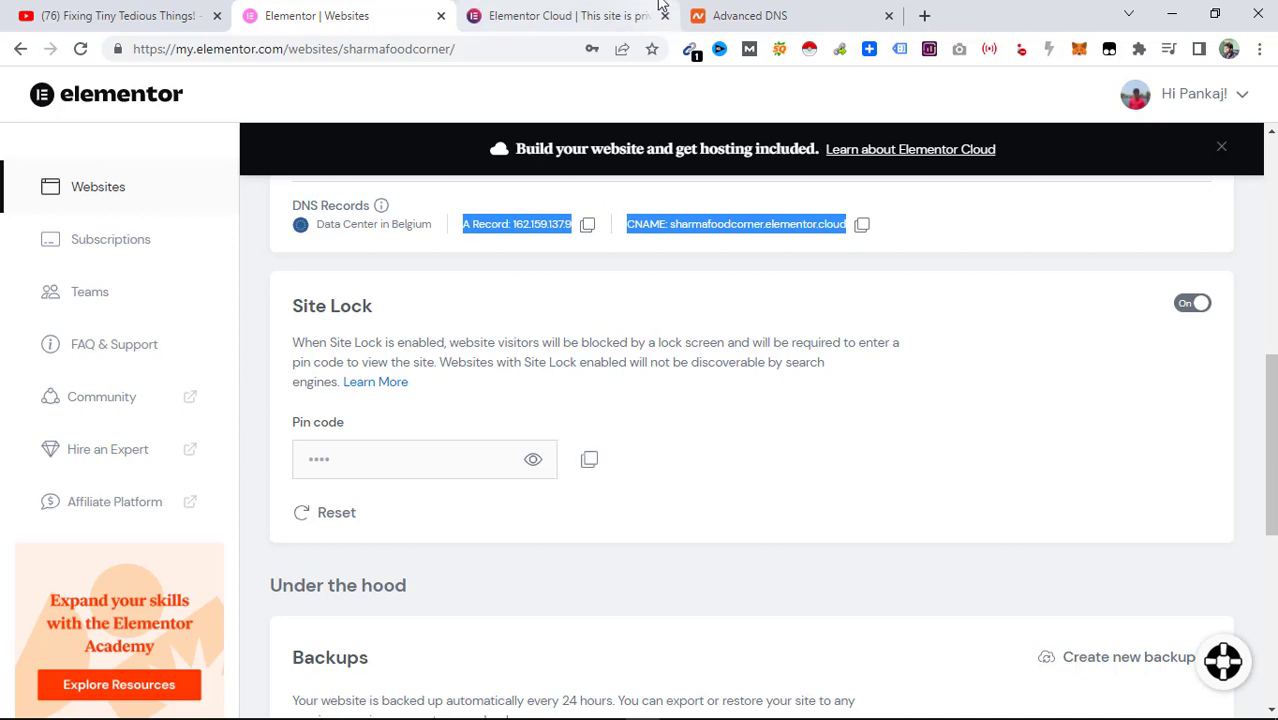
{"action": "left_click", "coordinate": [566, 16]}
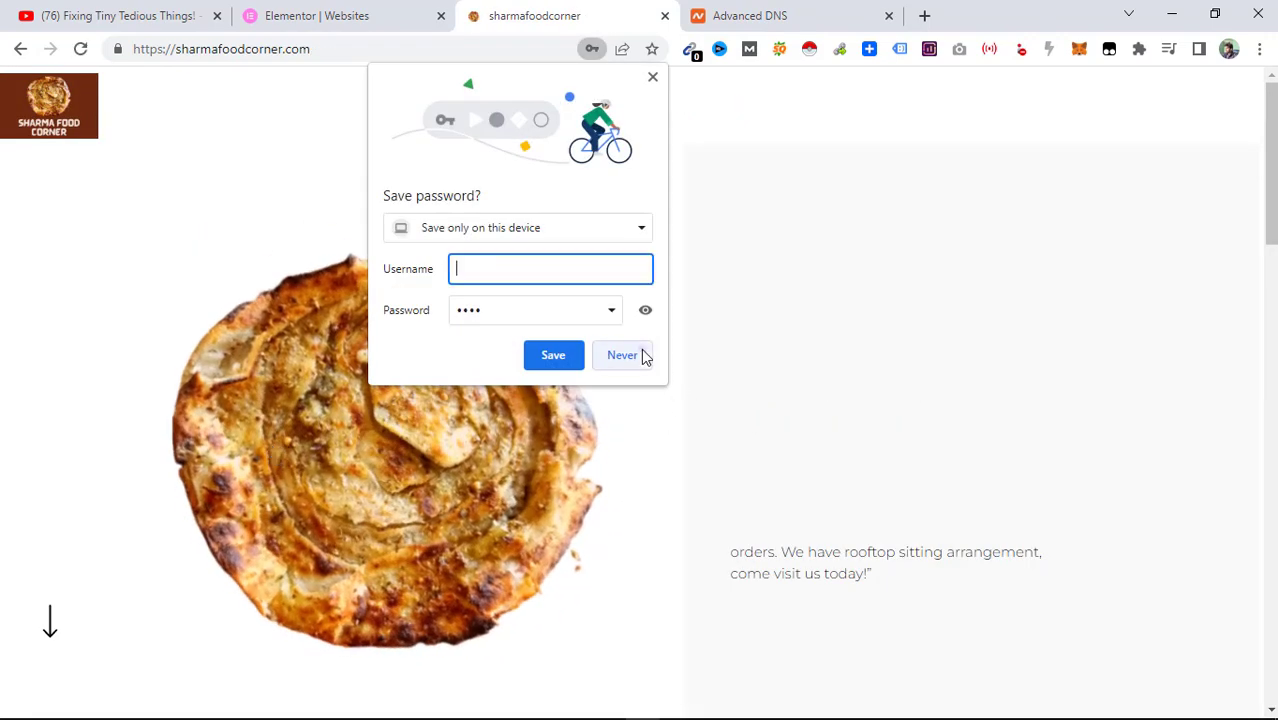
{"action": "left_click", "coordinate": [622, 356]}
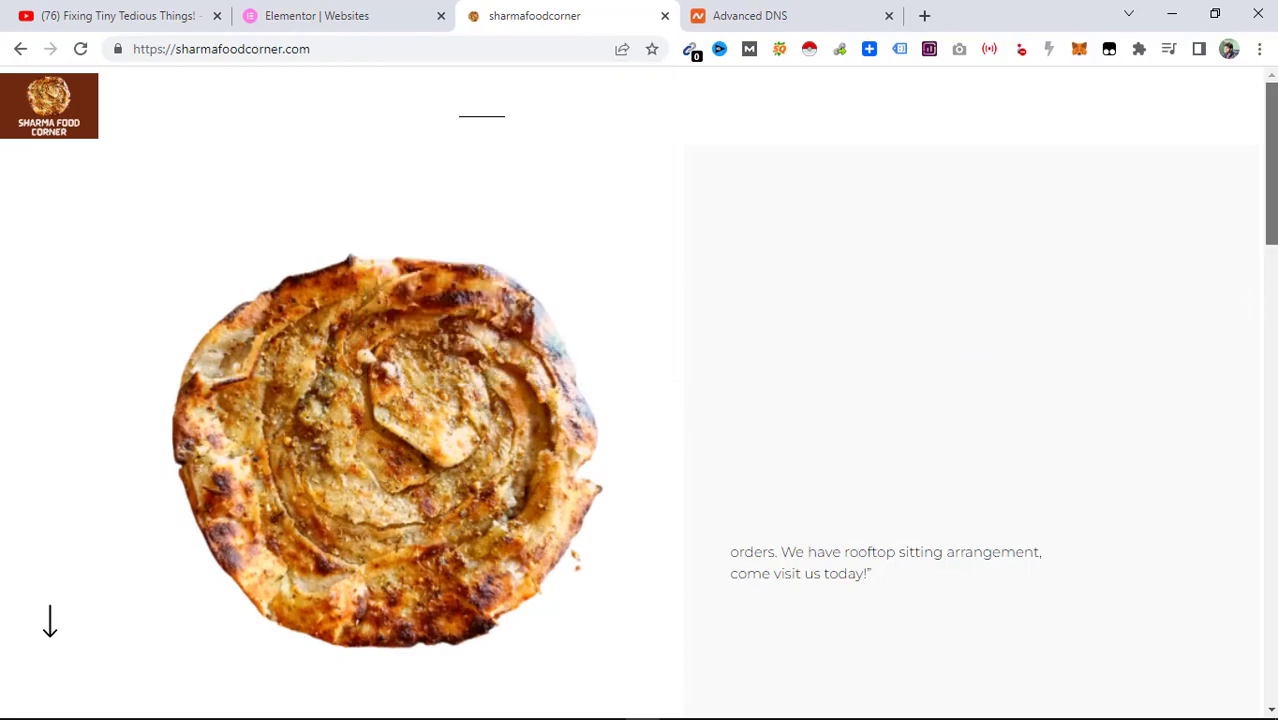
{"action": "scroll", "scroll_direction": "down", "scroll_amount": 3}
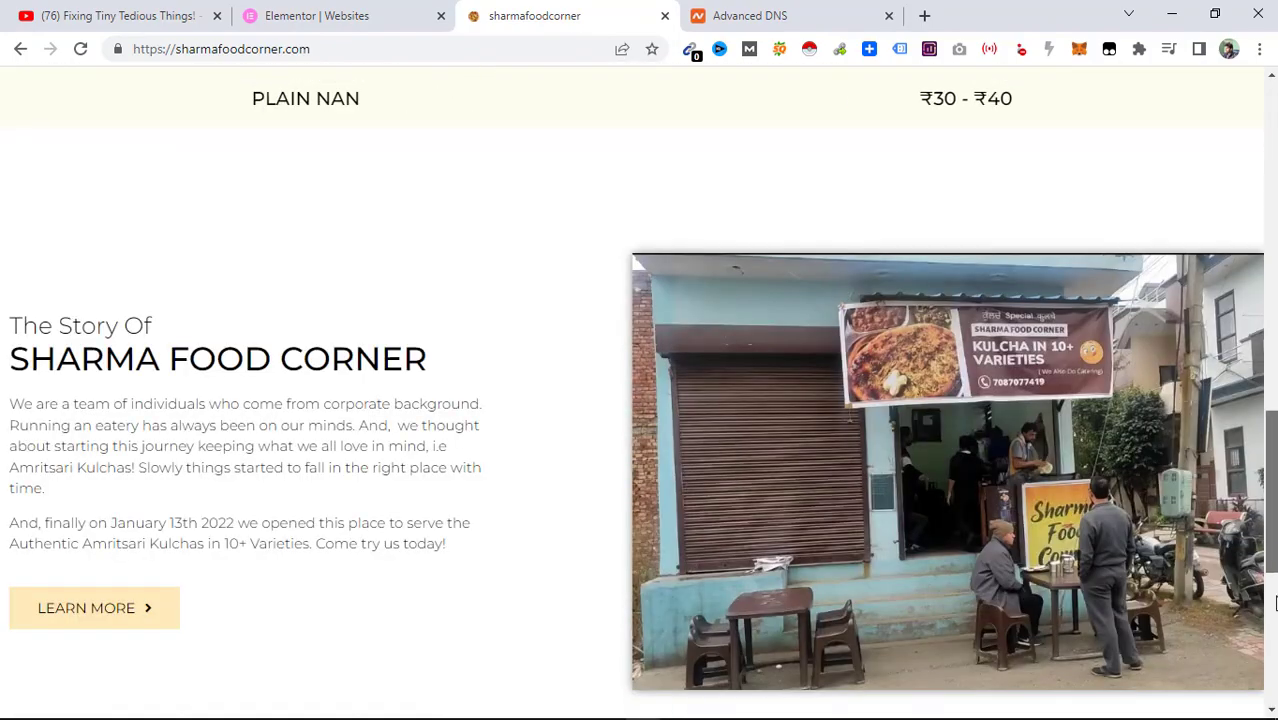
{"action": "left_click", "coordinate": [336, 16]}
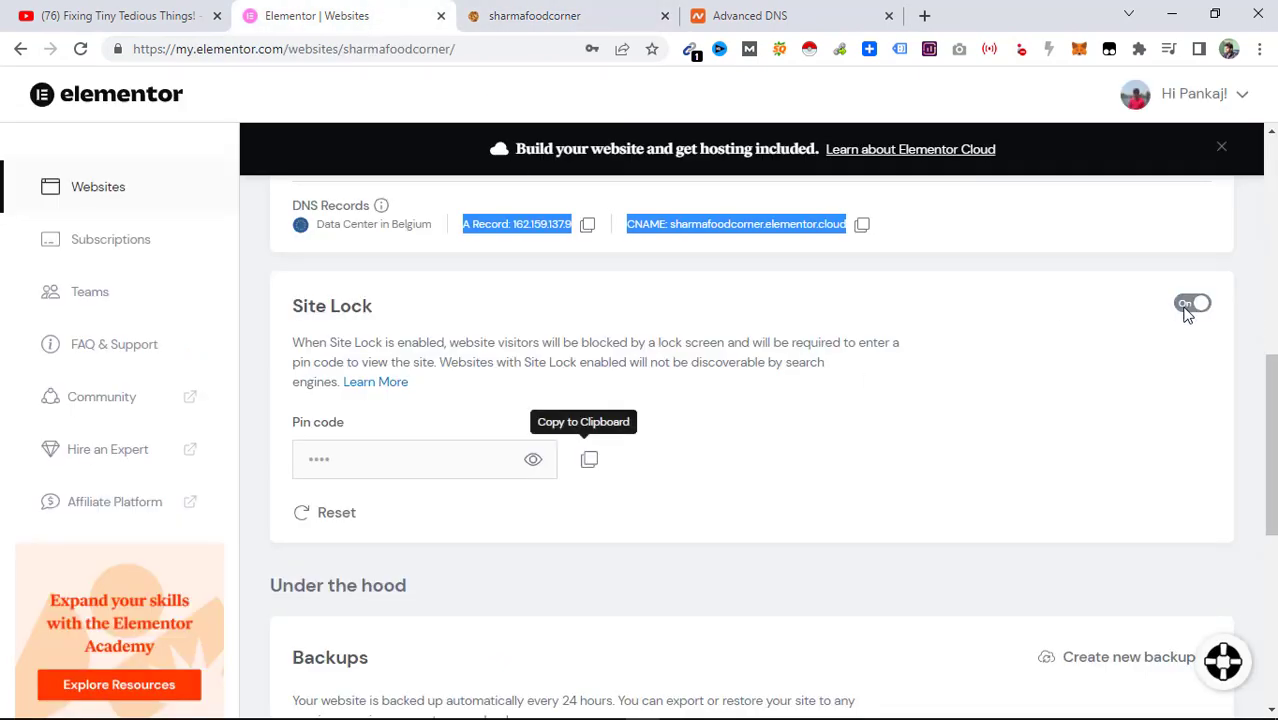
Switch off the Site Lock toggle, confirm Unlock Site, and move down to the Backups list.
{"action": "left_click", "coordinate": [1192, 304]}
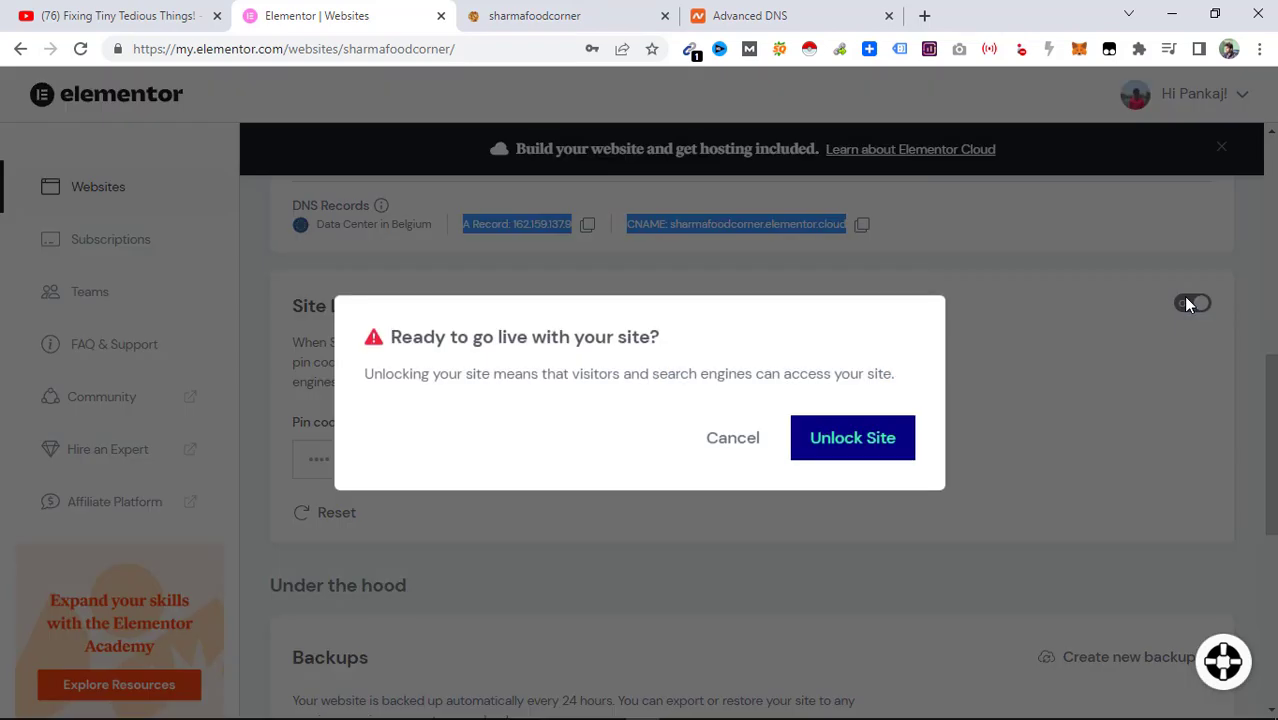
{"action": "left_click", "coordinate": [852, 436]}
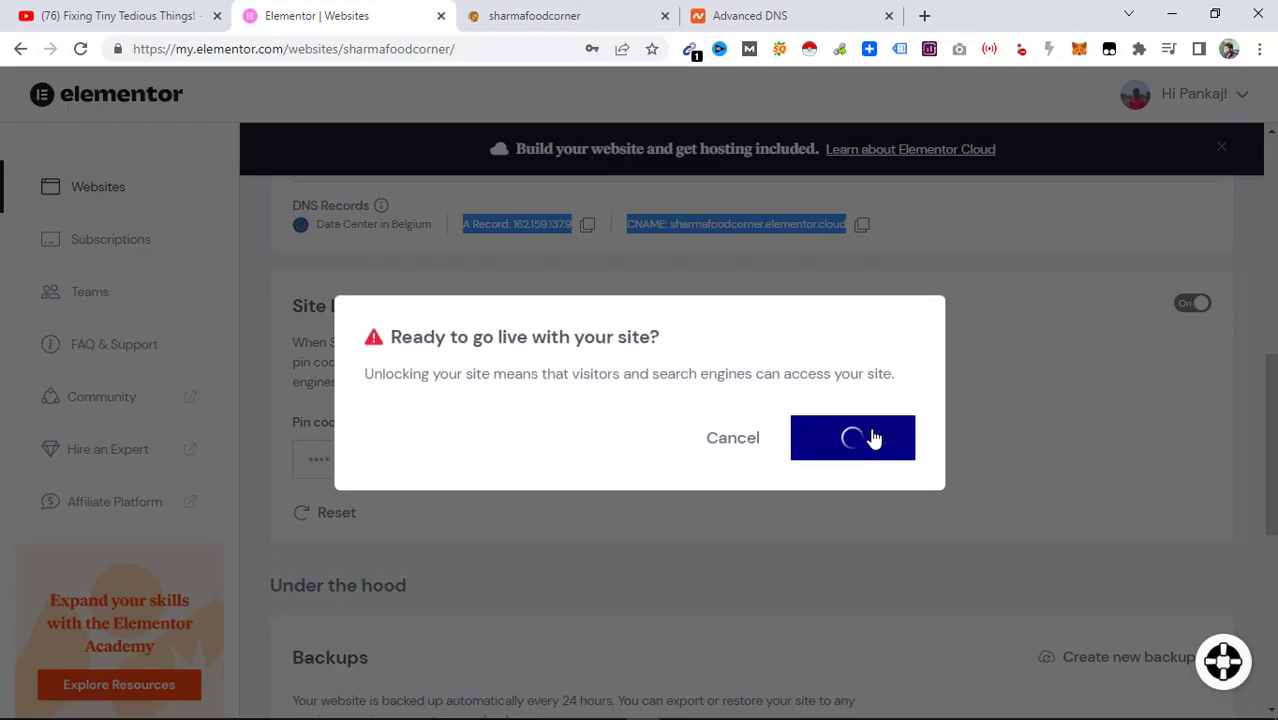
{"action": "left_click", "coordinate": [852, 438]}
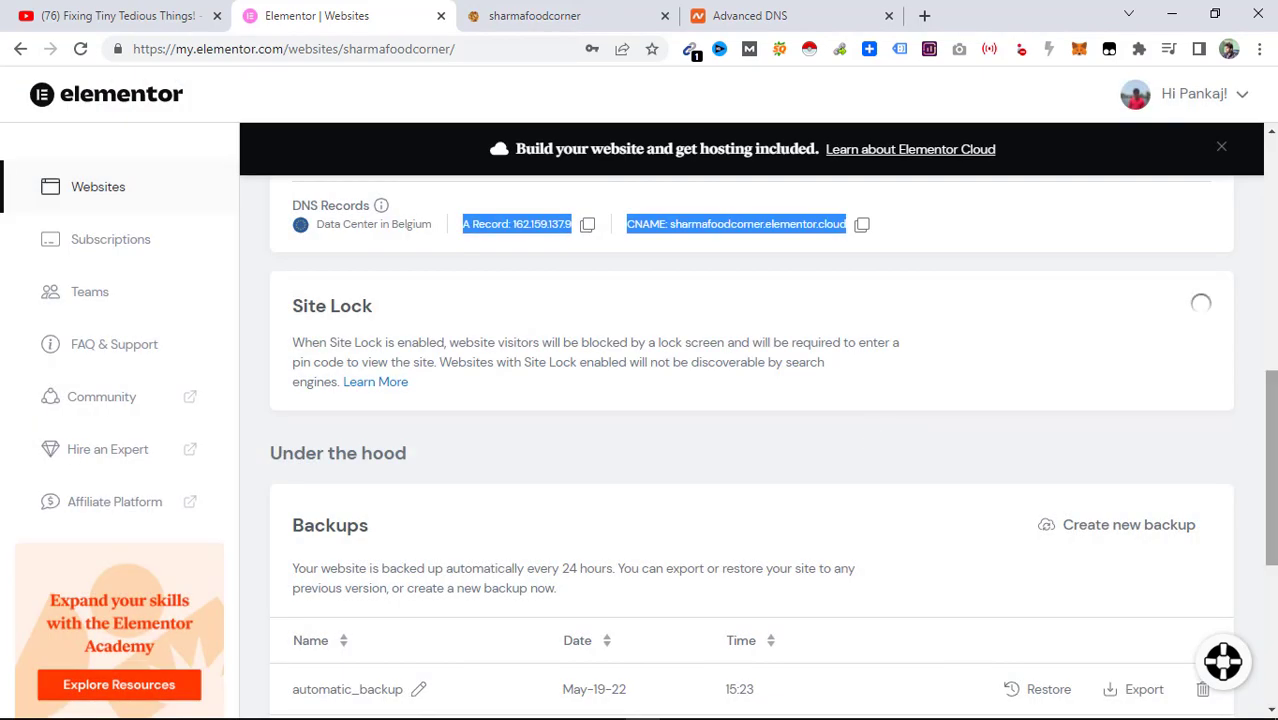
{"action": "scroll", "scroll_direction": "down", "scroll_amount": 3}
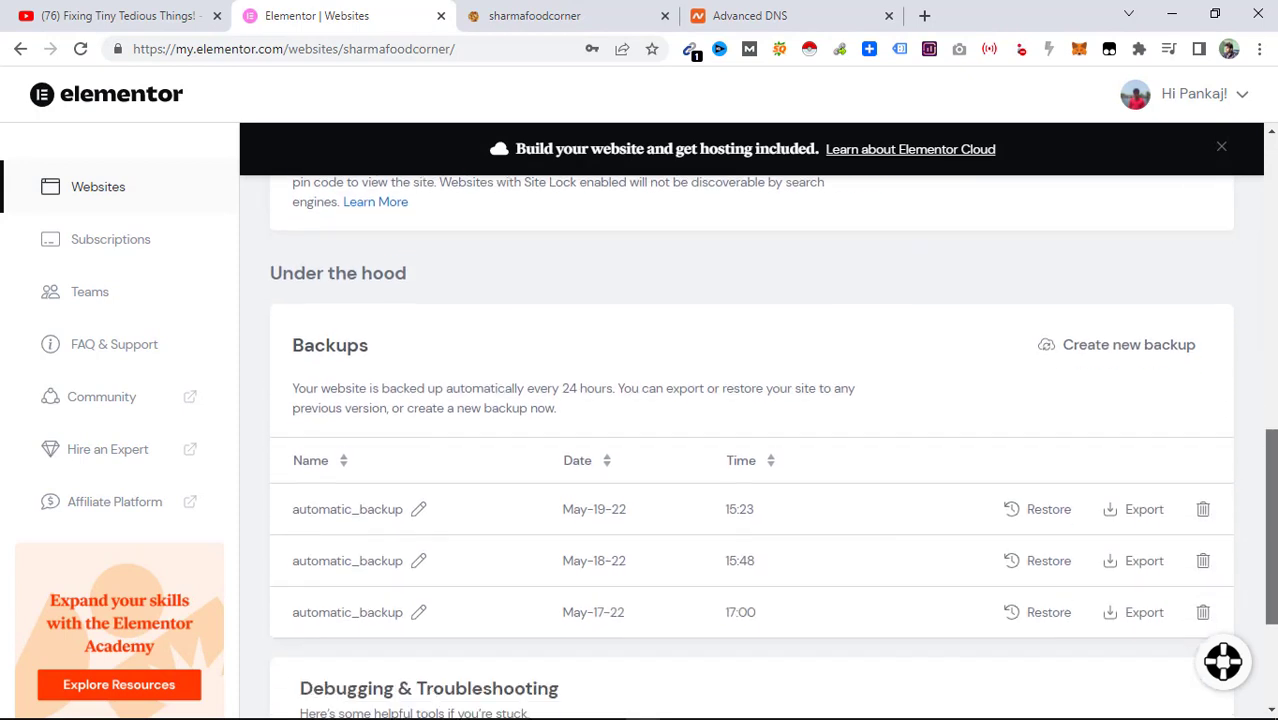
{"action": "scroll", "scroll_direction": "down", "scroll_amount": 3}
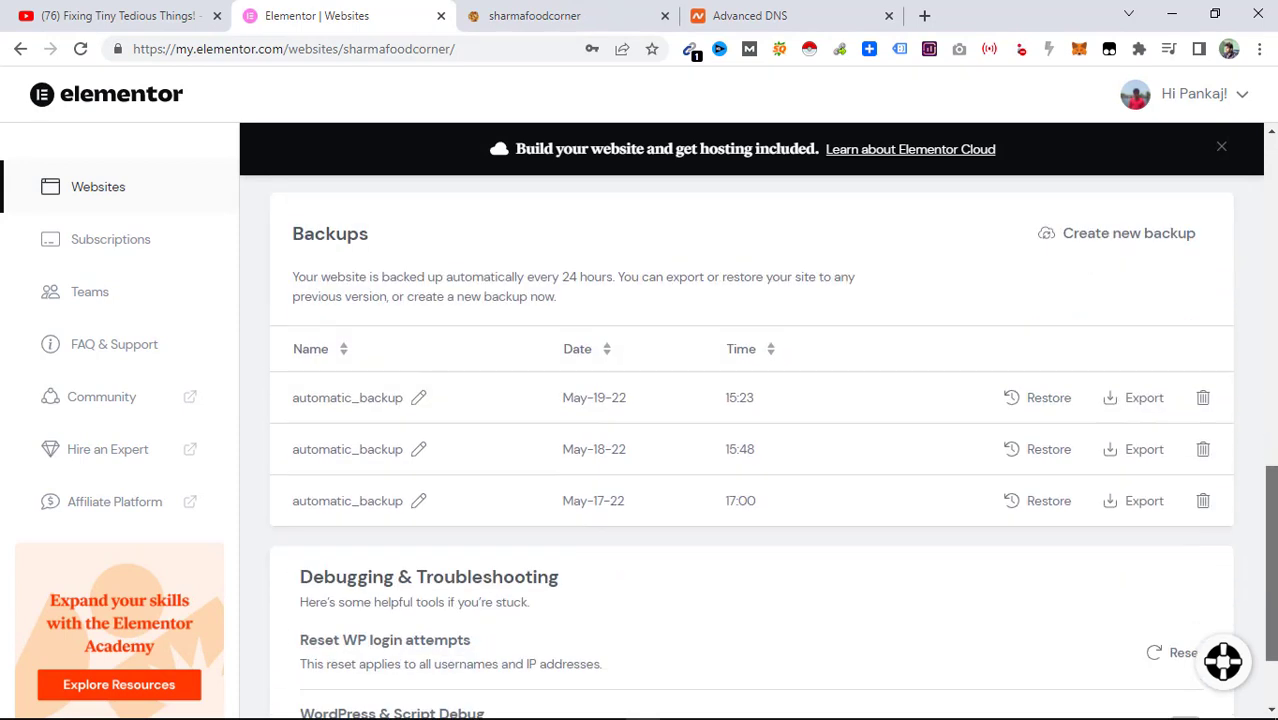
{"action": "mouse_move", "coordinate": [570, 312]}
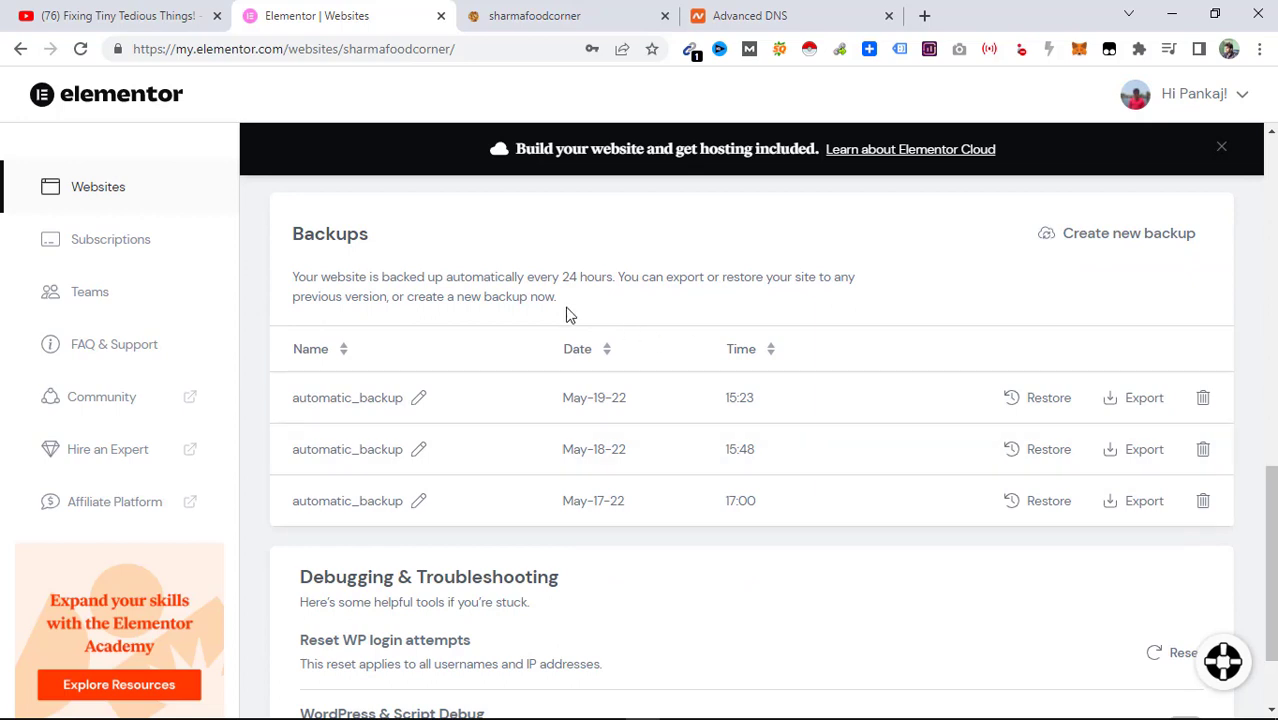
{"action": "mouse_move", "coordinate": [520, 324]}
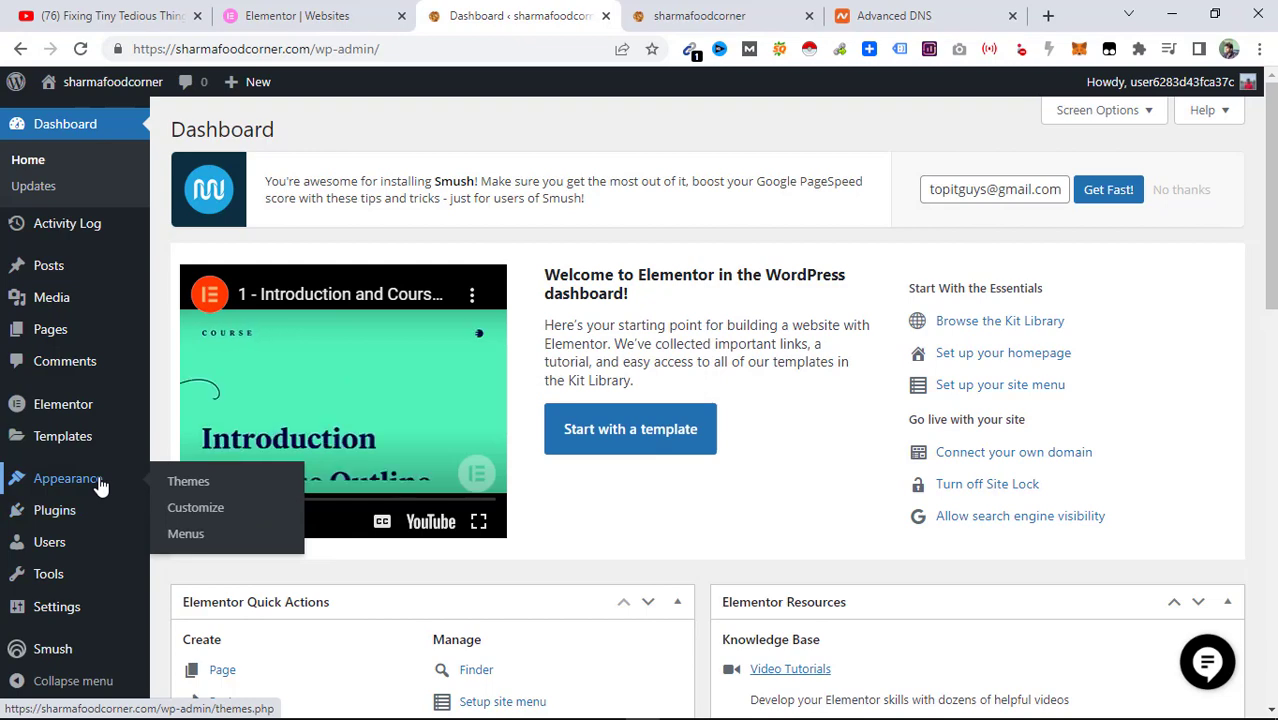
Show Appearance > Themes listing four installed themes with Hello Elementor active.
{"action": "left_click", "coordinate": [188, 480]}
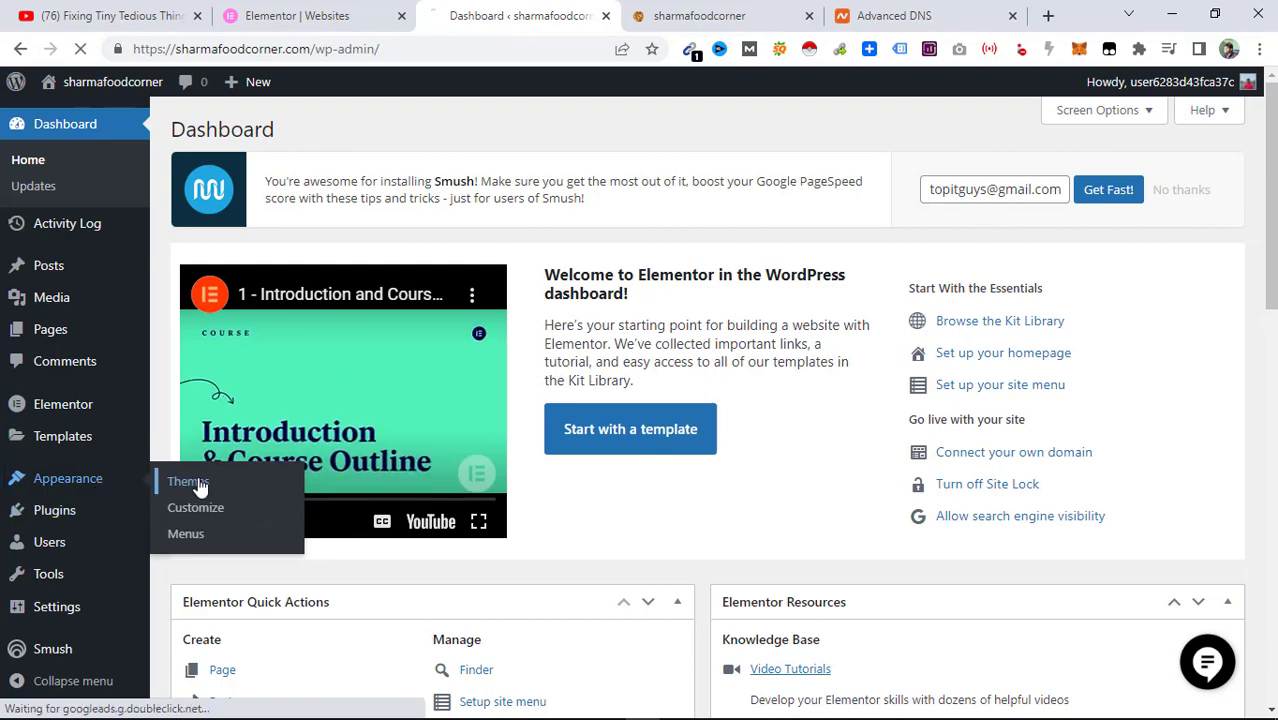
{"action": "left_click", "coordinate": [186, 480]}
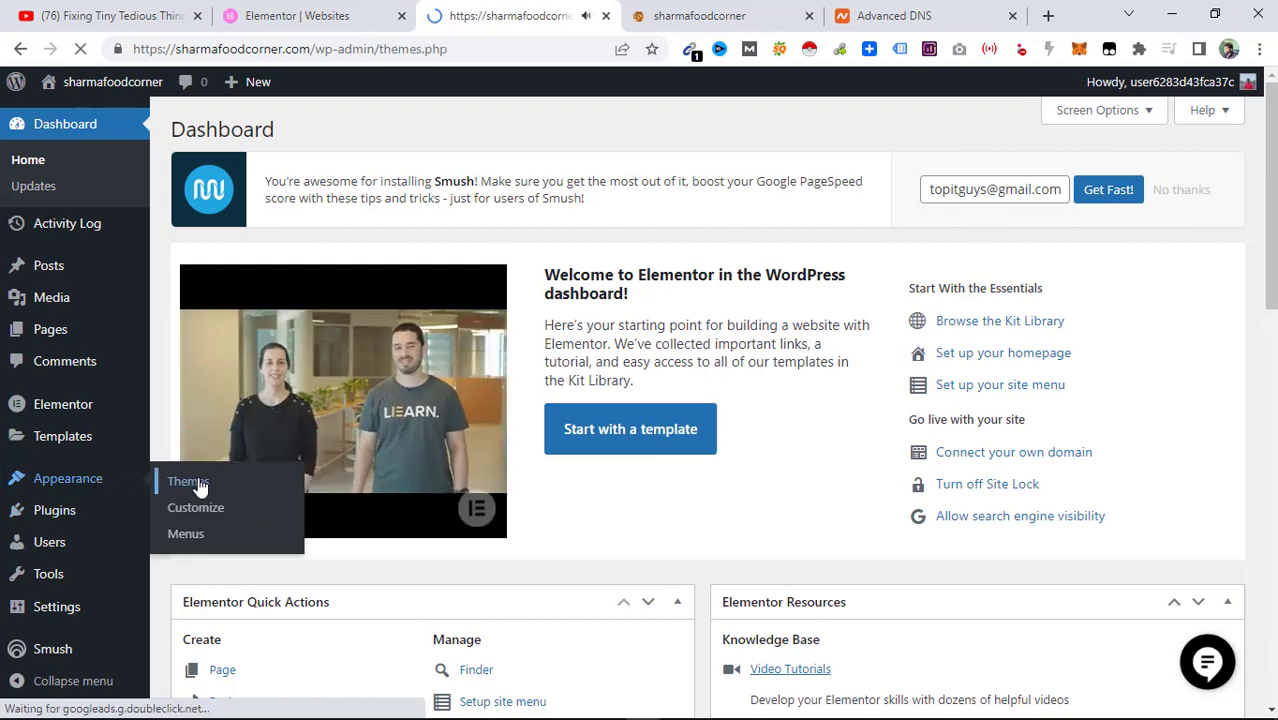
{"action": "left_click", "coordinate": [188, 480]}
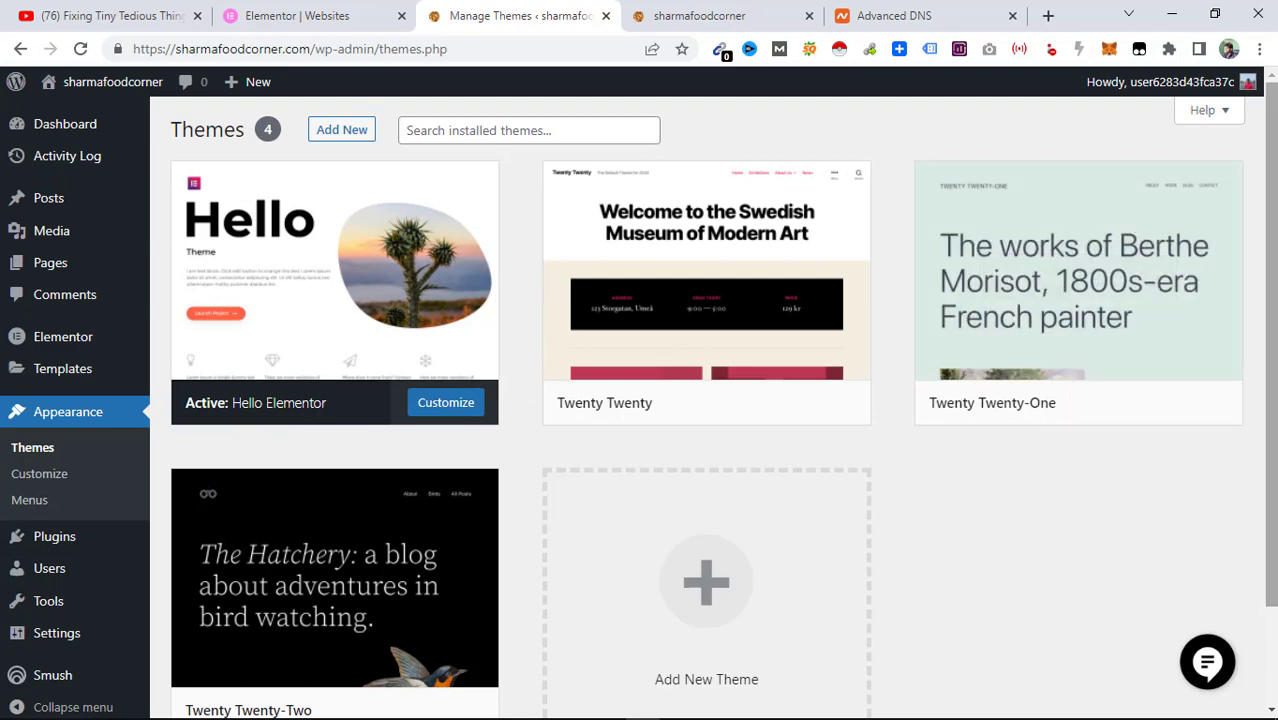
{"action": "mouse_move", "coordinate": [52, 230]}
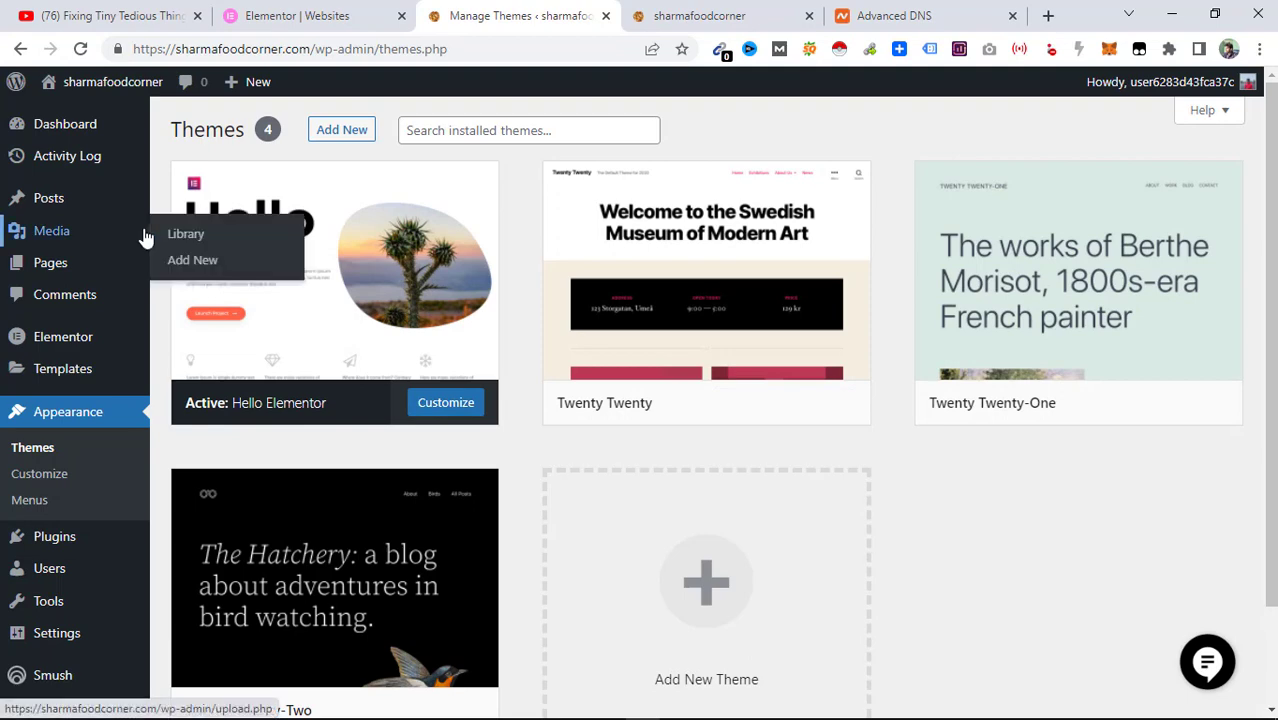
{"action": "mouse_move", "coordinate": [800, 232]}
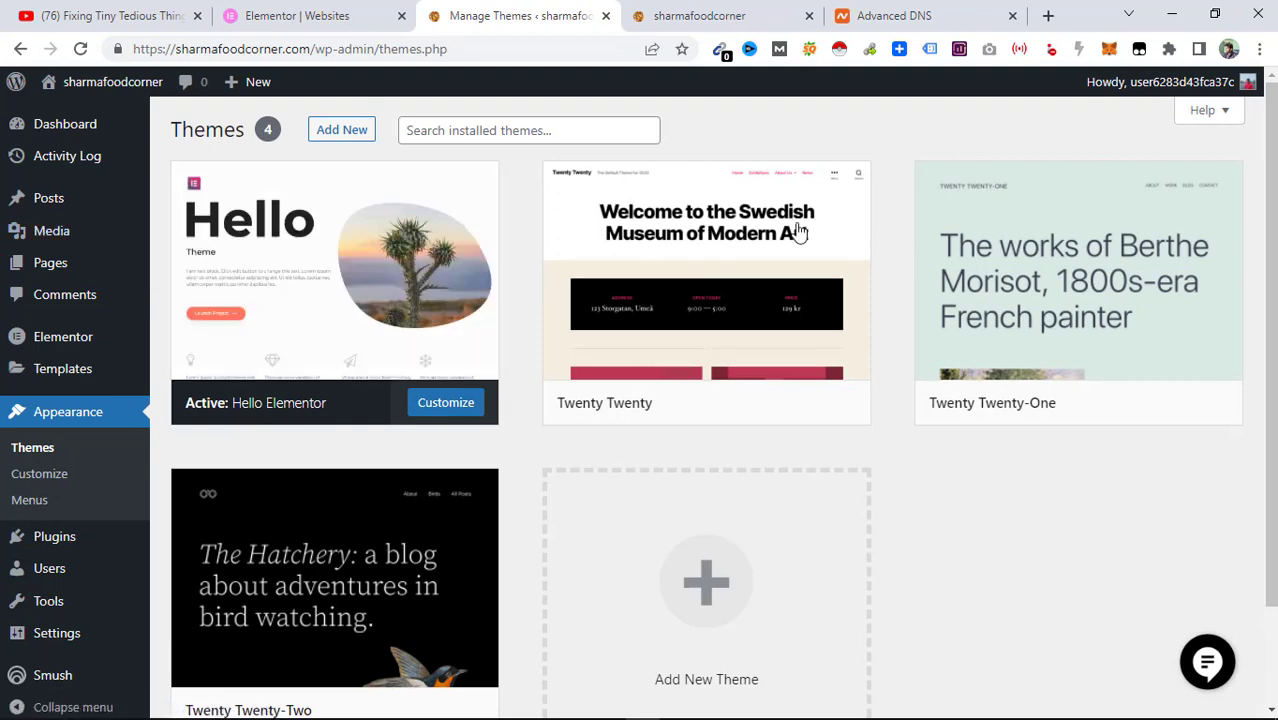
{"action": "mouse_move", "coordinate": [356, 344]}
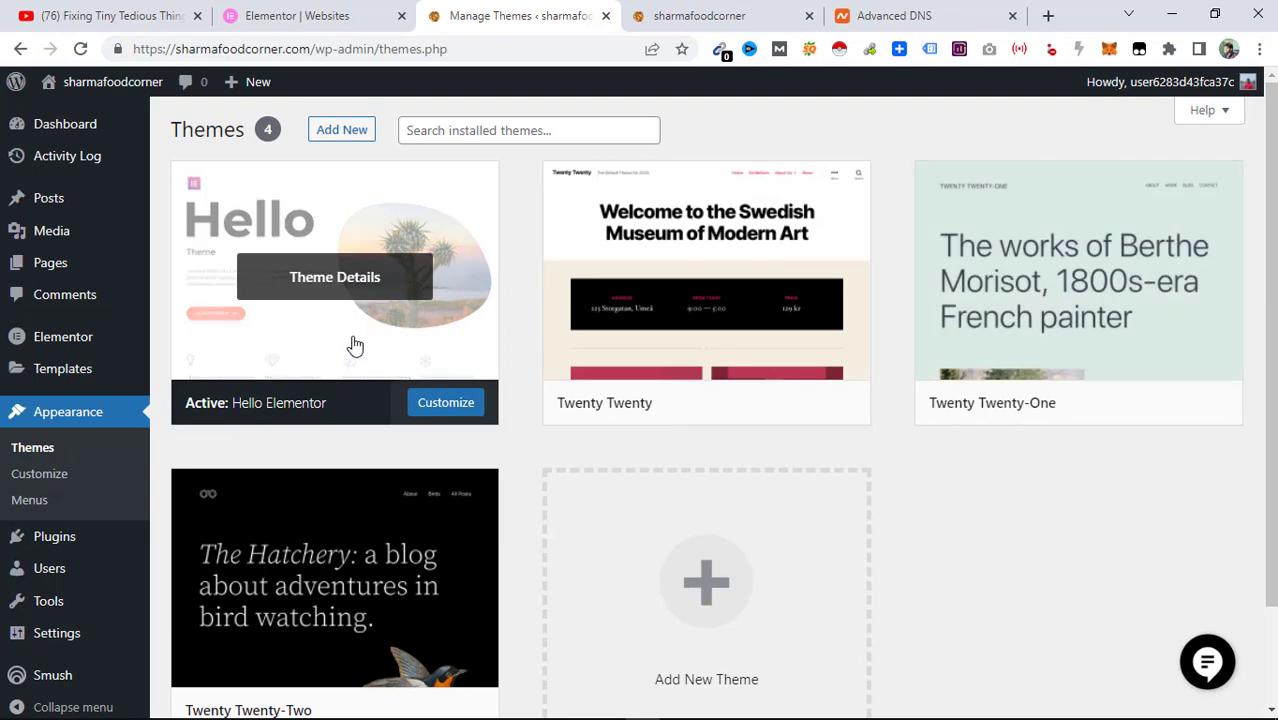
{"action": "mouse_move", "coordinate": [706, 290]}
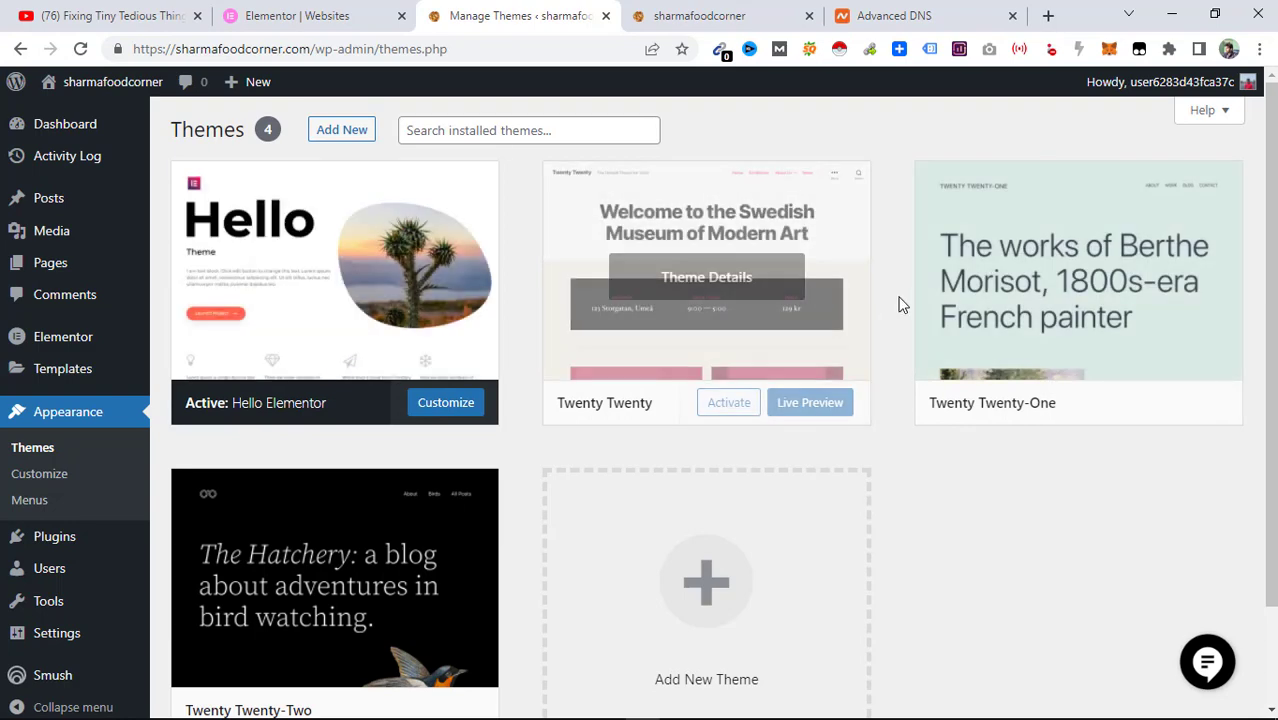
{"action": "mouse_move", "coordinate": [1018, 370]}
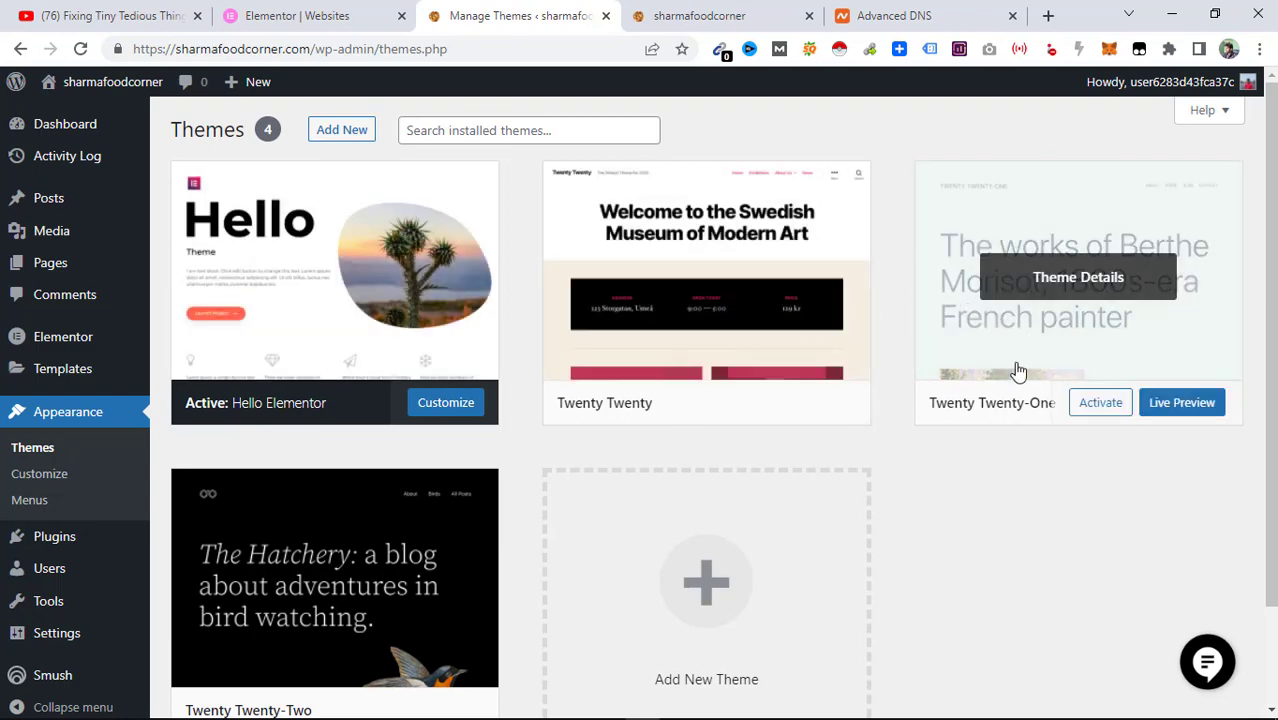
{"action": "mouse_move", "coordinate": [1020, 370]}
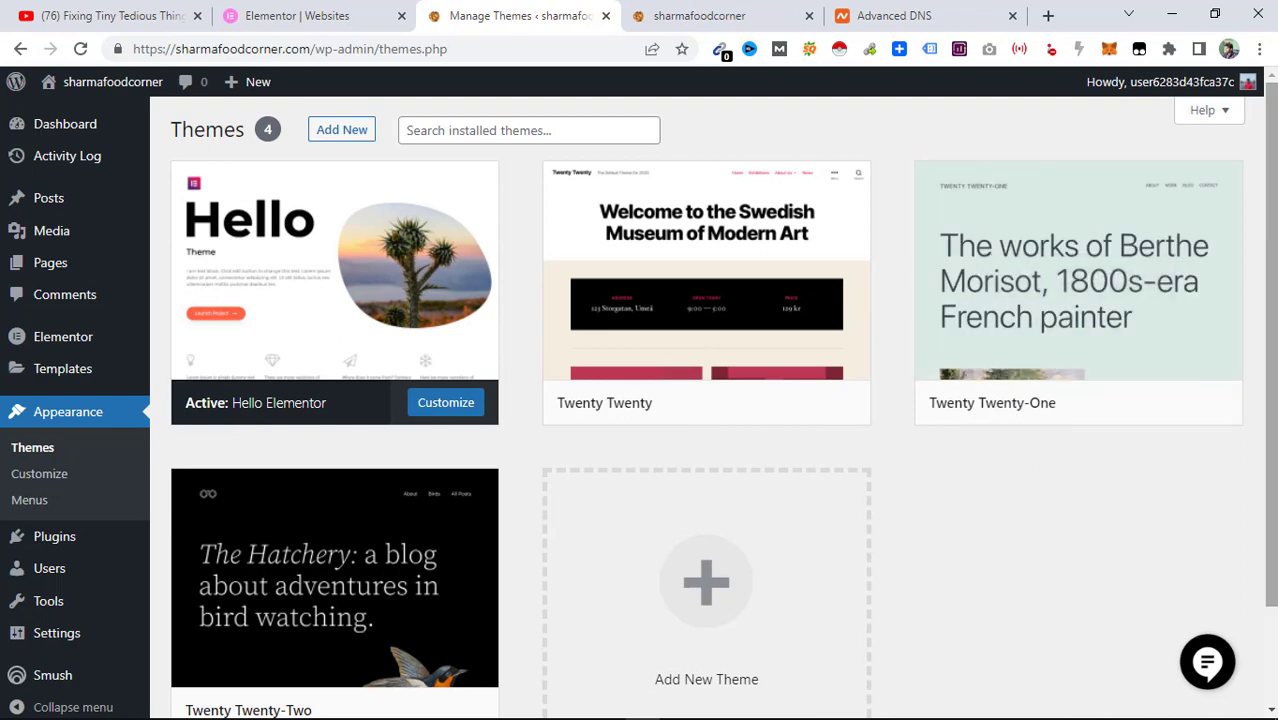
{"action": "scroll", "scroll_direction": "down", "scroll_amount": 3}
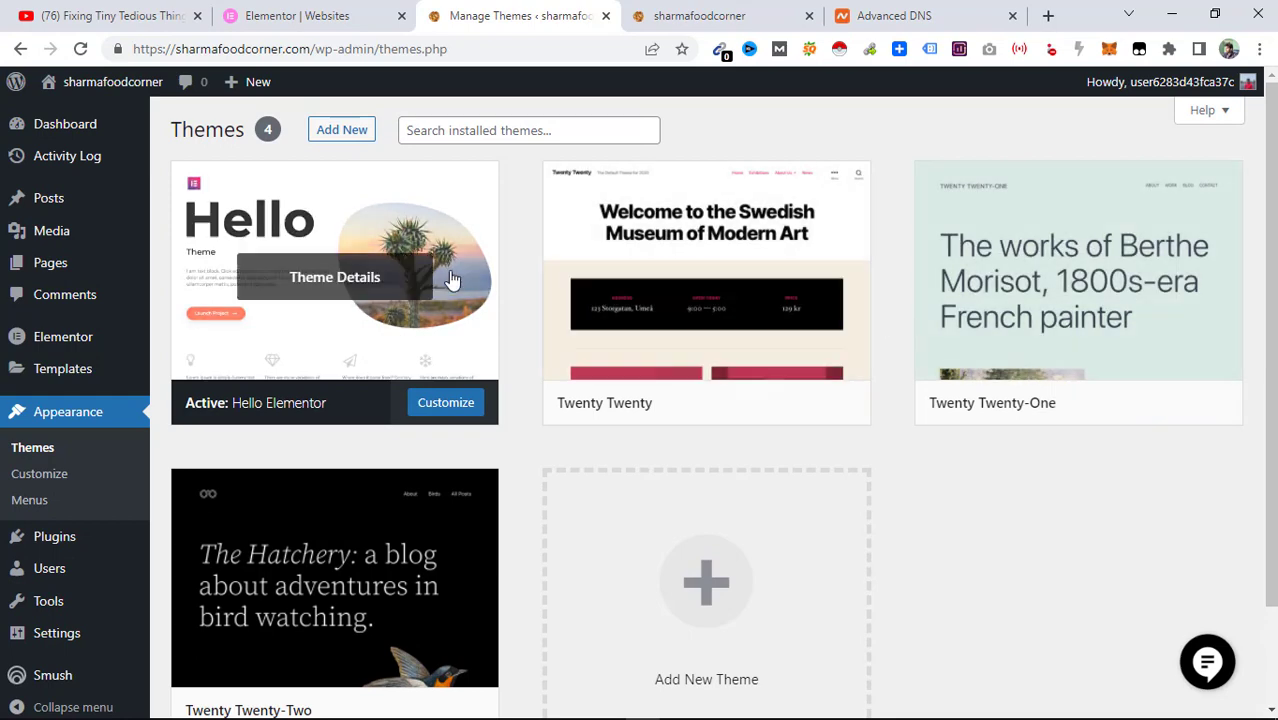
{"action": "mouse_move", "coordinate": [298, 254]}
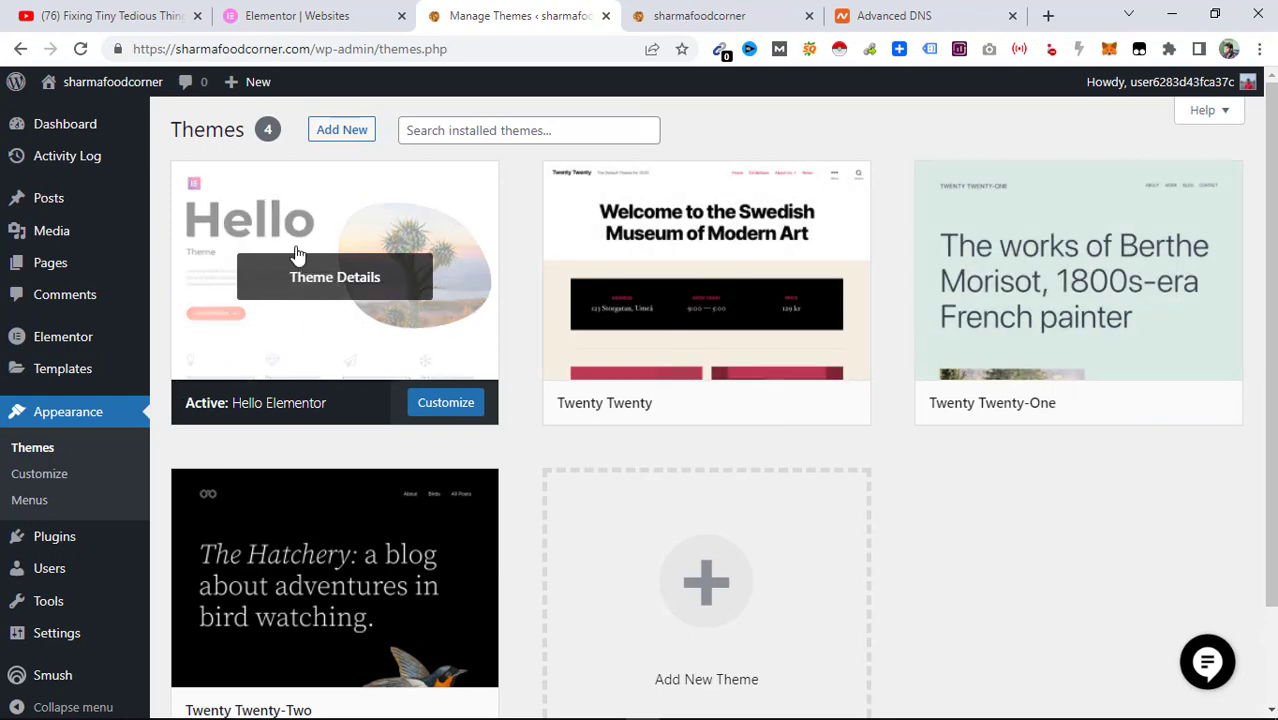
{"action": "mouse_move", "coordinate": [250, 308]}
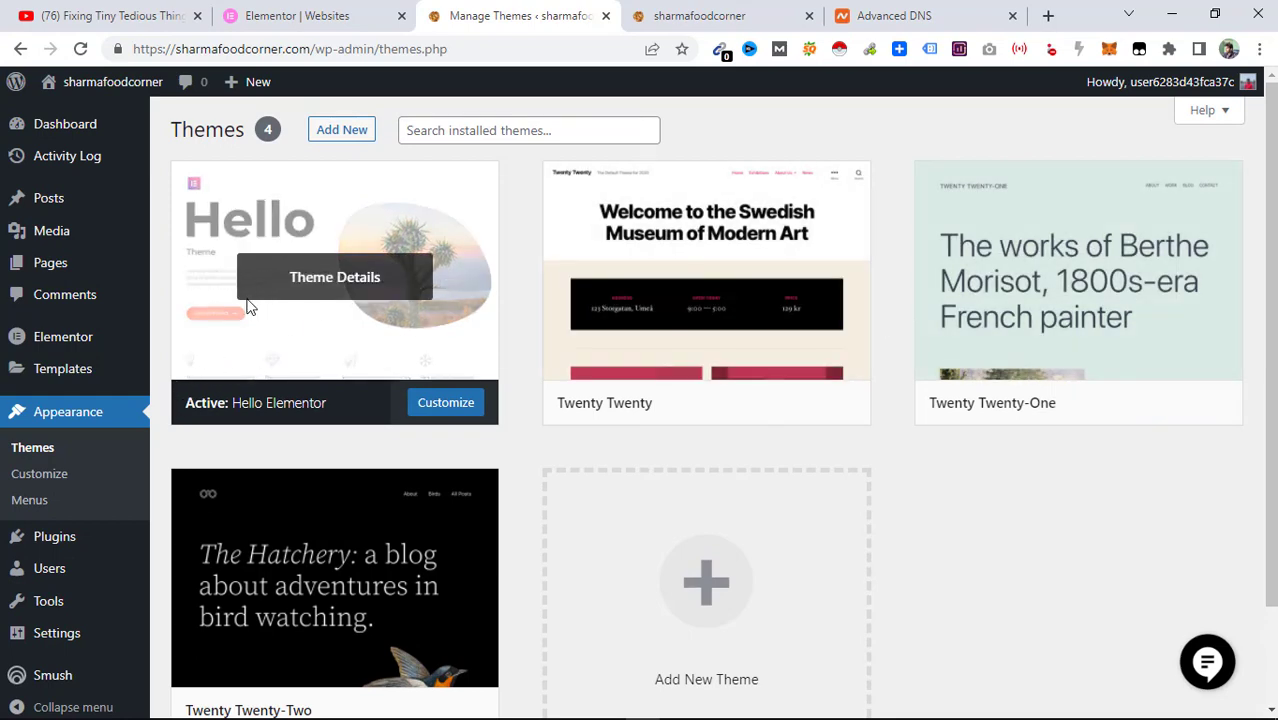
{"action": "mouse_move", "coordinate": [90, 448]}
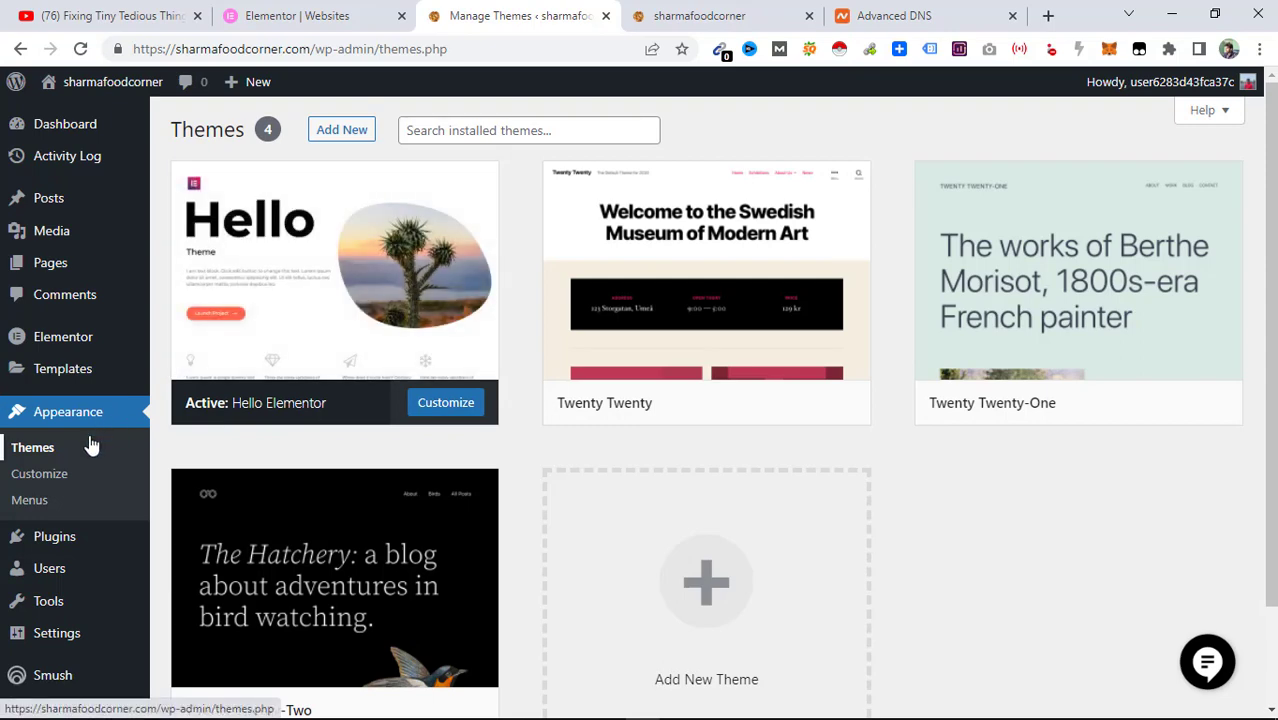
Show Plugins > Installed Plugins listing six plugins including Elementor, Elementor Pro, Smush and Yoast SEO.
{"action": "left_click", "coordinate": [310, 16]}
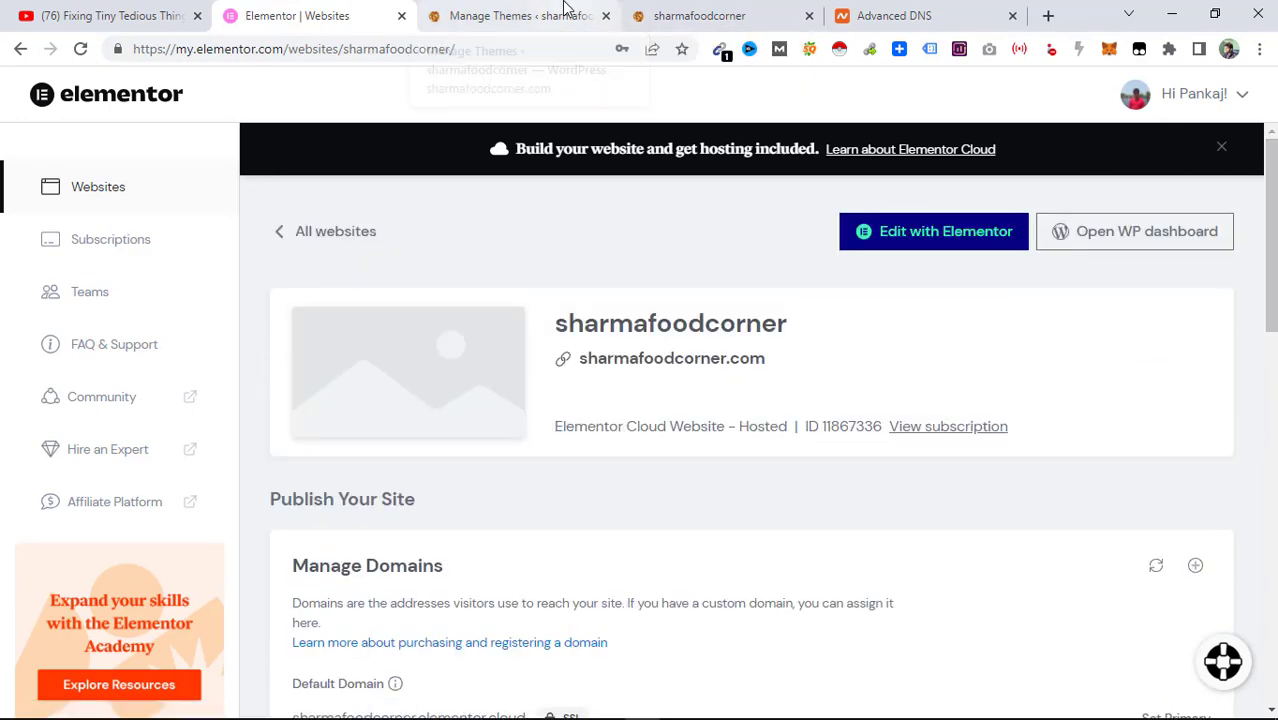
{"action": "left_click", "coordinate": [516, 16]}
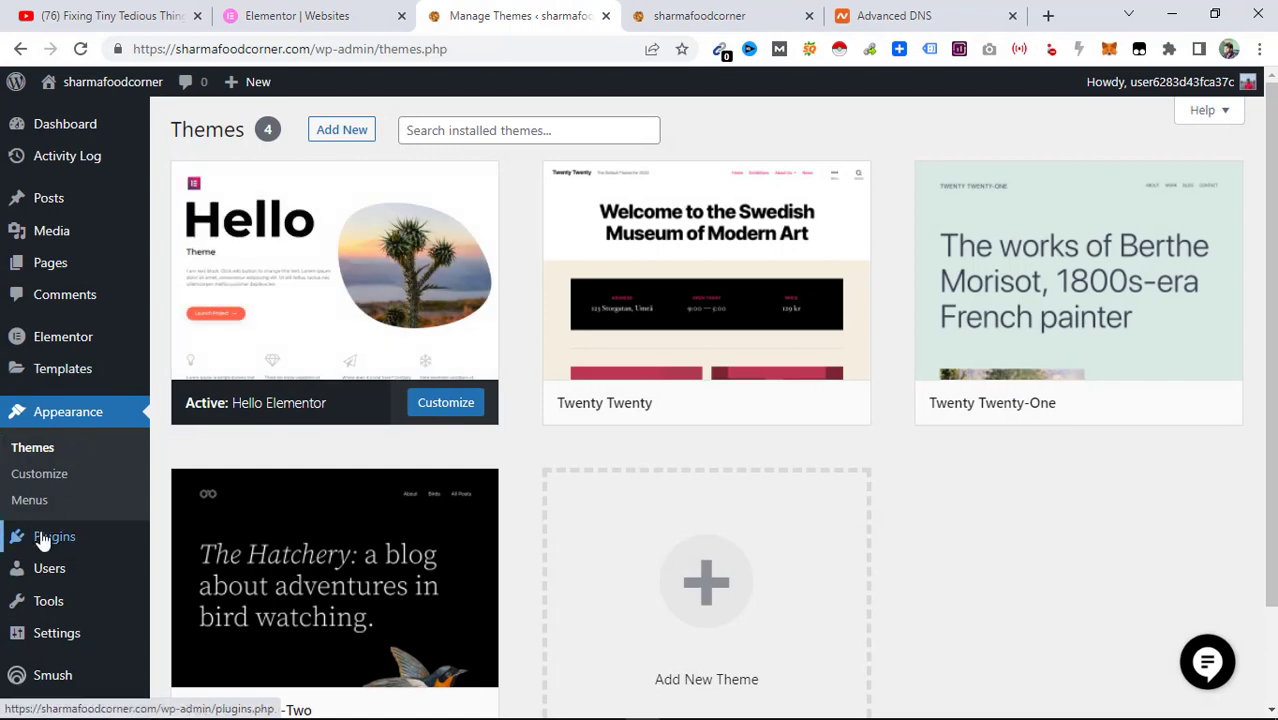
{"action": "left_click", "coordinate": [52, 536]}
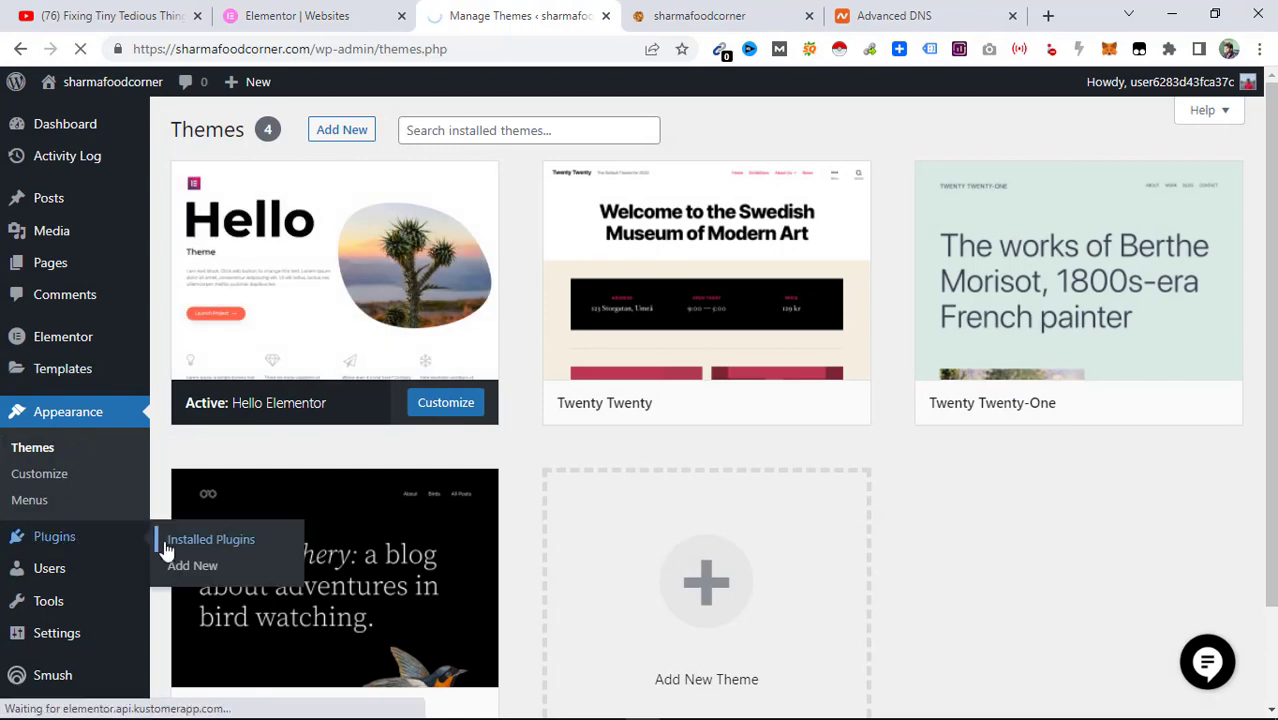
{"action": "left_click", "coordinate": [210, 540]}
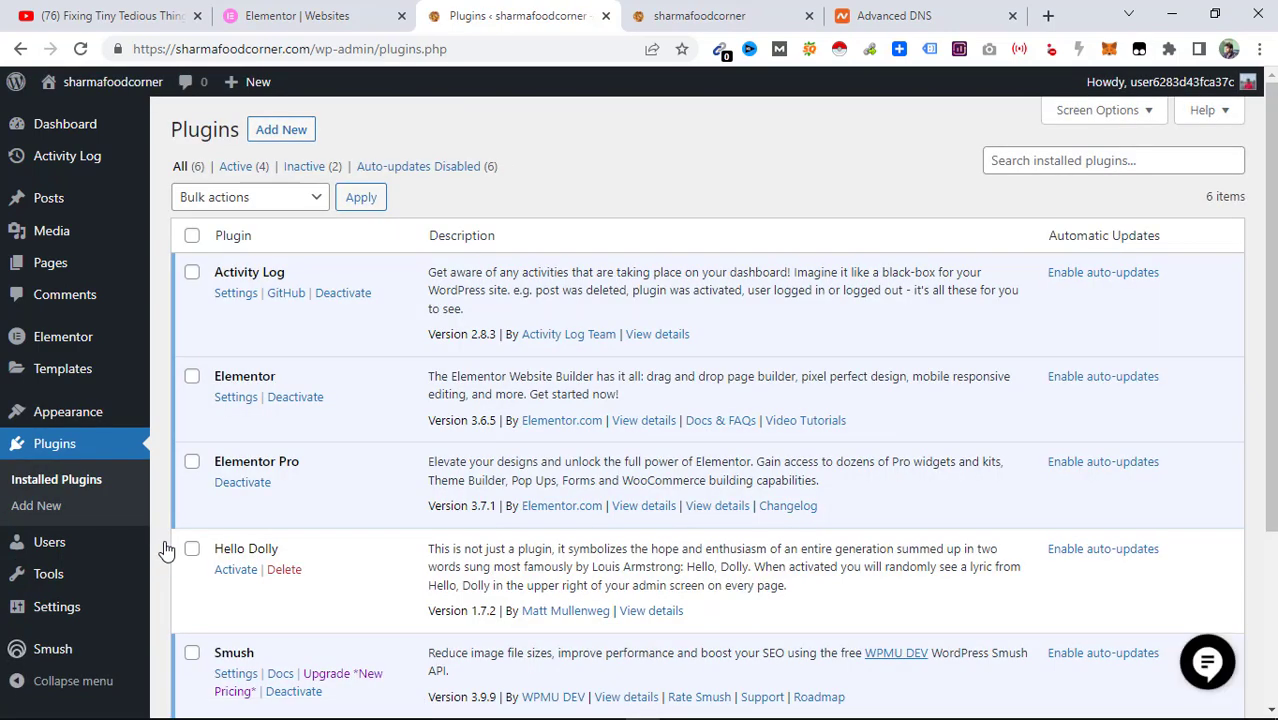
{"action": "mouse_move", "coordinate": [168, 548]}
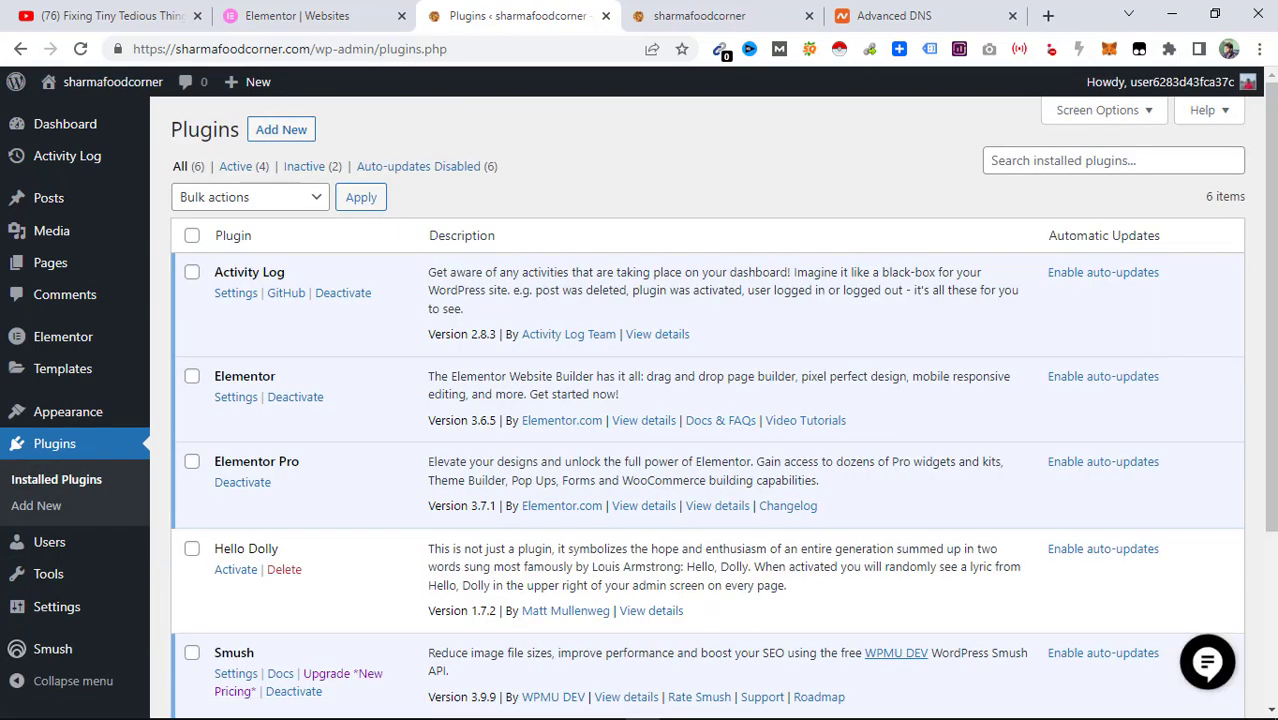
{"action": "scroll", "scroll_direction": "down", "scroll_amount": 3}
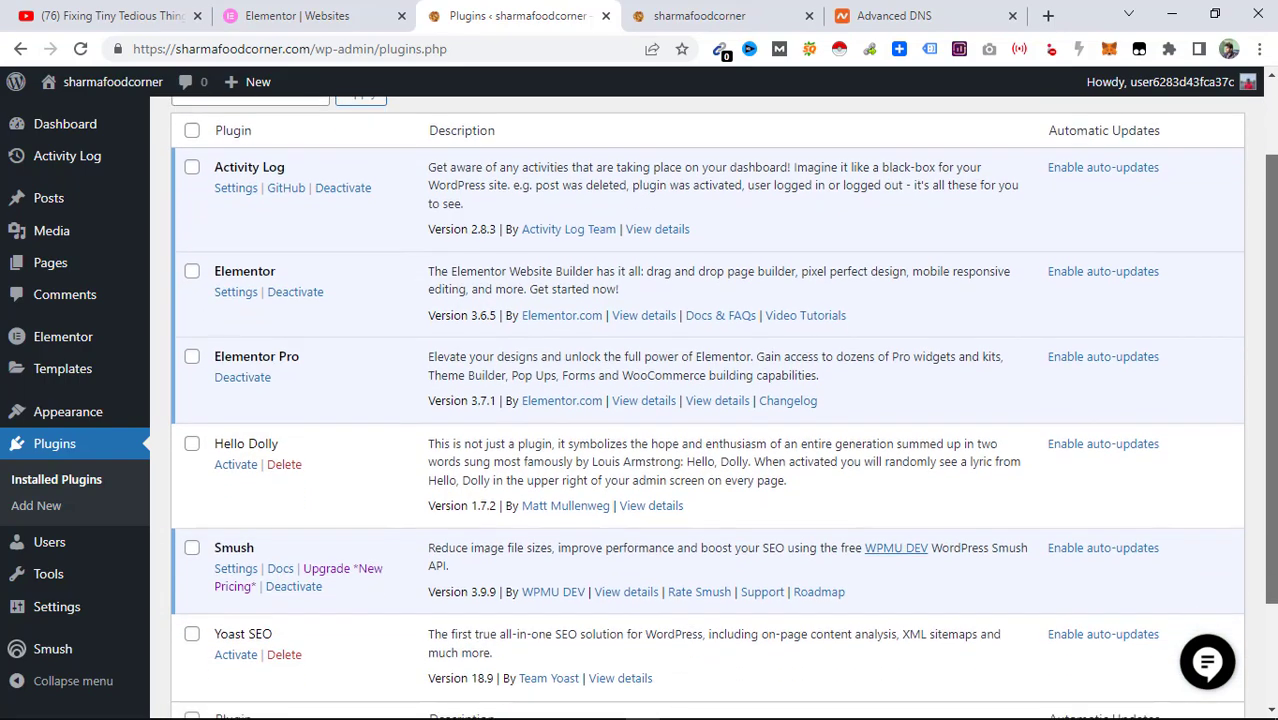
{"action": "scroll", "scroll_direction": "down", "scroll_amount": 3}
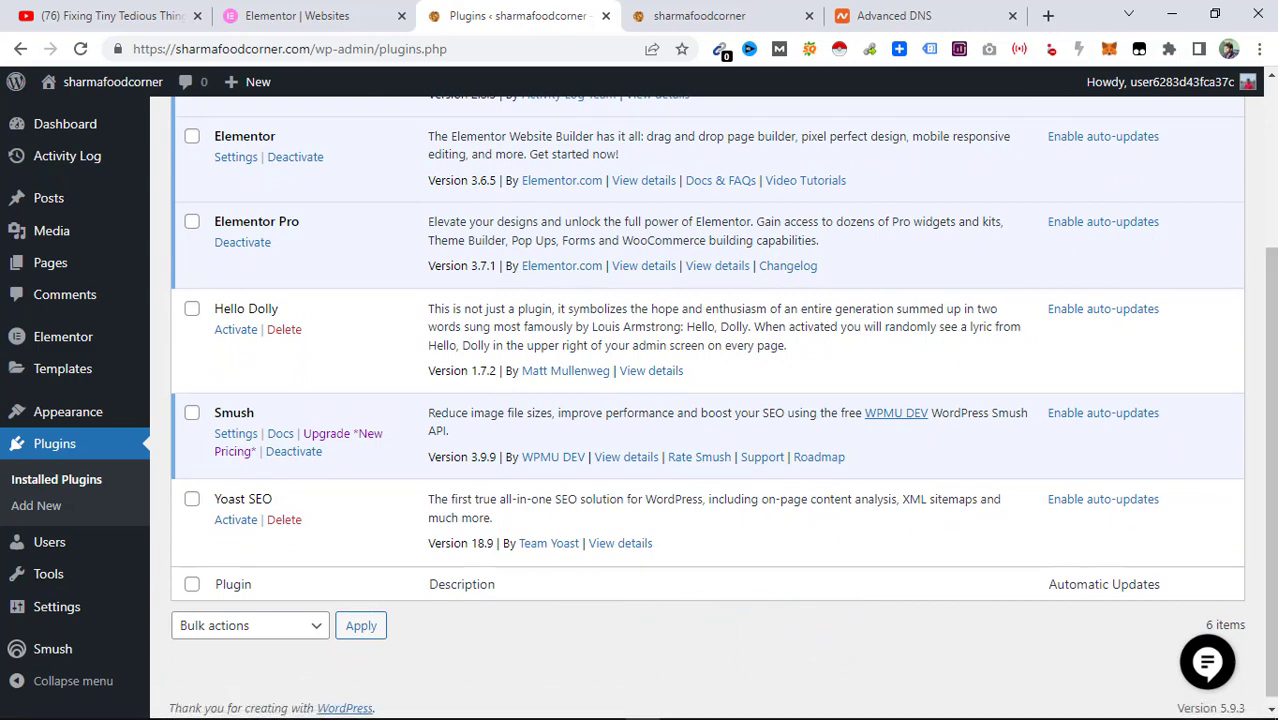
{"action": "mouse_move", "coordinate": [712, 708]}
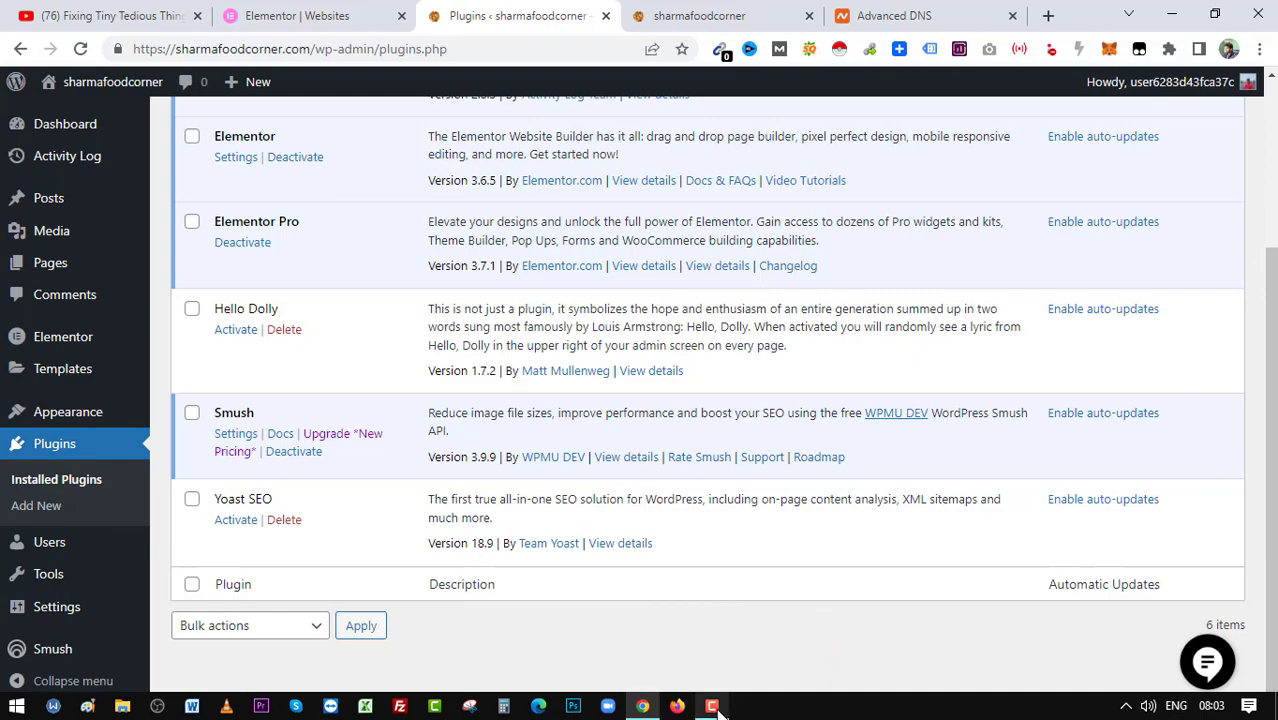